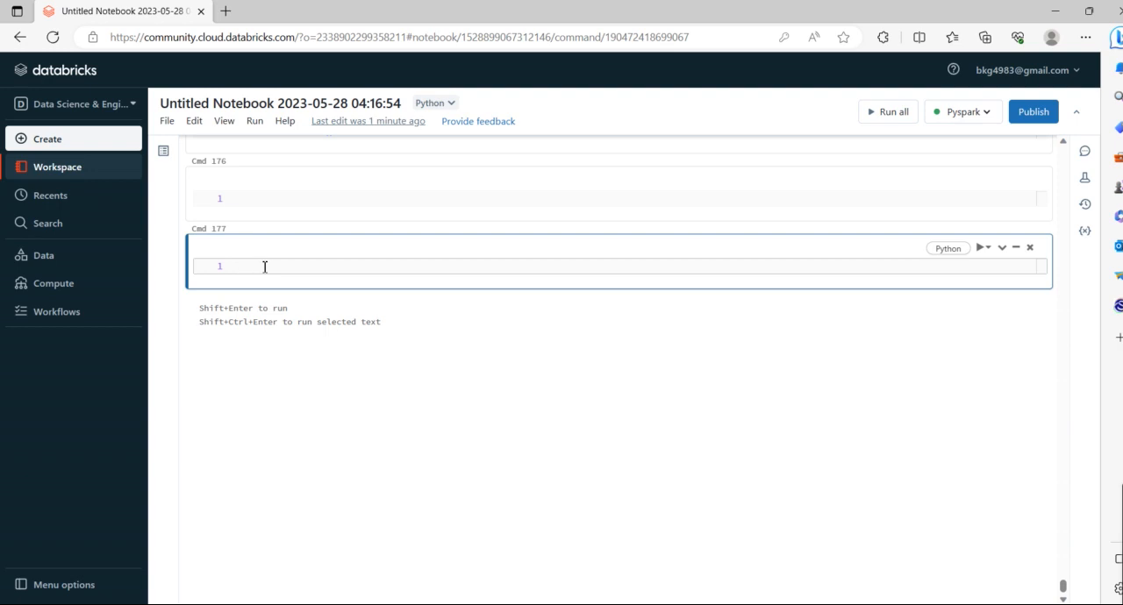
mouse_move(276, 272)
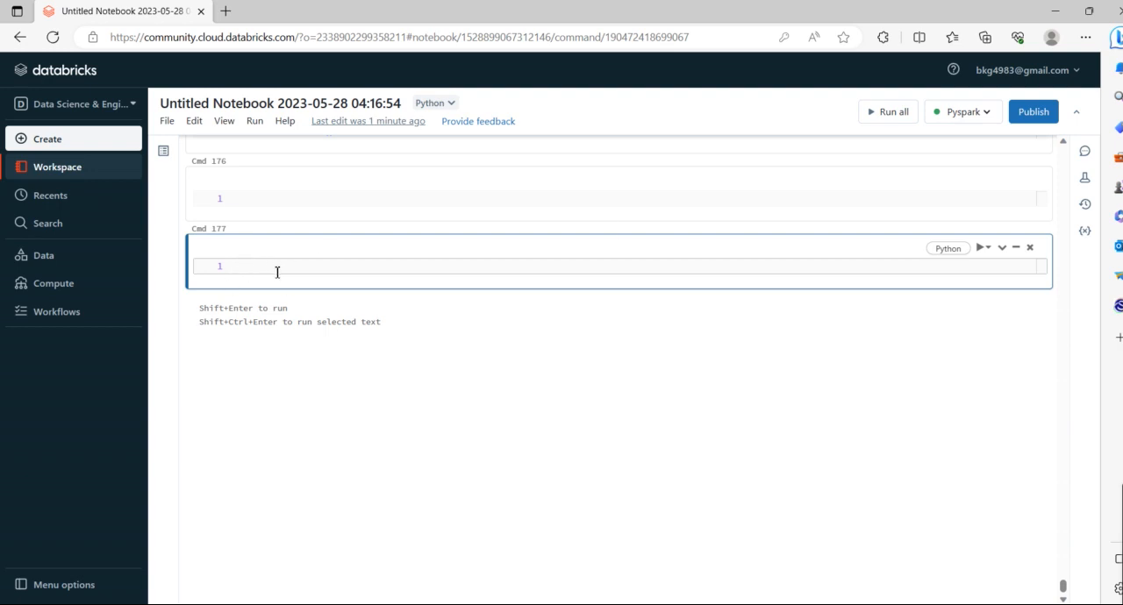
Step: Enter the command %fs ls /FileStore/tables/ in the empty cell Cmd 177
text(%)
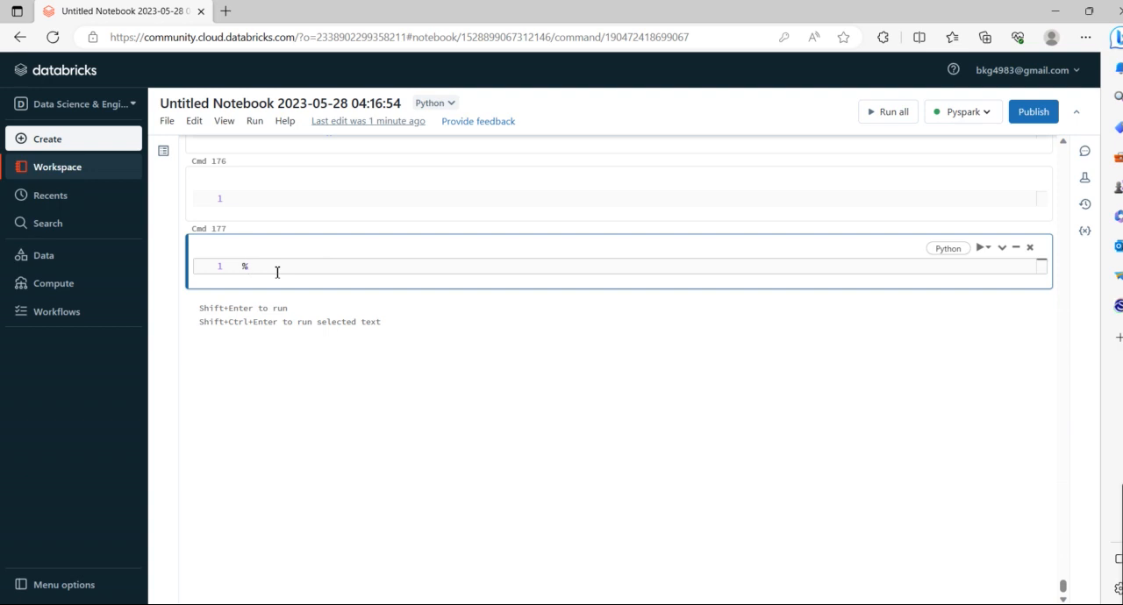
text(fs ls)
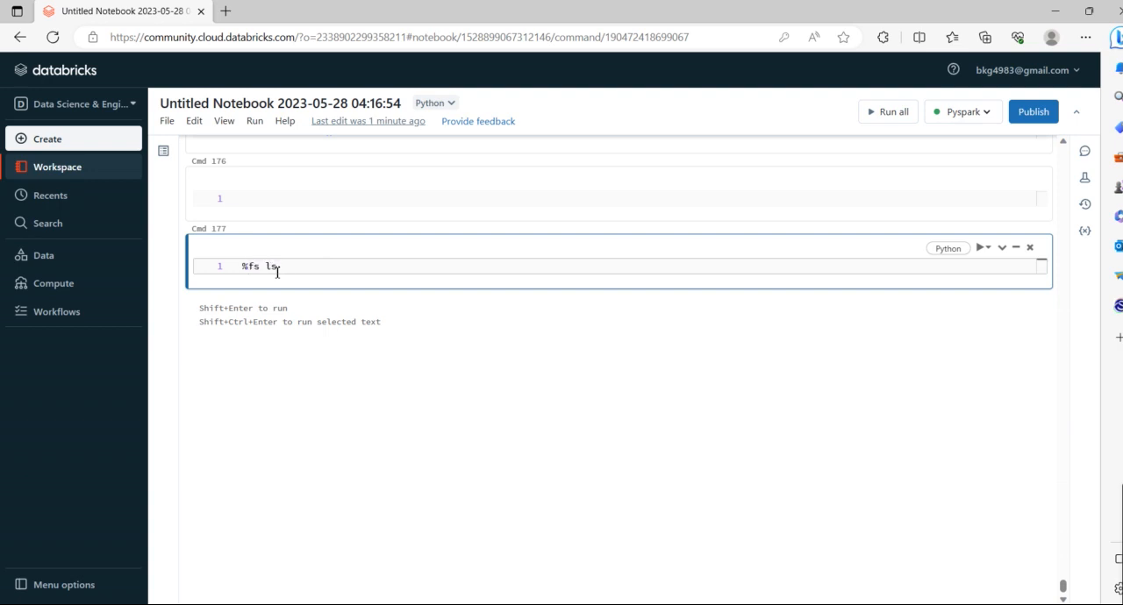
text(/File)
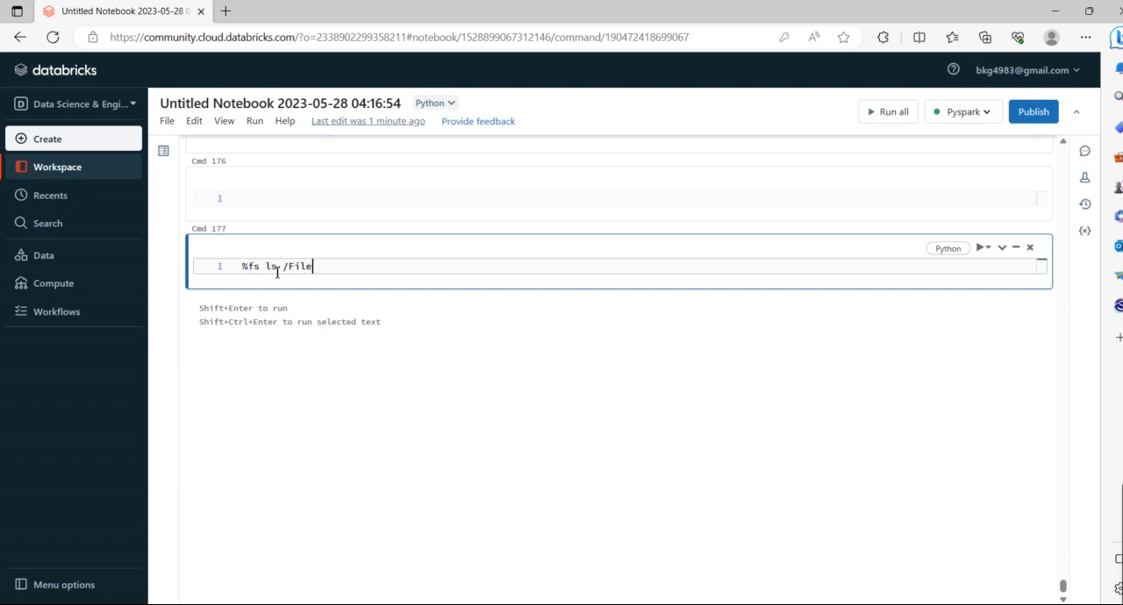
text(Store/)
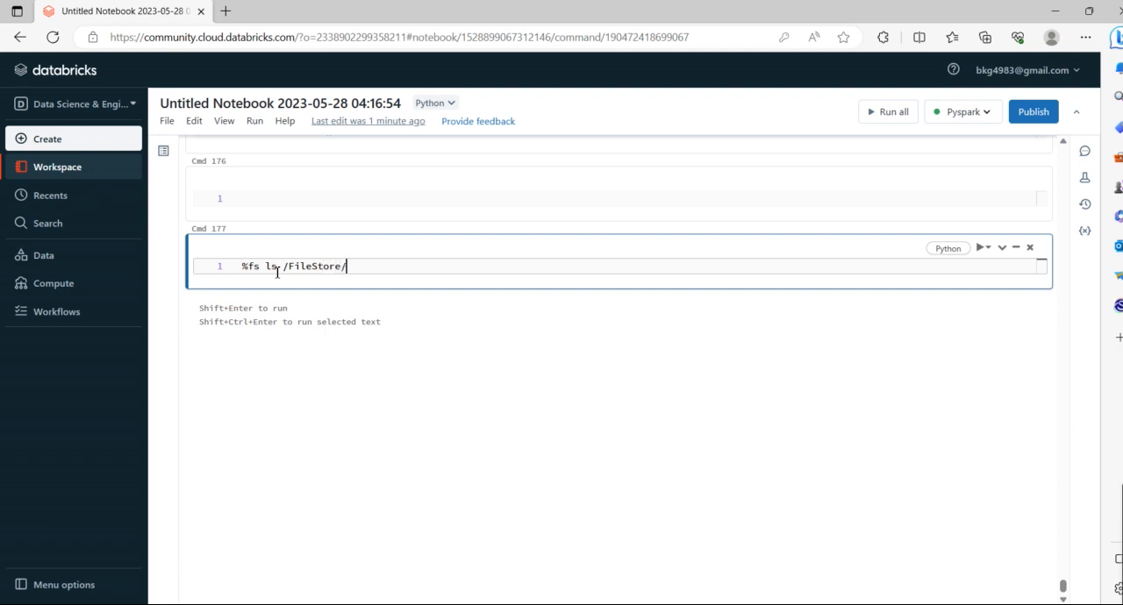
text(tables/)
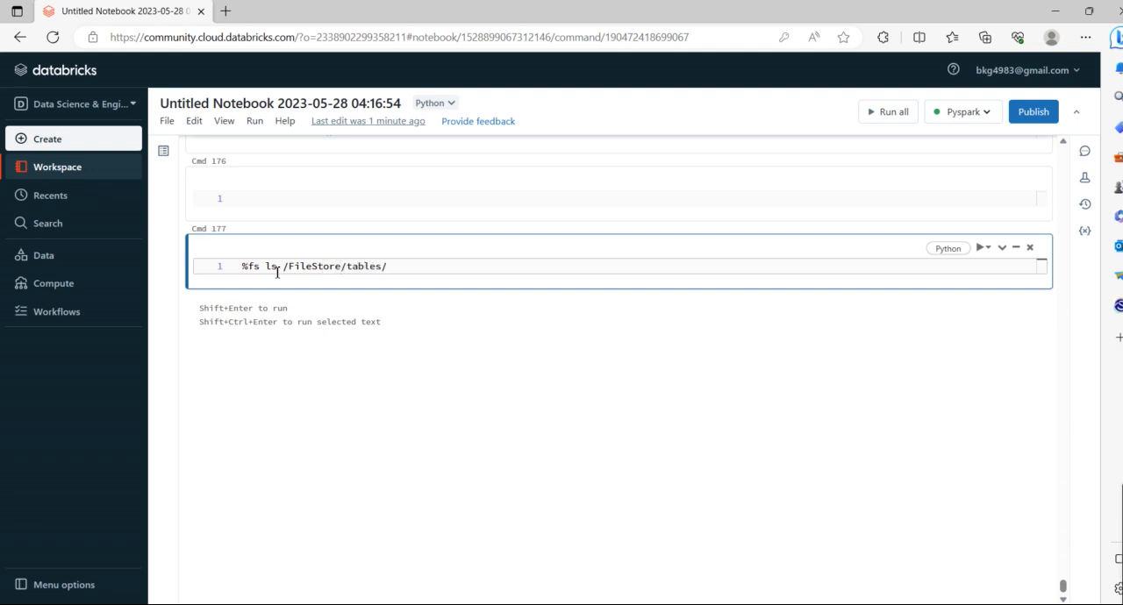
Step: Run the listing to show the 26 FileStore files and select the sample3.txt path
click(1001, 248)
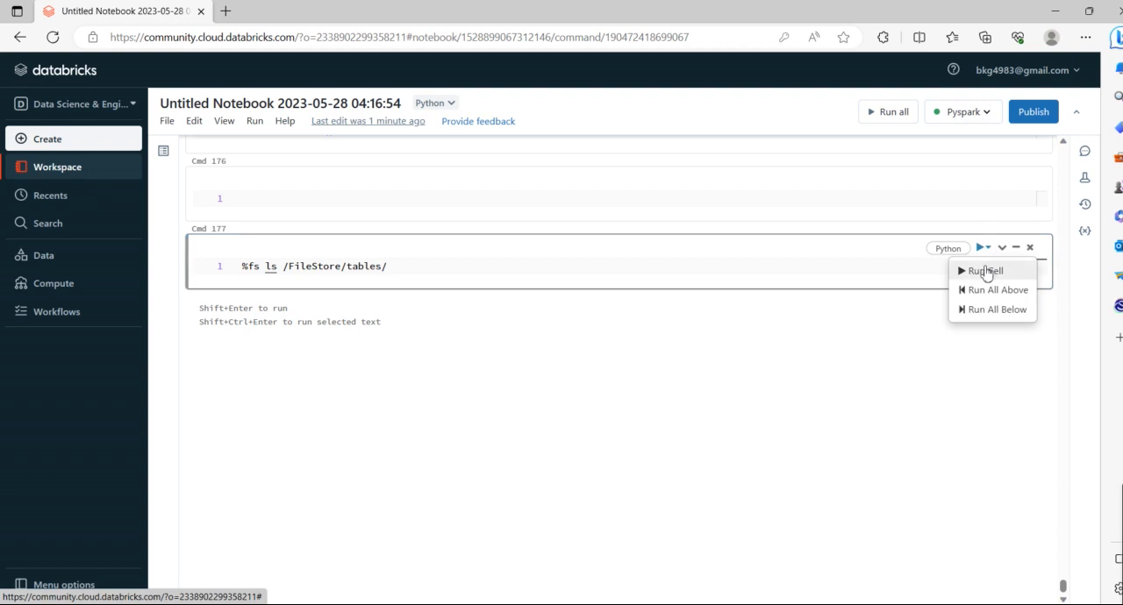
click(985, 270)
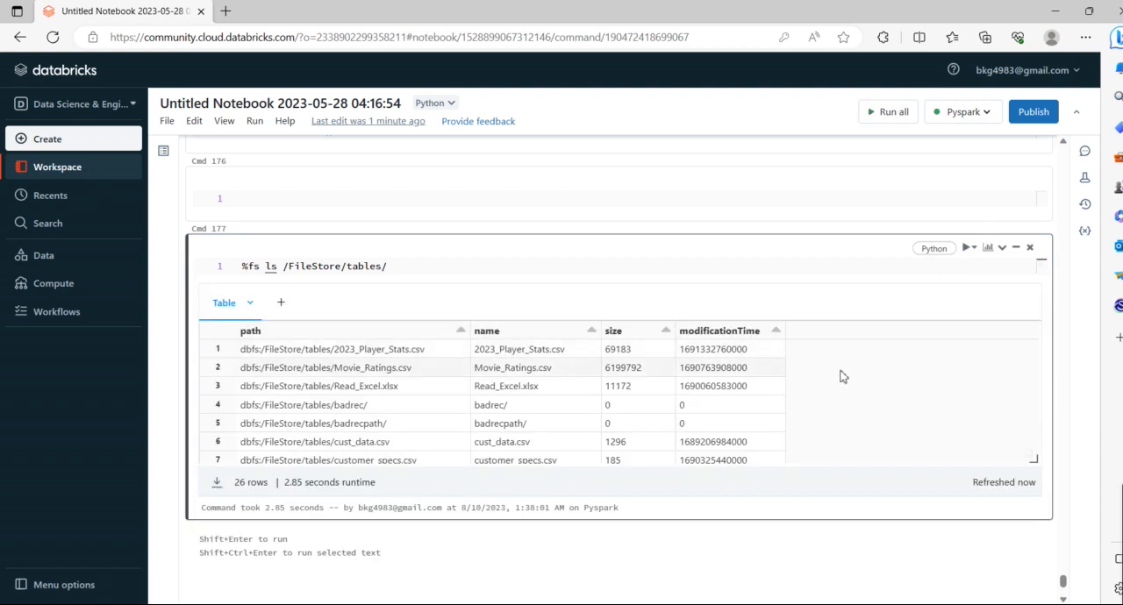
scroll(down, 3)
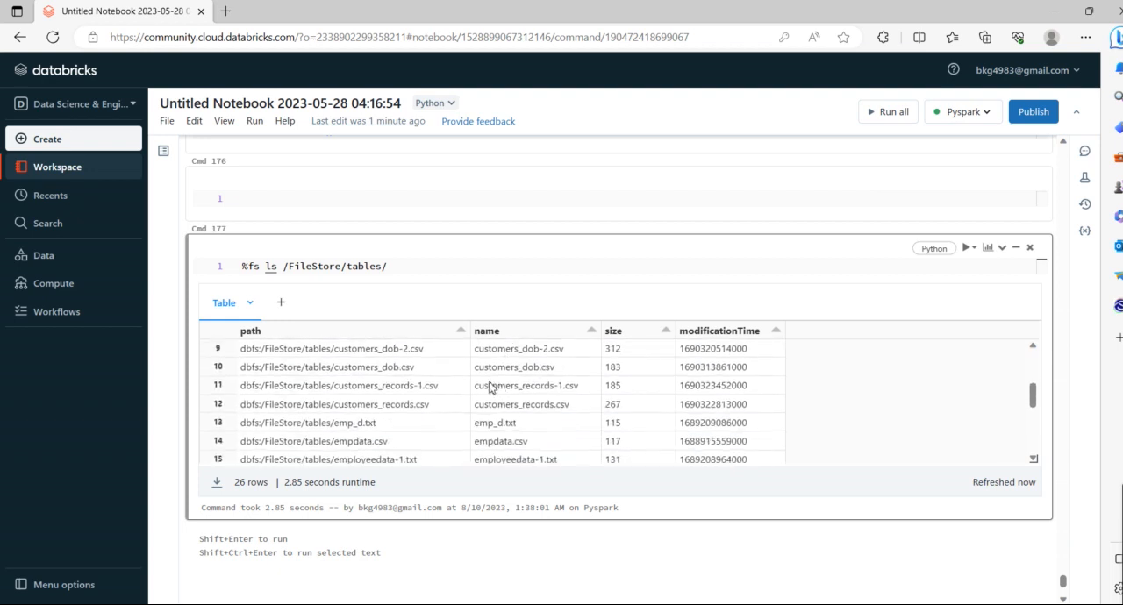
scroll(down, 3)
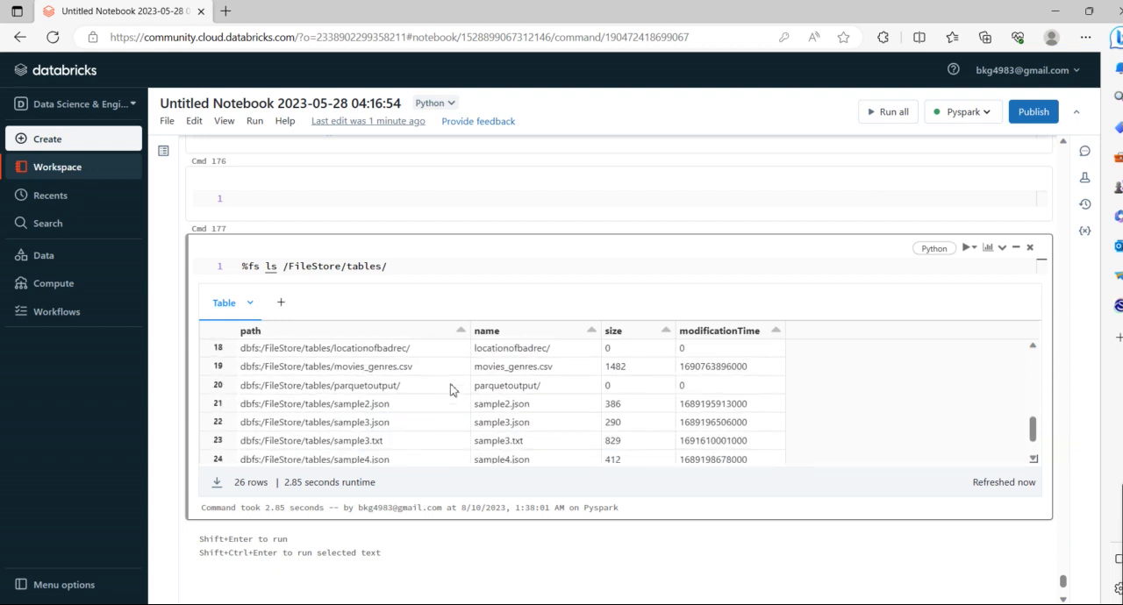
scroll(down, 3)
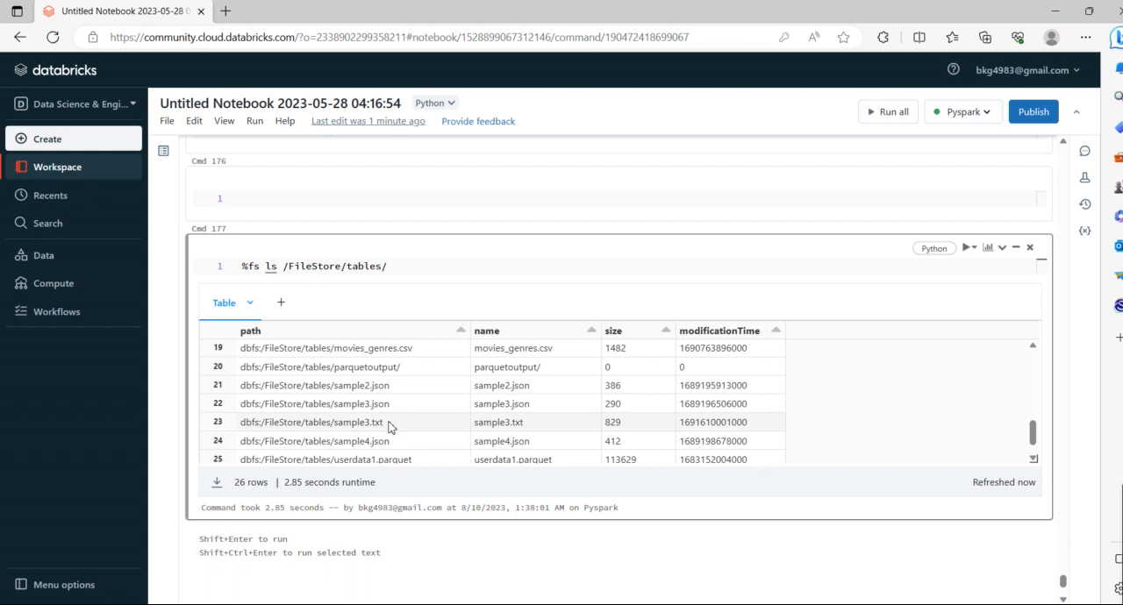
double_click(310, 422)
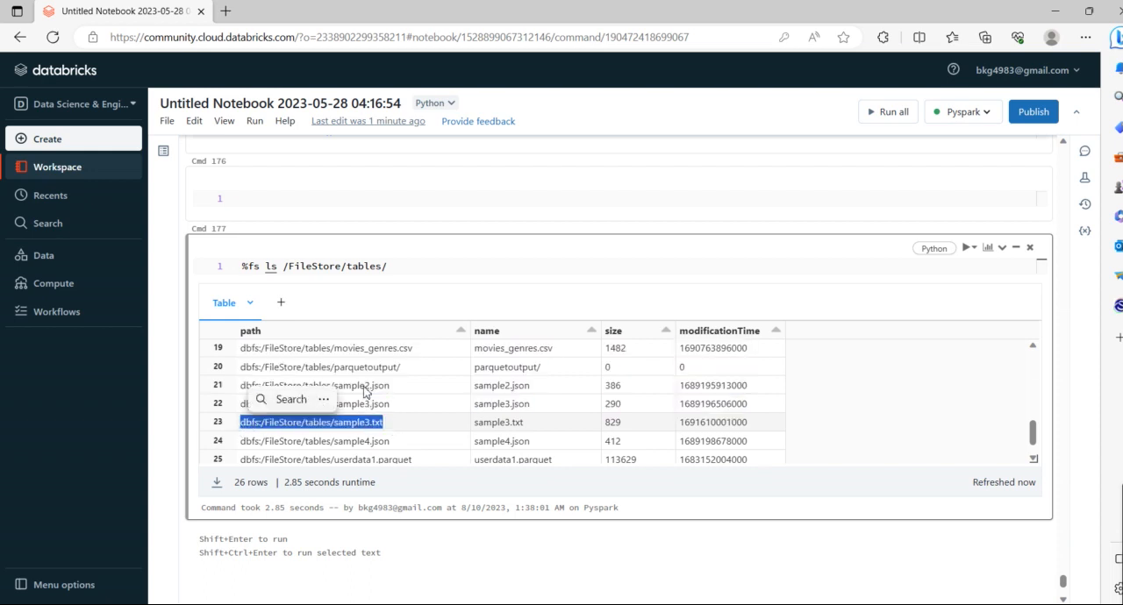
scroll(down, 3)
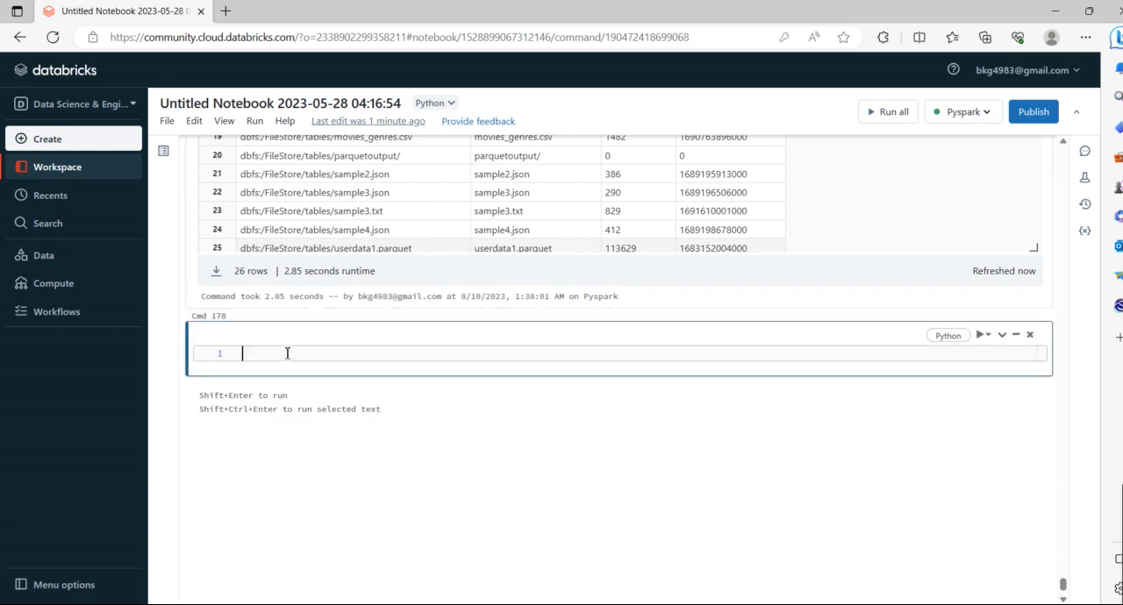
Step: Type words = sc.textFile("dbfs:/FileStore/tables/sample3.txt") in cell Cmd 178
text(words =)
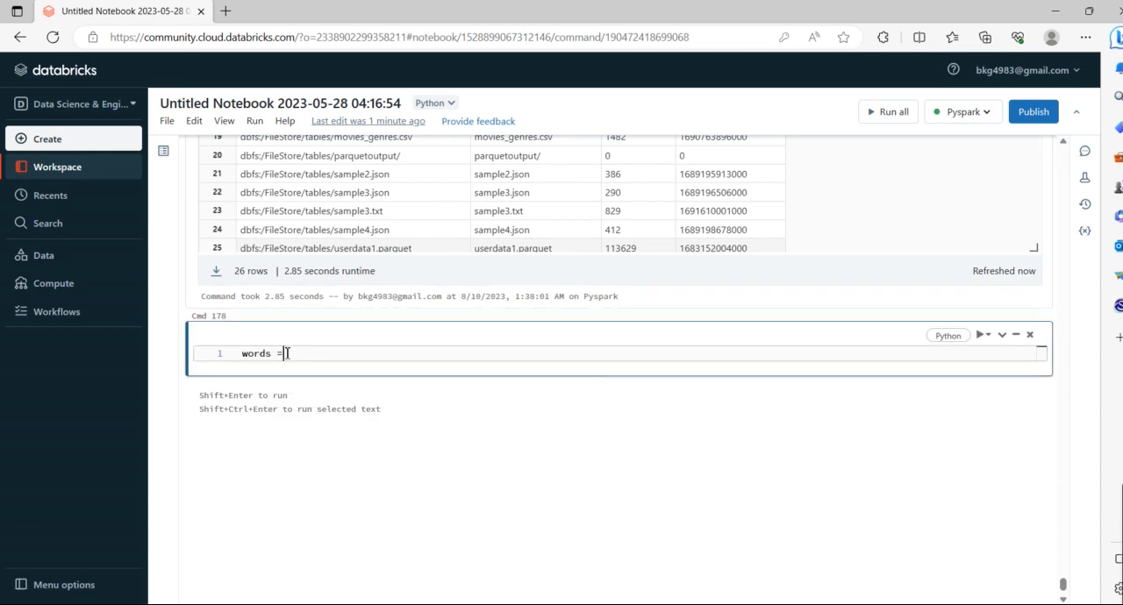
text(sc.t)
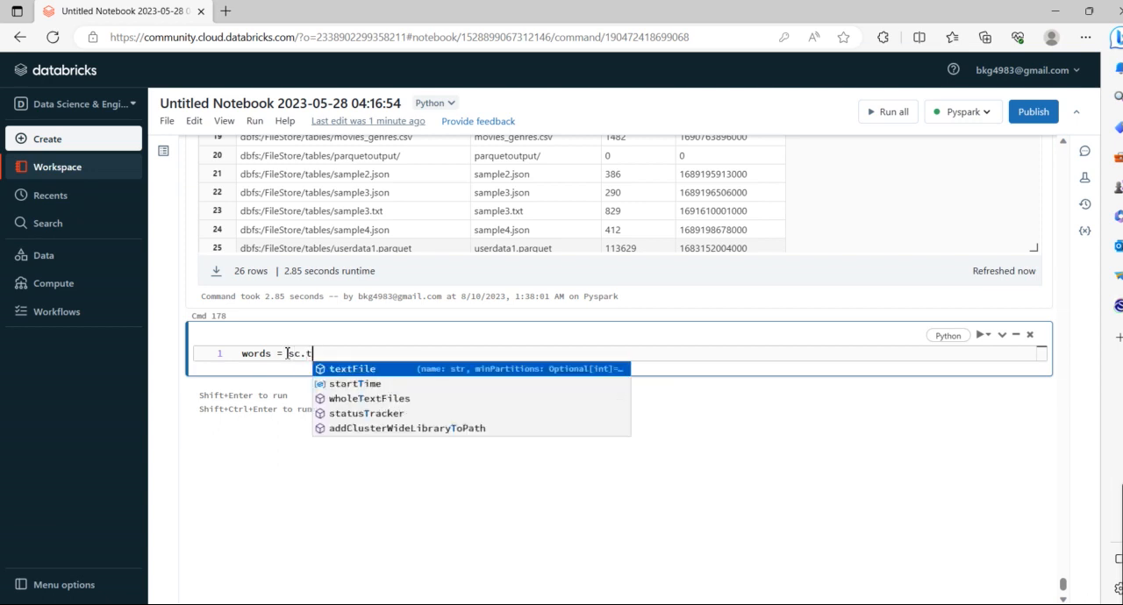
click(352, 369)
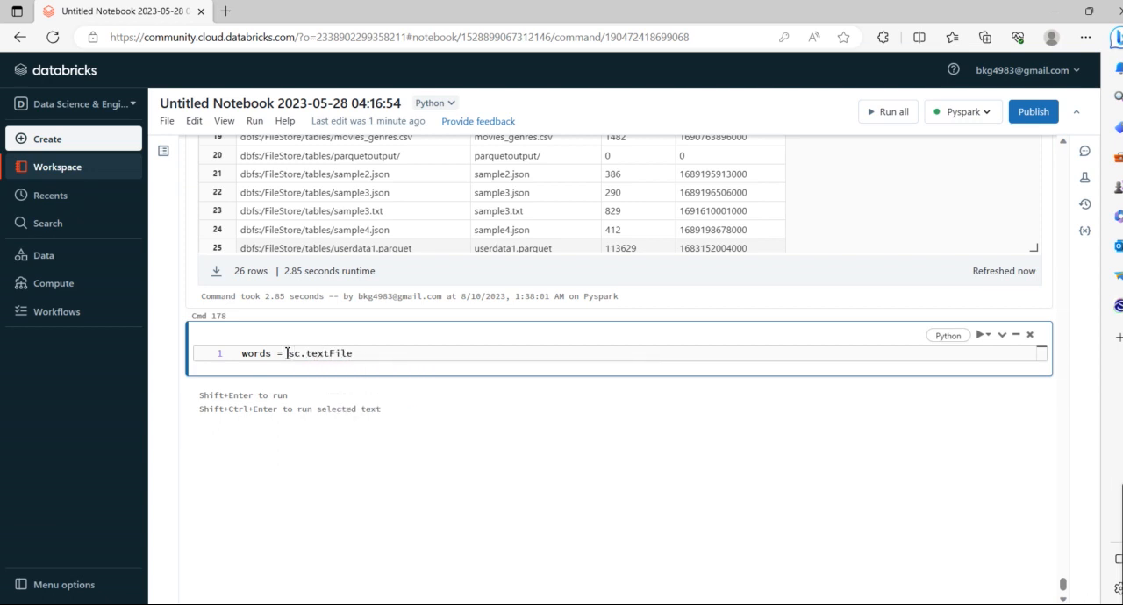
text((""))
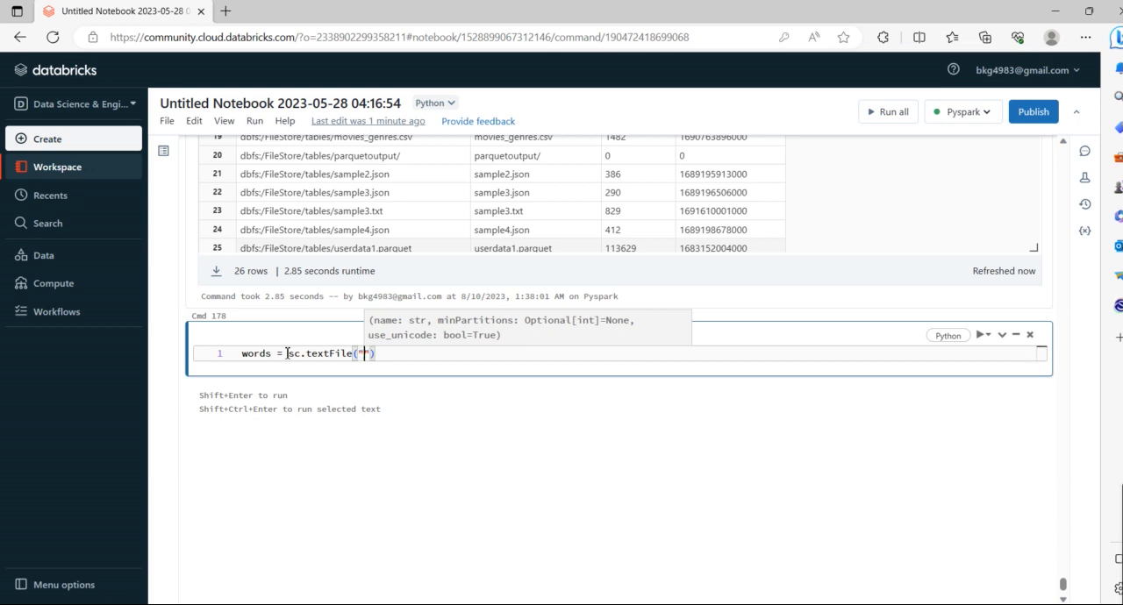
text(dbfs:/FileStore/tables/sample3.txt)
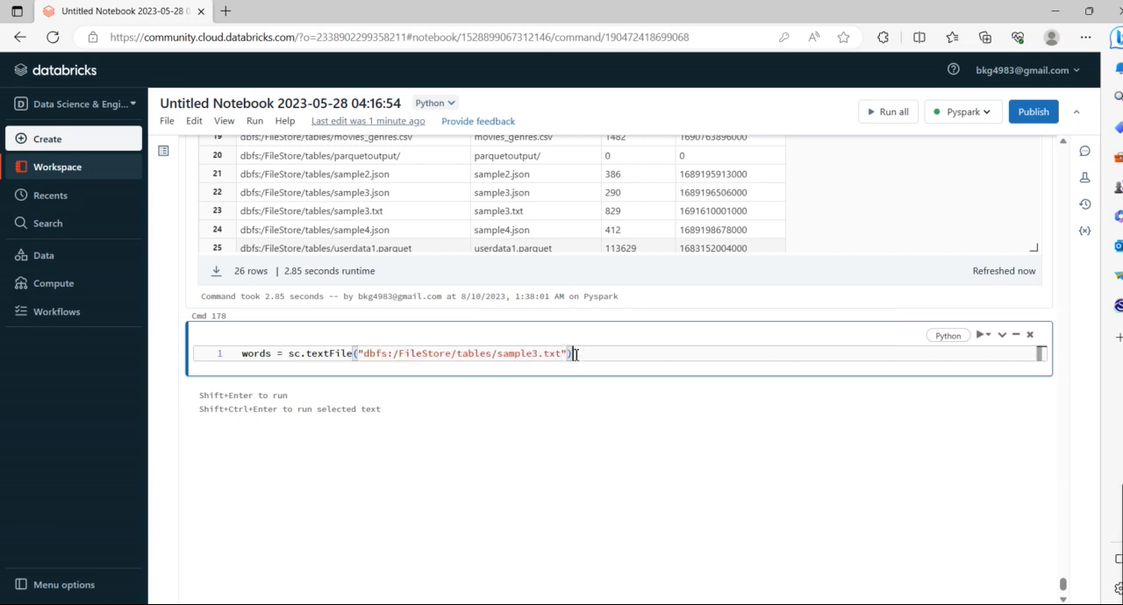
mouse_move(613, 411)
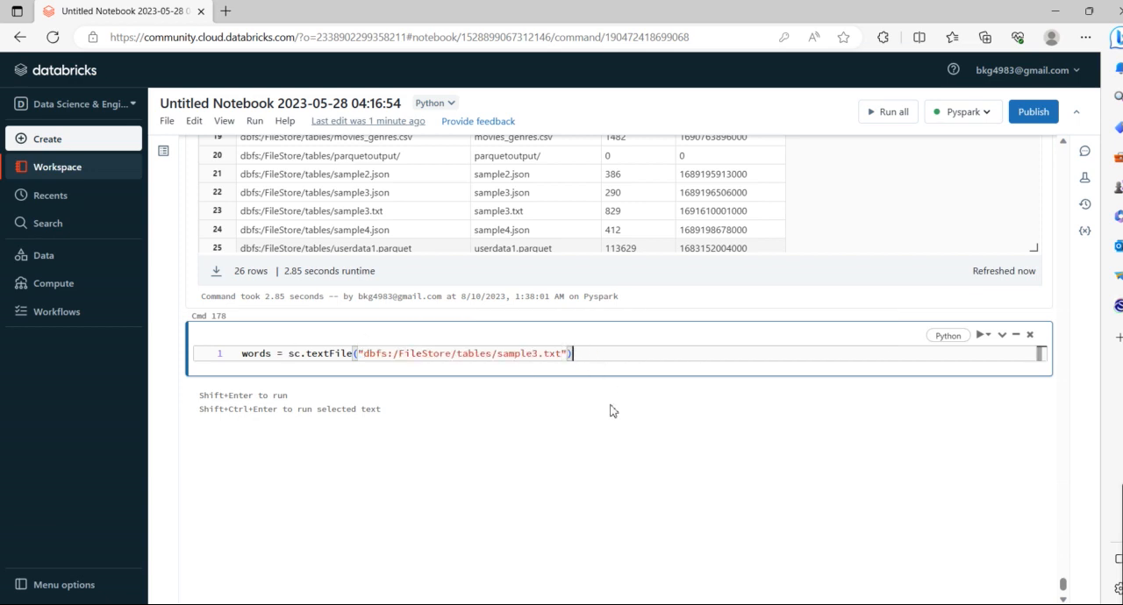
Step: Add the line wordcount = words.flatMap(lambda line: line.split(" "))
text(wor)
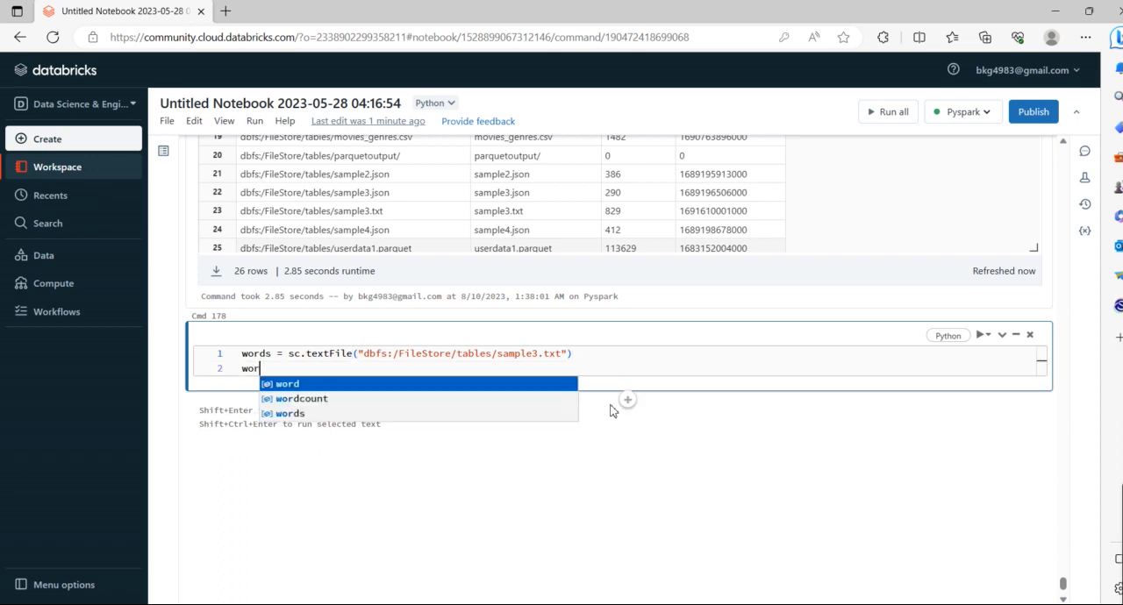
text(dcount =)
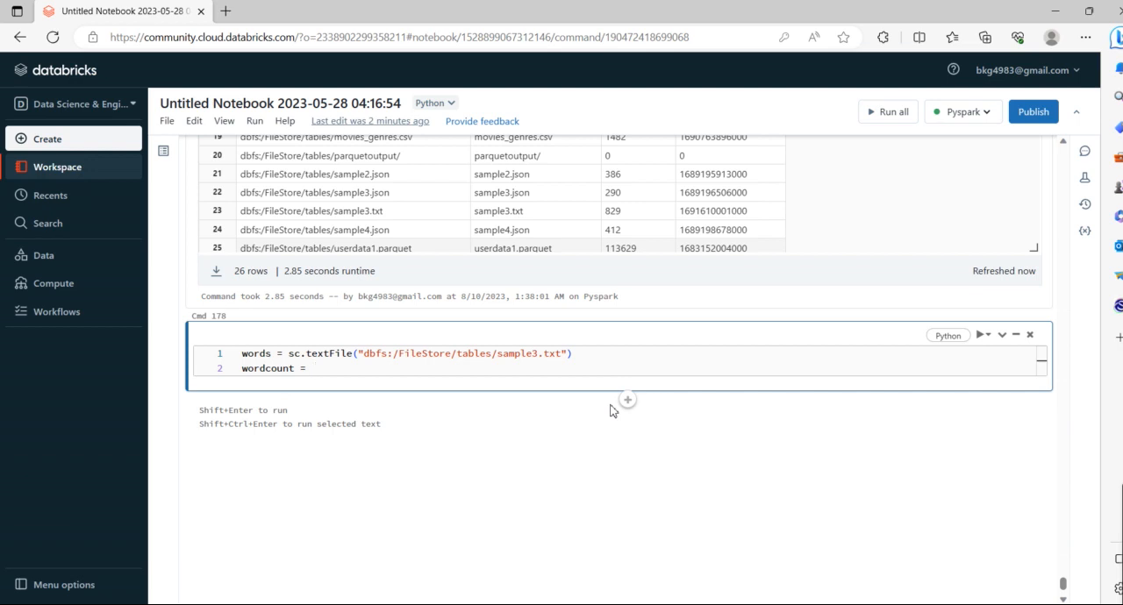
text(words.fla)
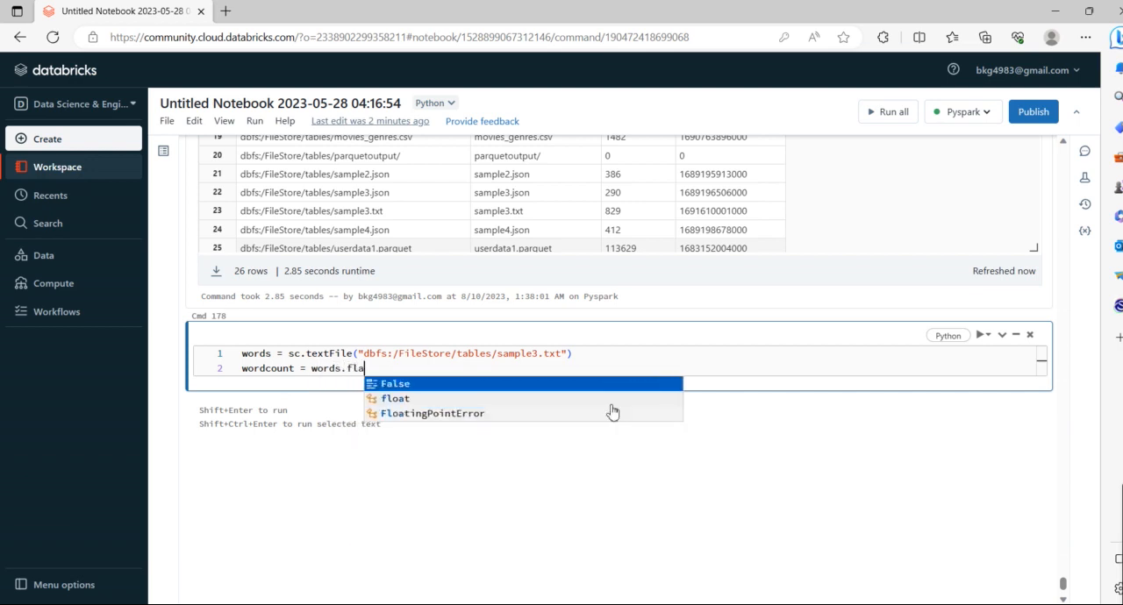
text(t)
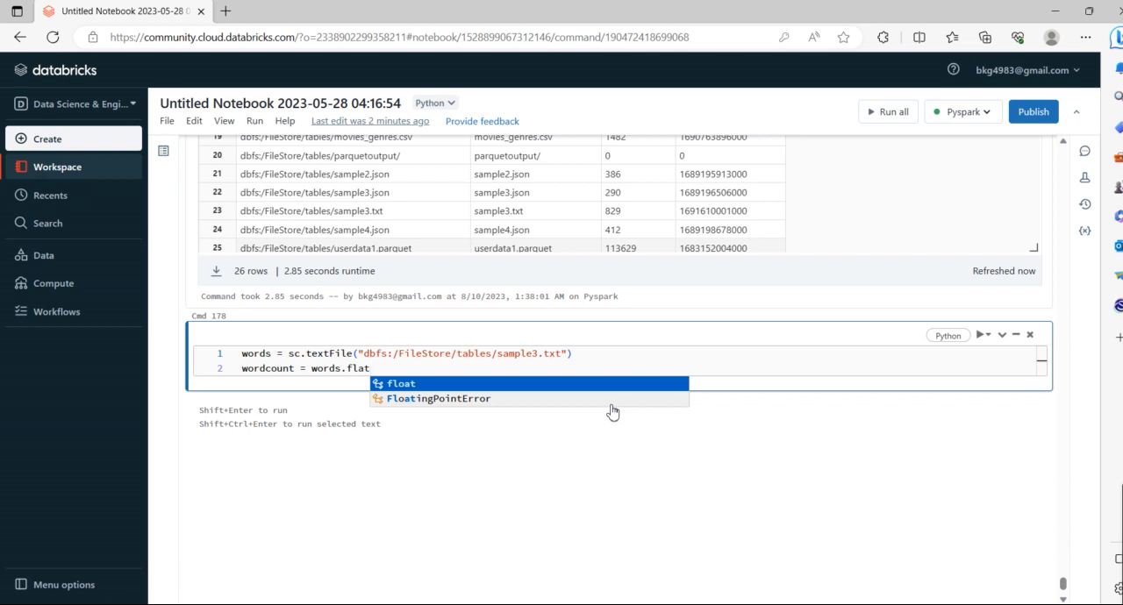
text(Map)
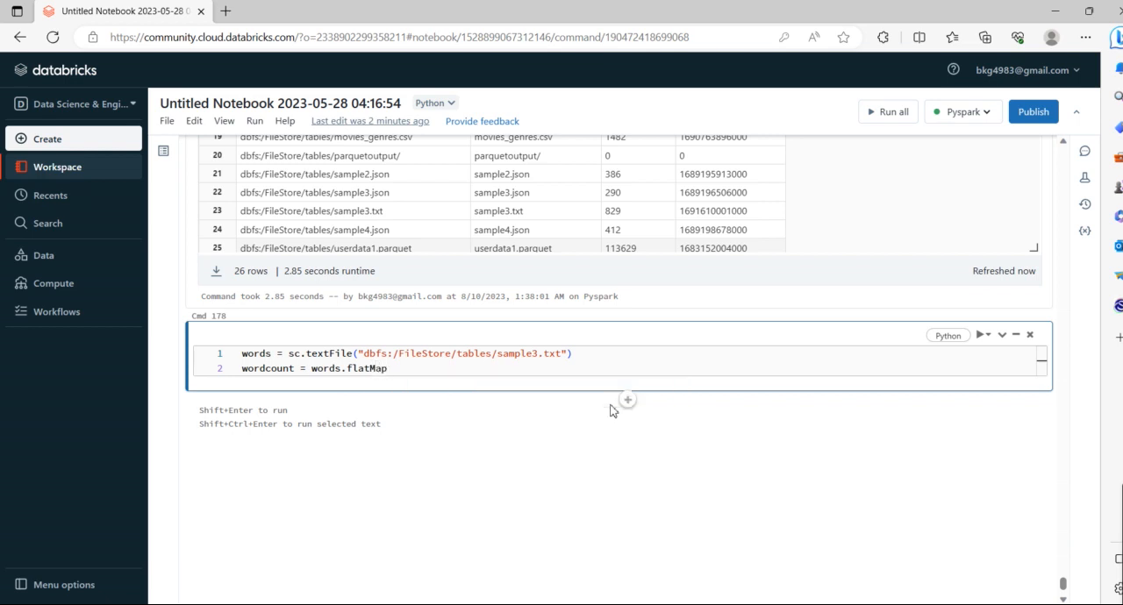
text((lambda)
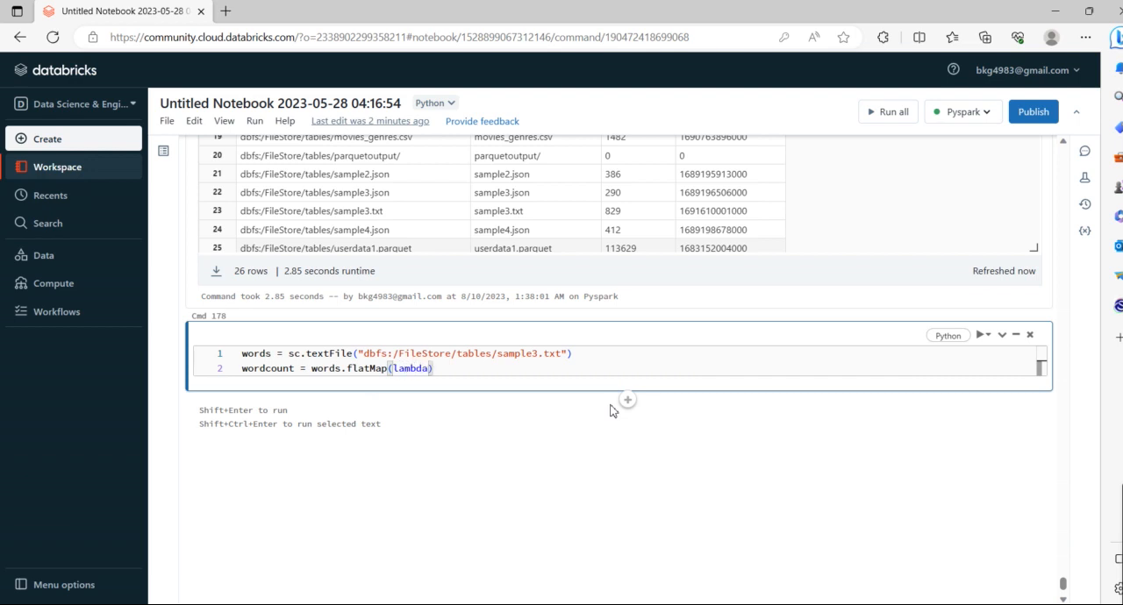
text(line)
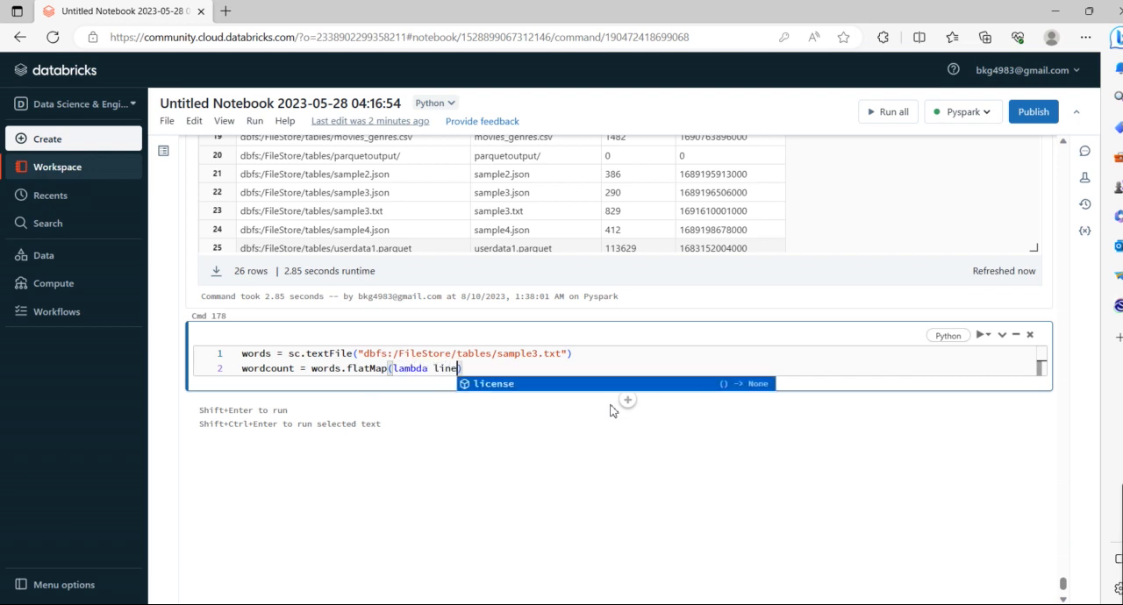
text(:)
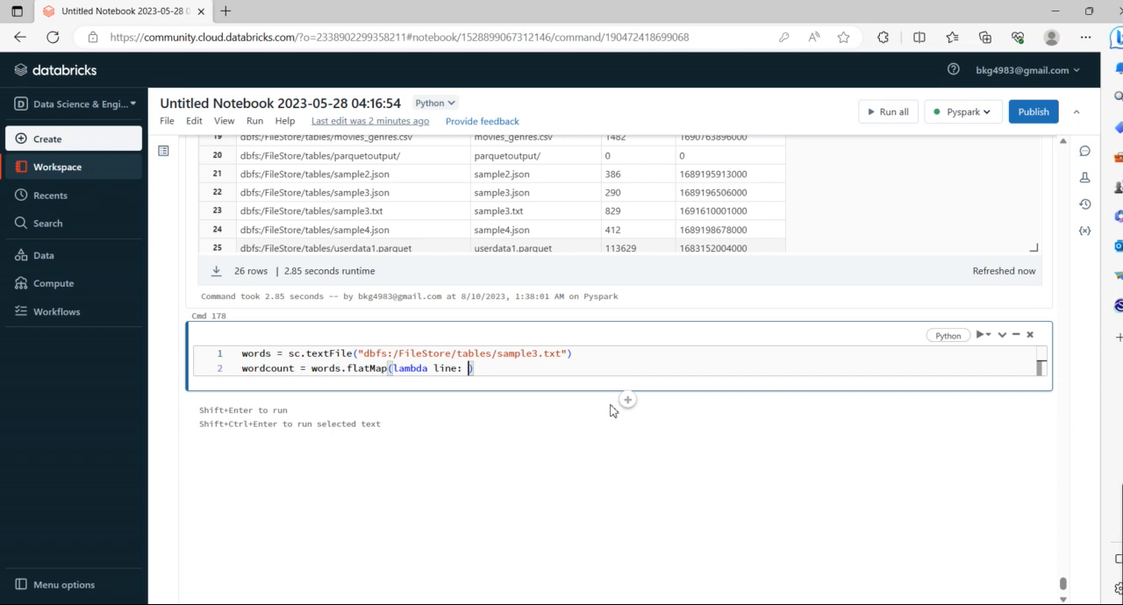
text(line.sp)
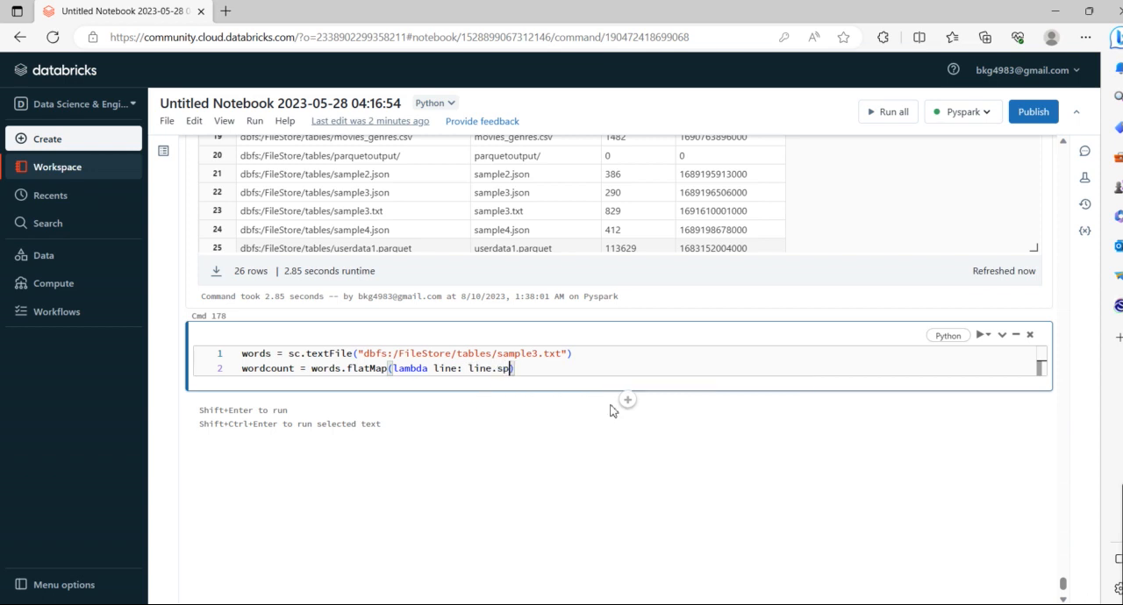
text(it)
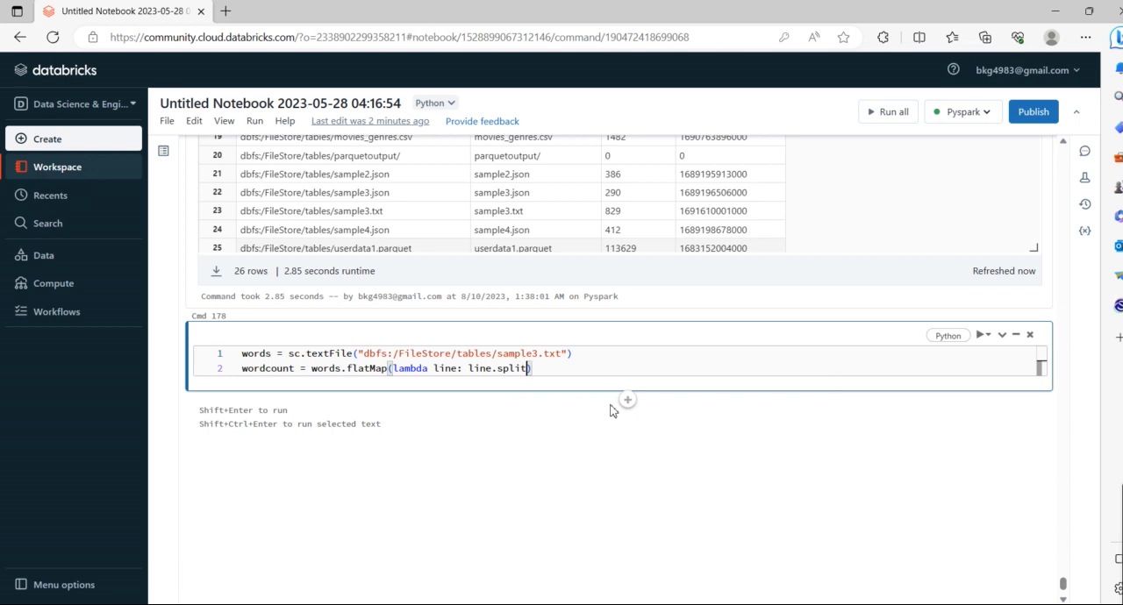
text((""))
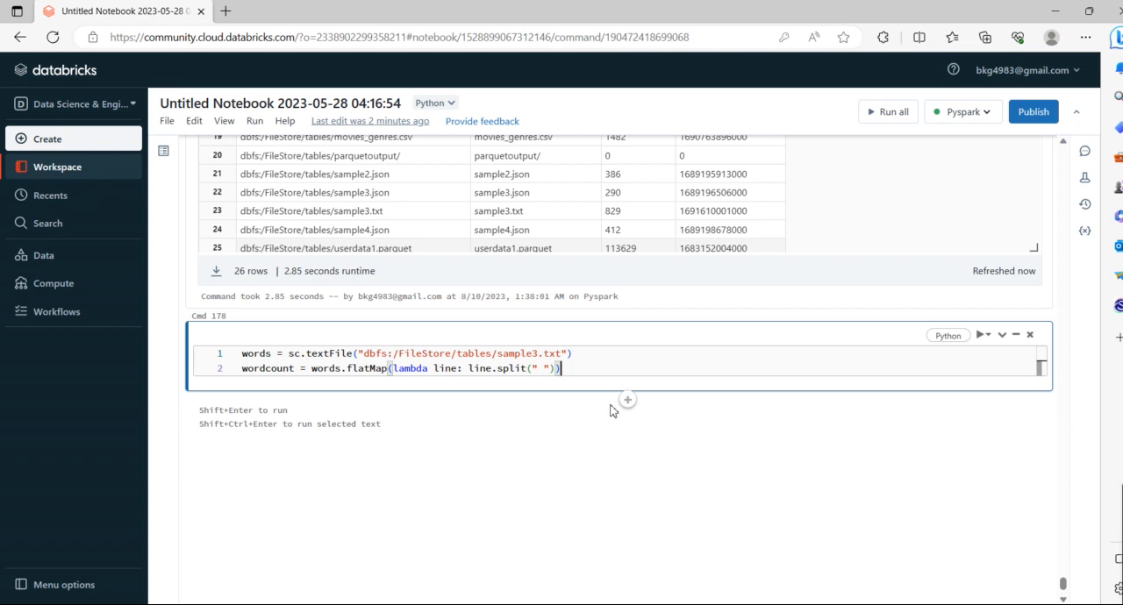
Step: Append .map(lambda word: (word, 1)) to the wordcount line
text(.map)
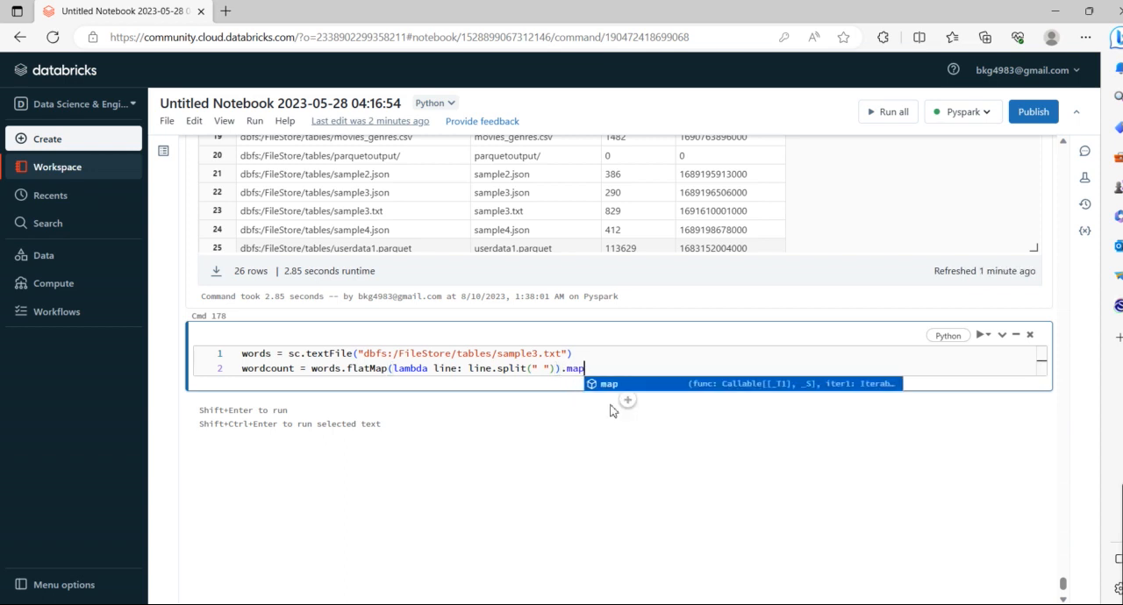
text((l)
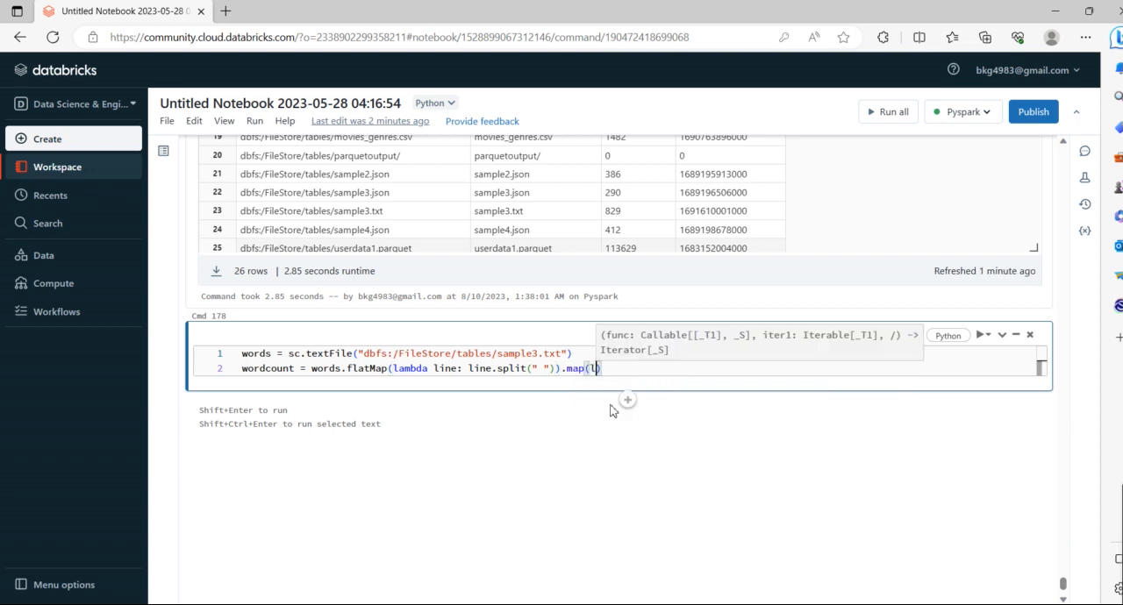
text(ambda word:)
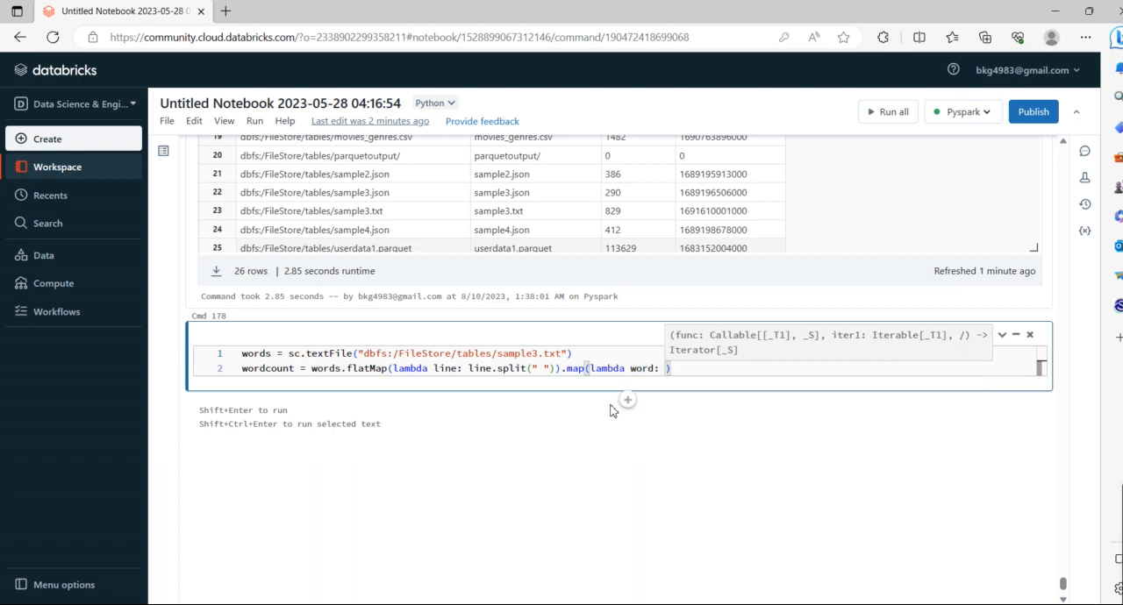
text((word))
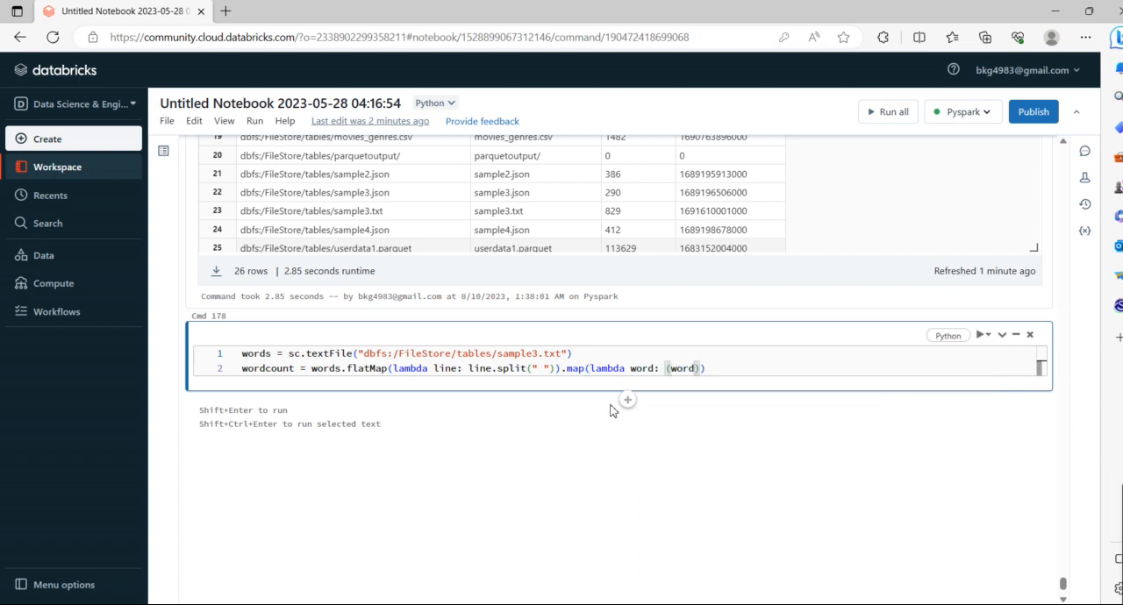
text(, 1)
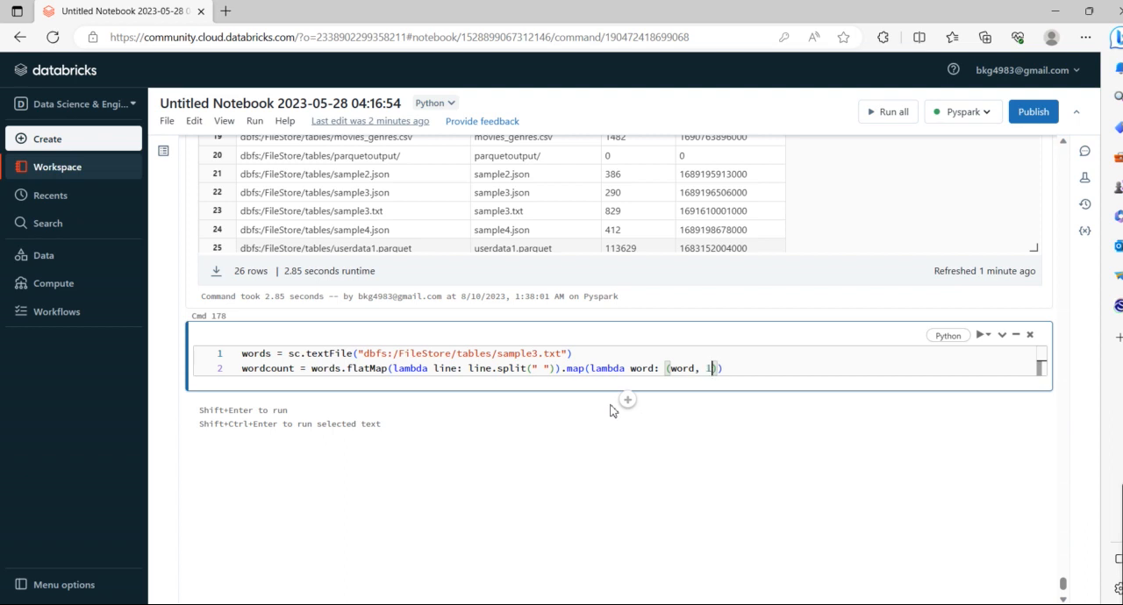
text())
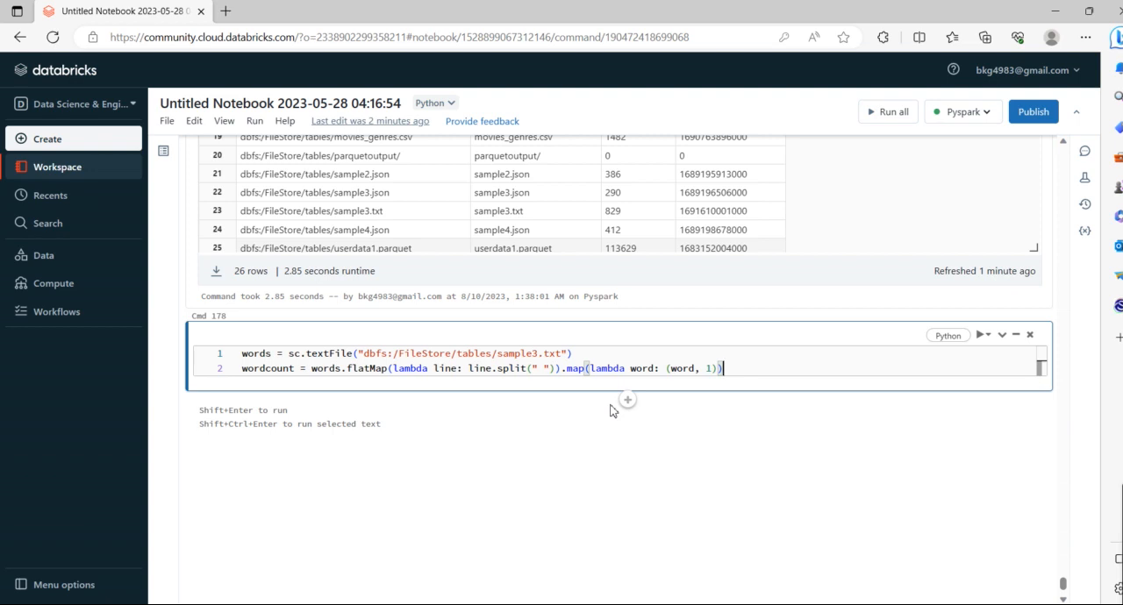
Step: Append .reduceByKey(lambda x,y: x+y) to sum the counts per word
text(.reduceBy)
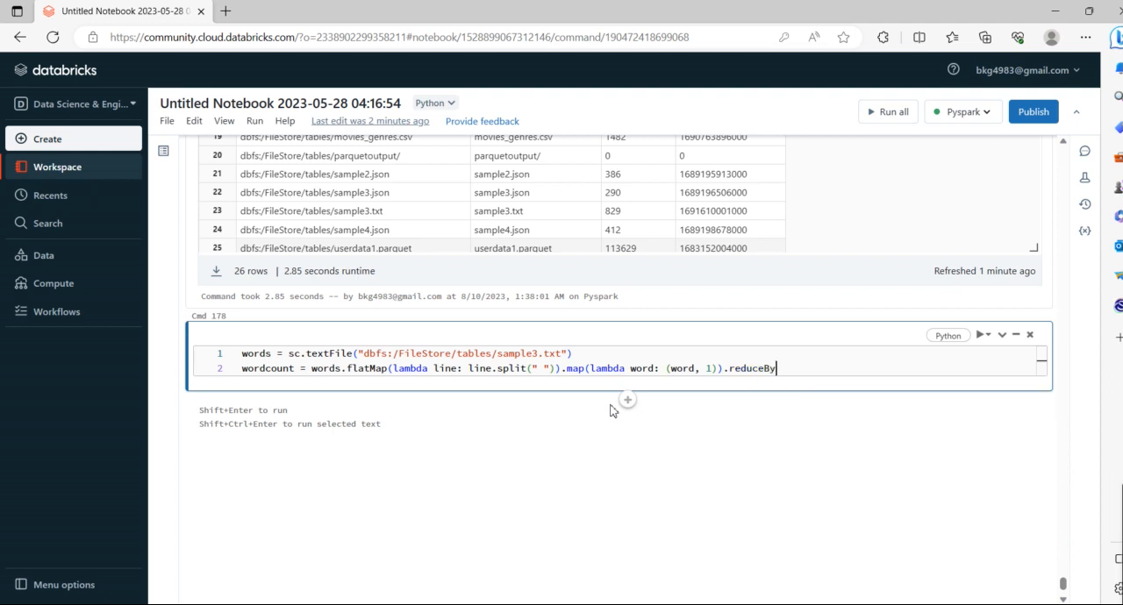
text(Key)
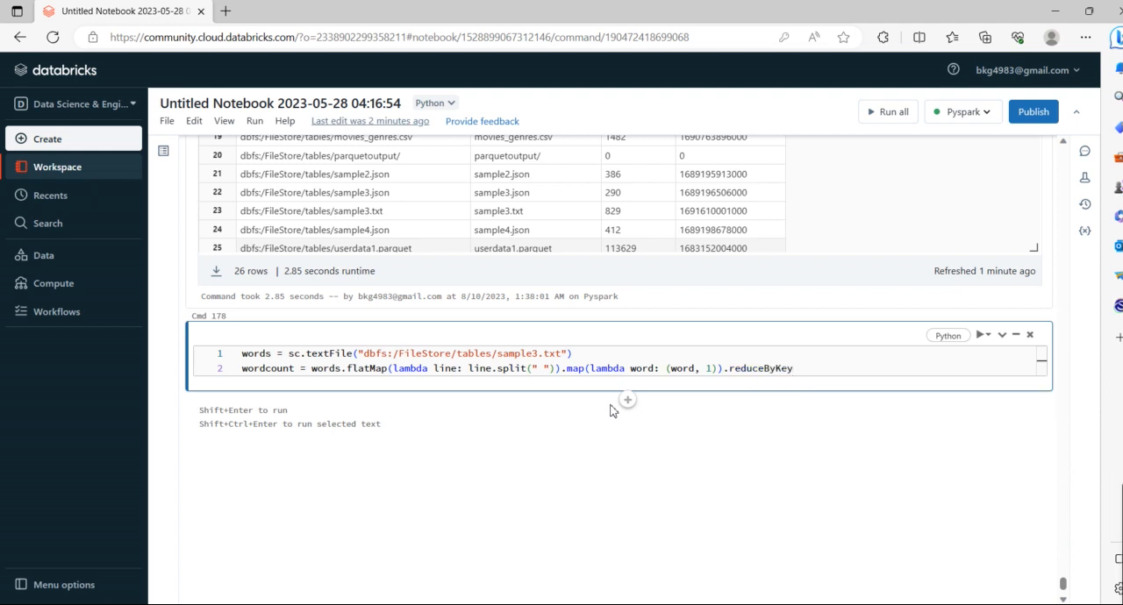
text(())
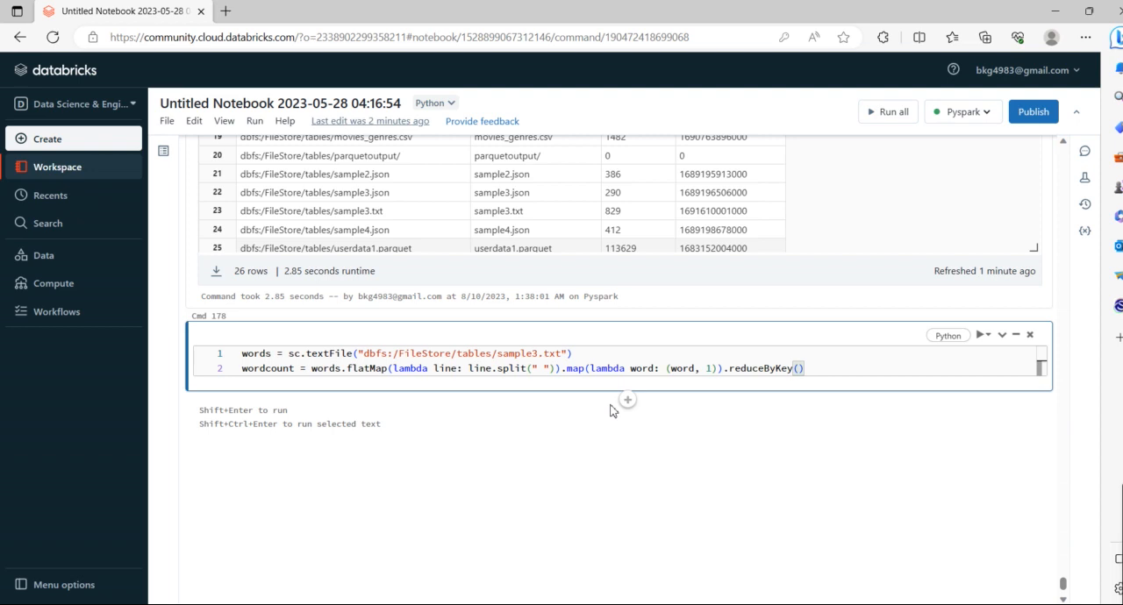
text(lambda)
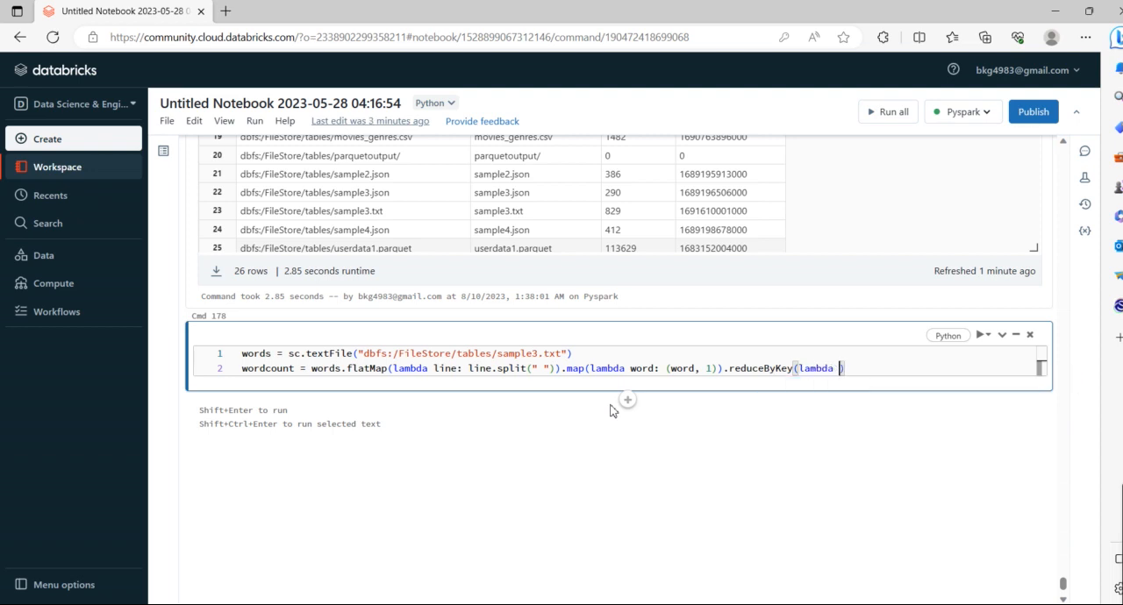
text(x,y: x+y)
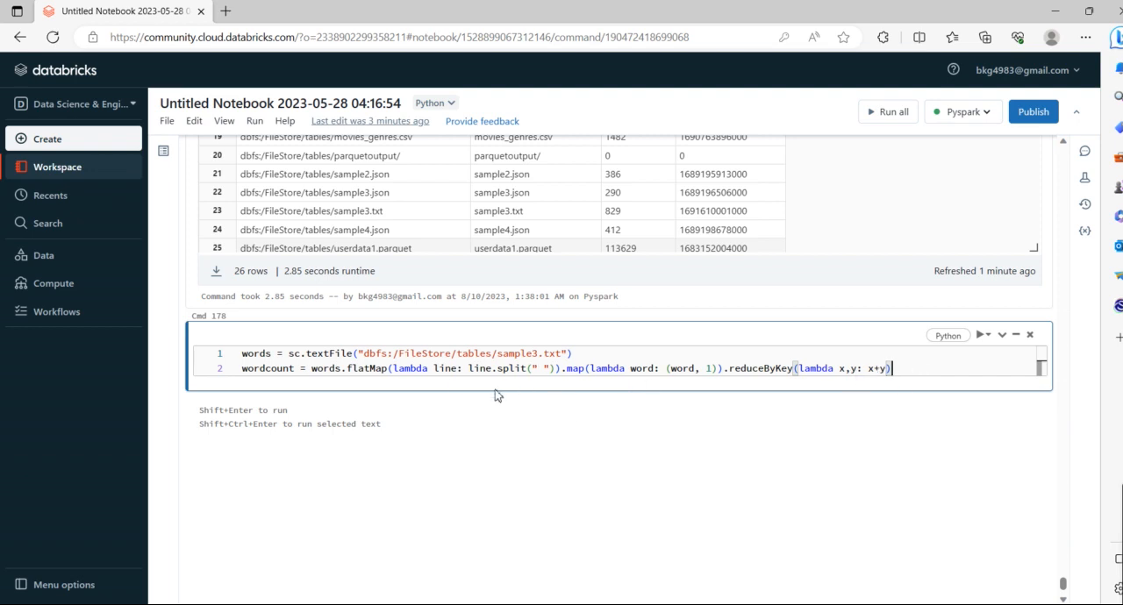
double_click(368, 367)
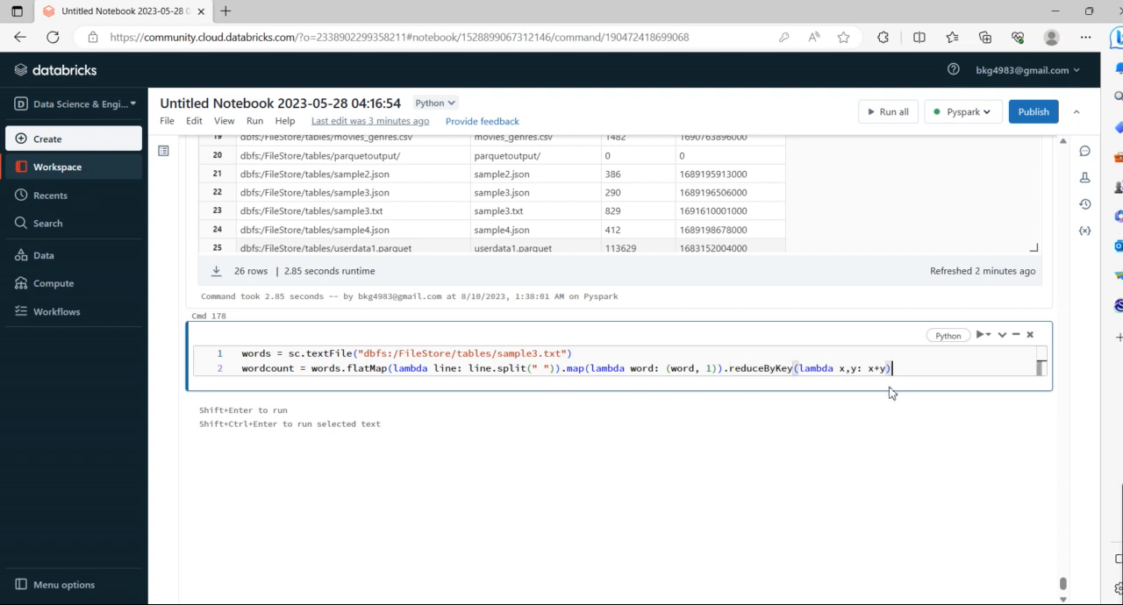
Step: Add wordcount.collect() as line 3 and run the cell, printing pairs like ('Spark', 9)
key(enter)
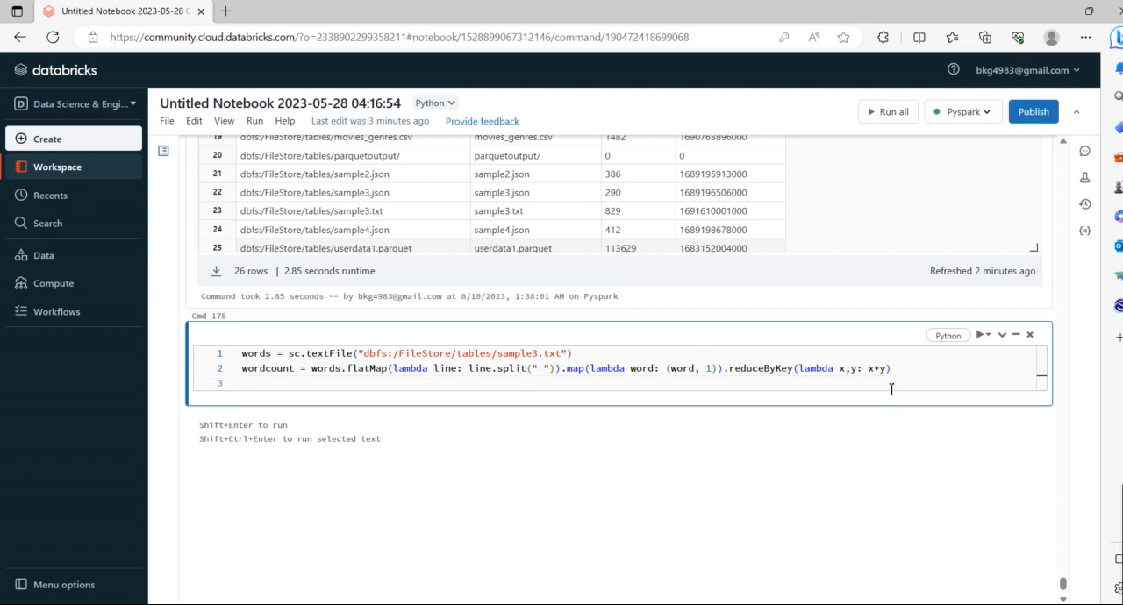
text(wordcount.c)
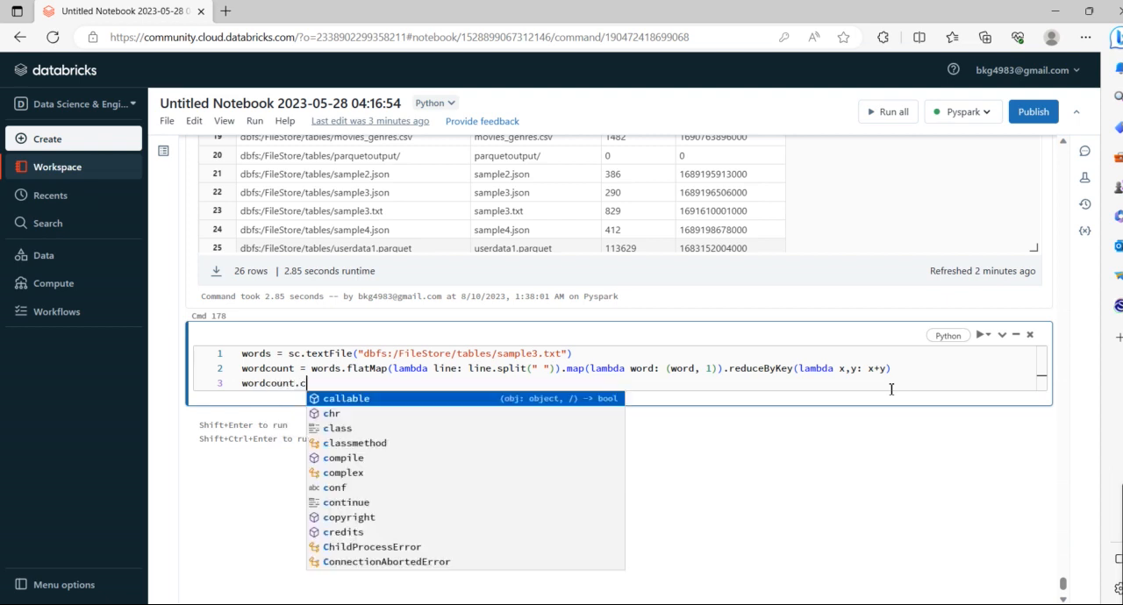
text(ollec)
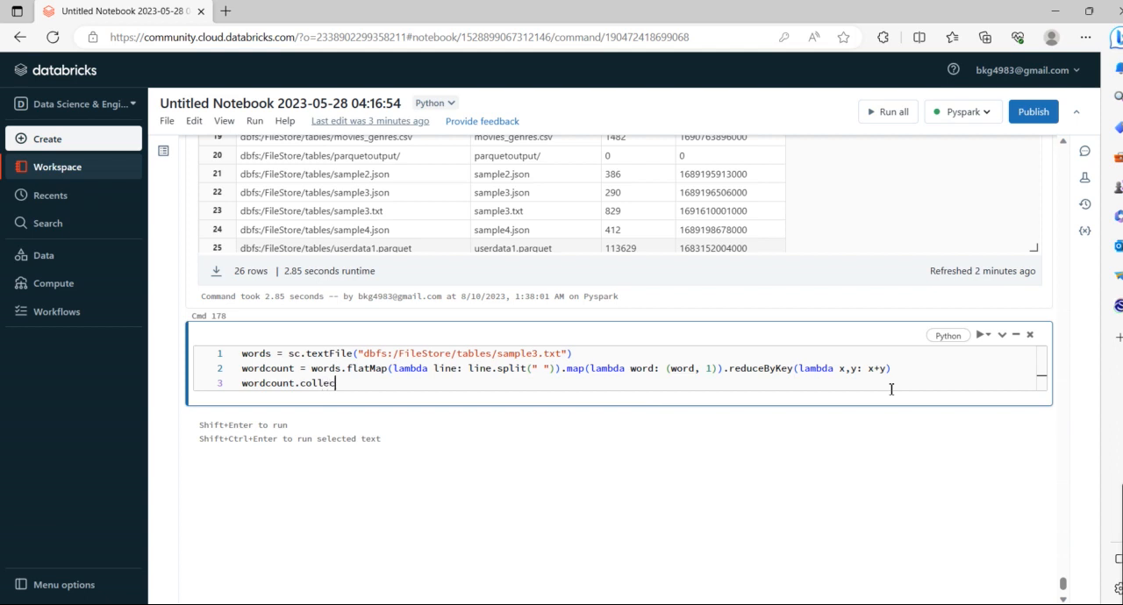
text(())
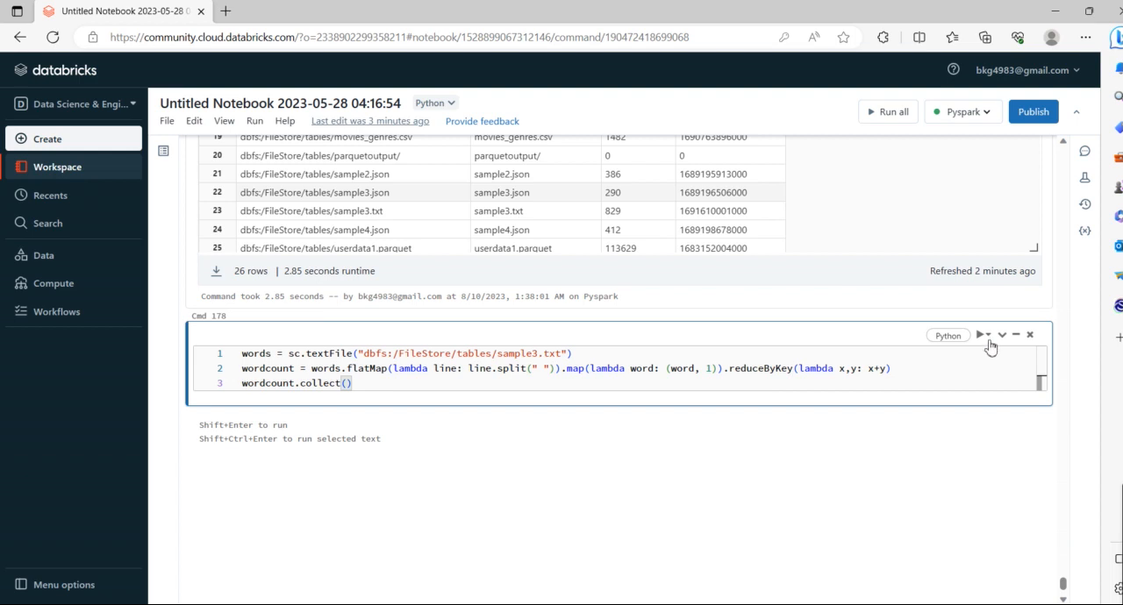
click(981, 335)
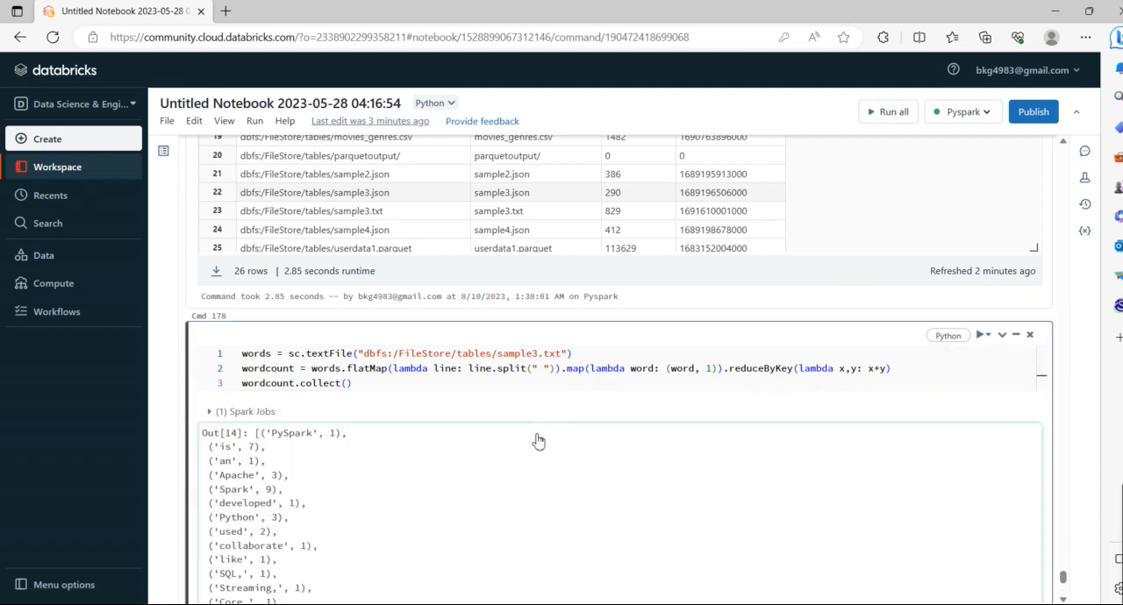
scroll(down, 3)
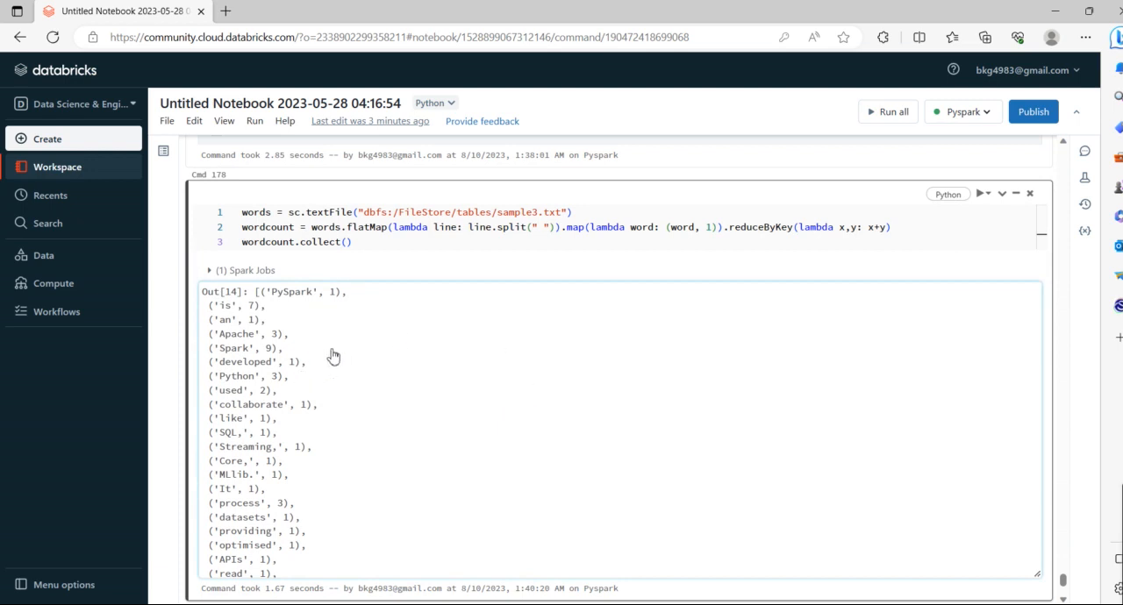
mouse_move(351, 300)
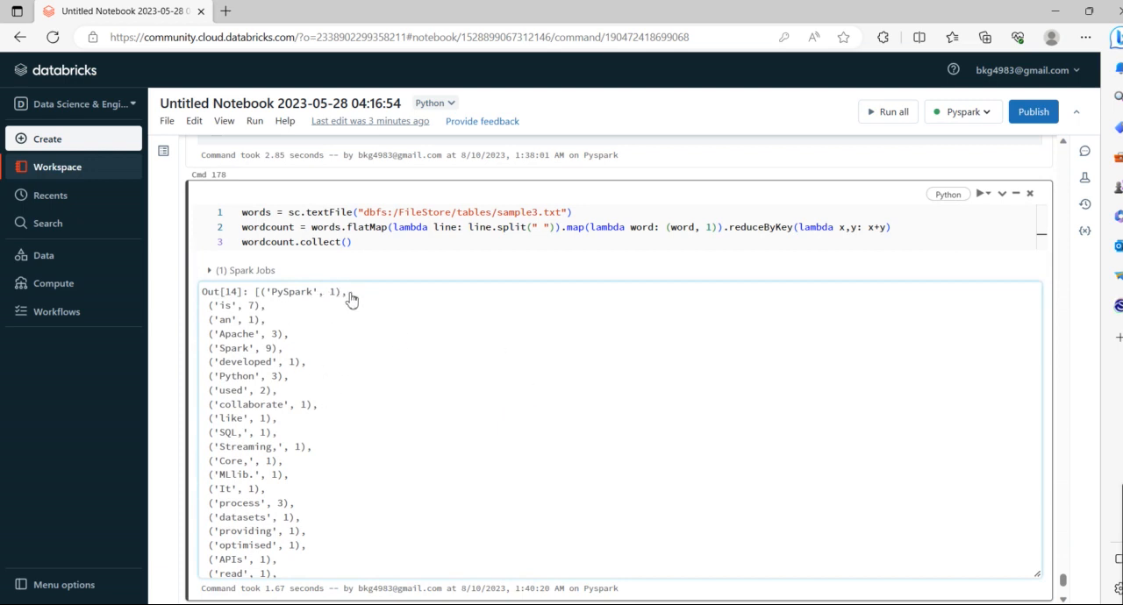
mouse_move(253, 331)
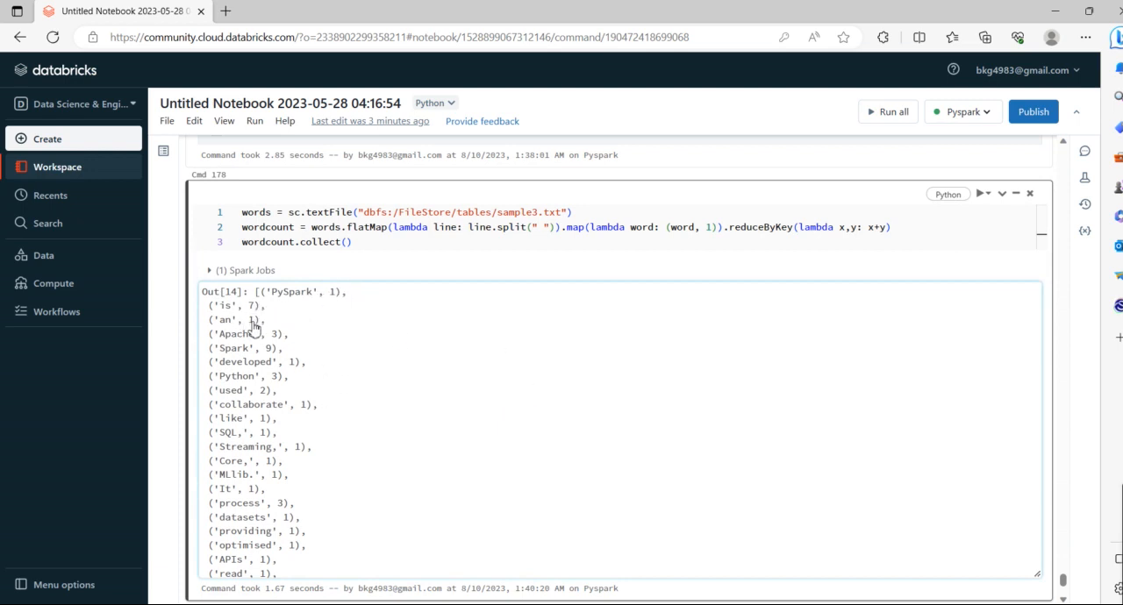
mouse_move(270, 359)
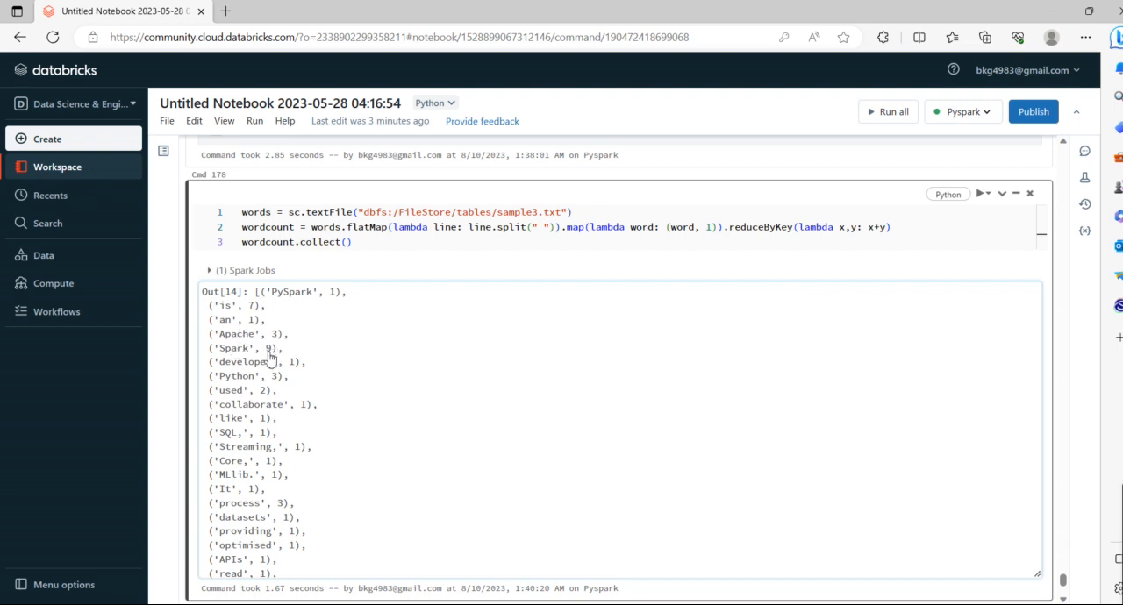
mouse_move(279, 386)
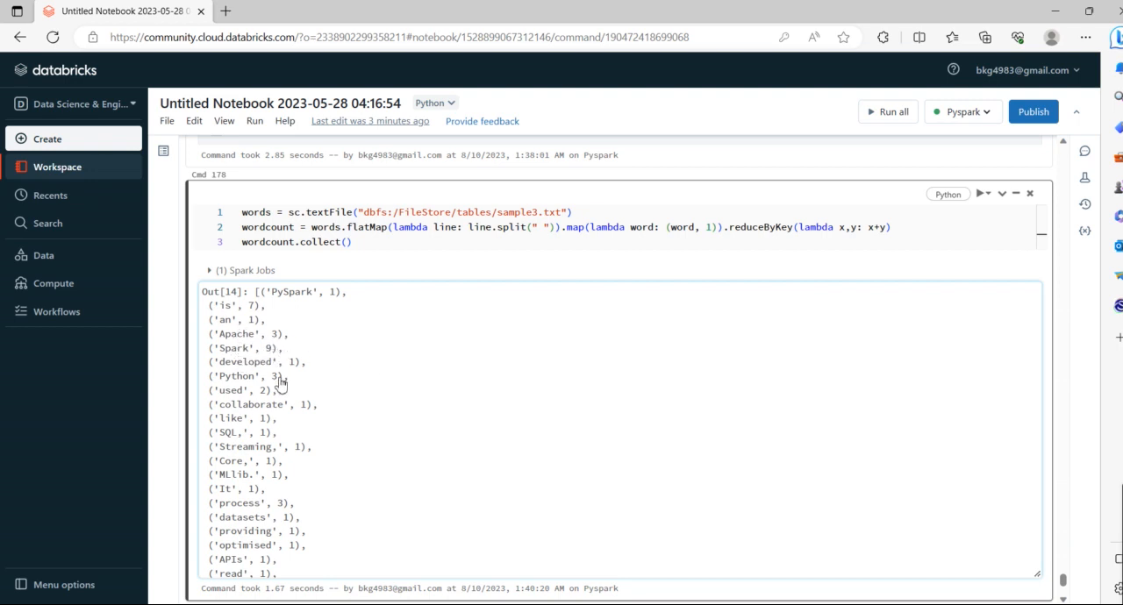
mouse_move(298, 383)
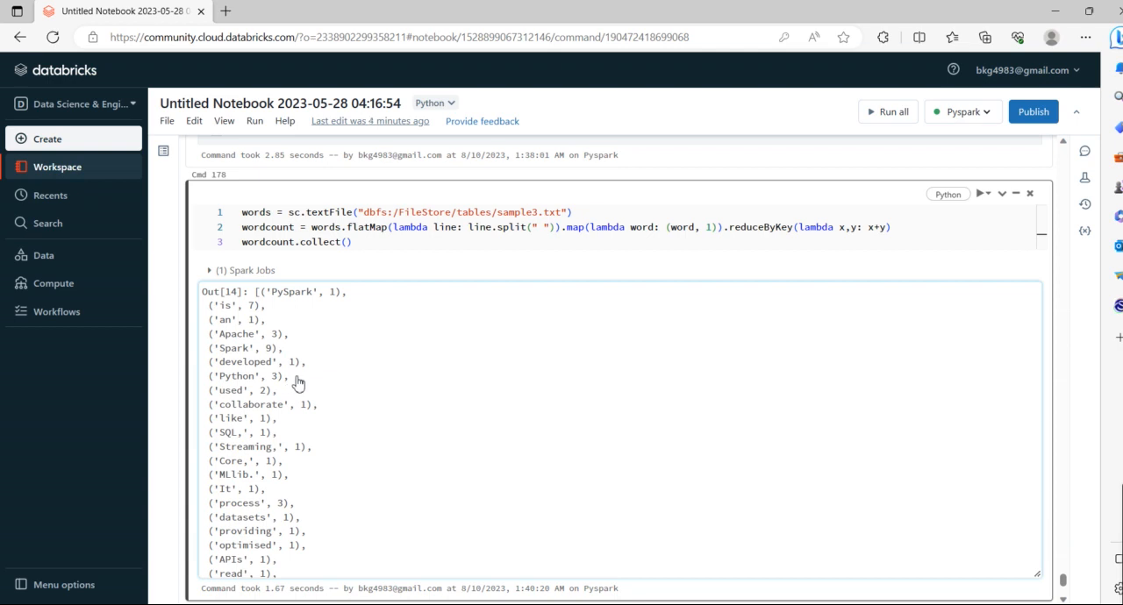
mouse_move(247, 347)
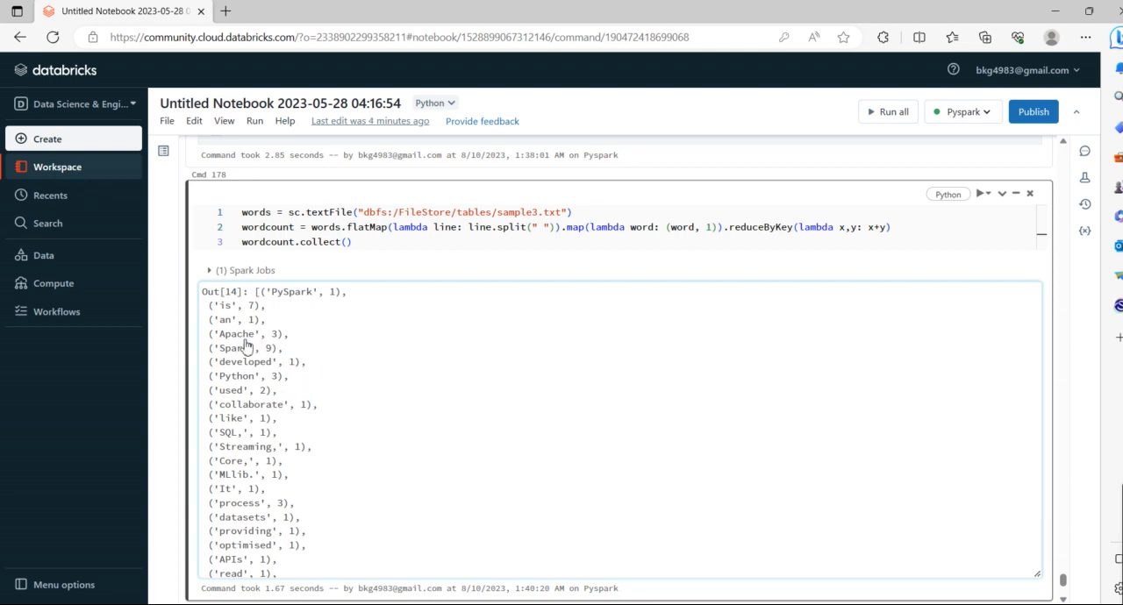
mouse_move(283, 443)
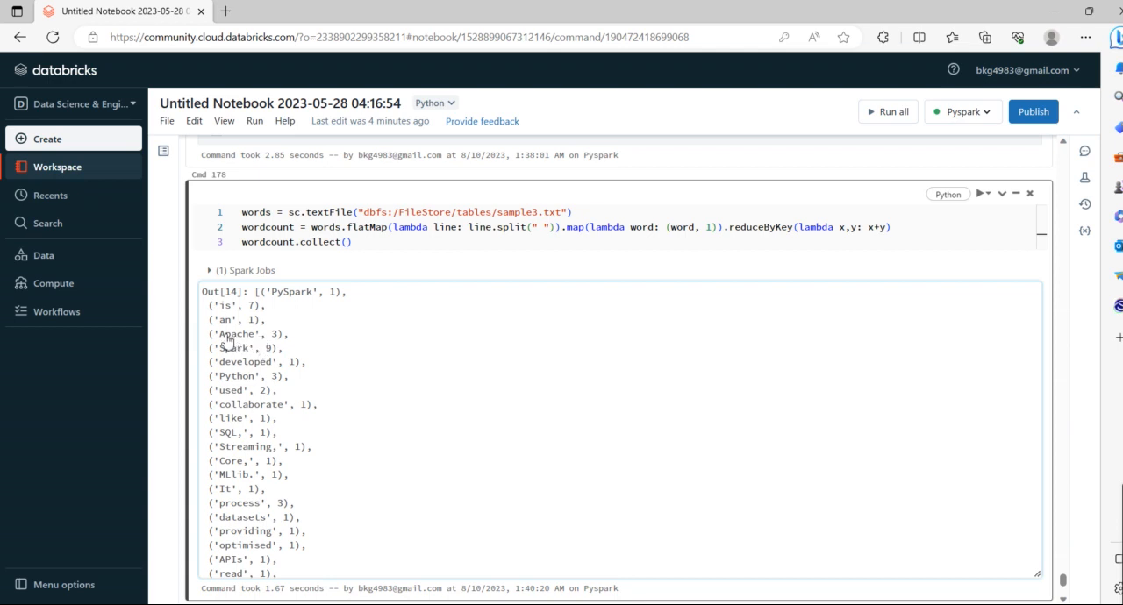
mouse_move(244, 372)
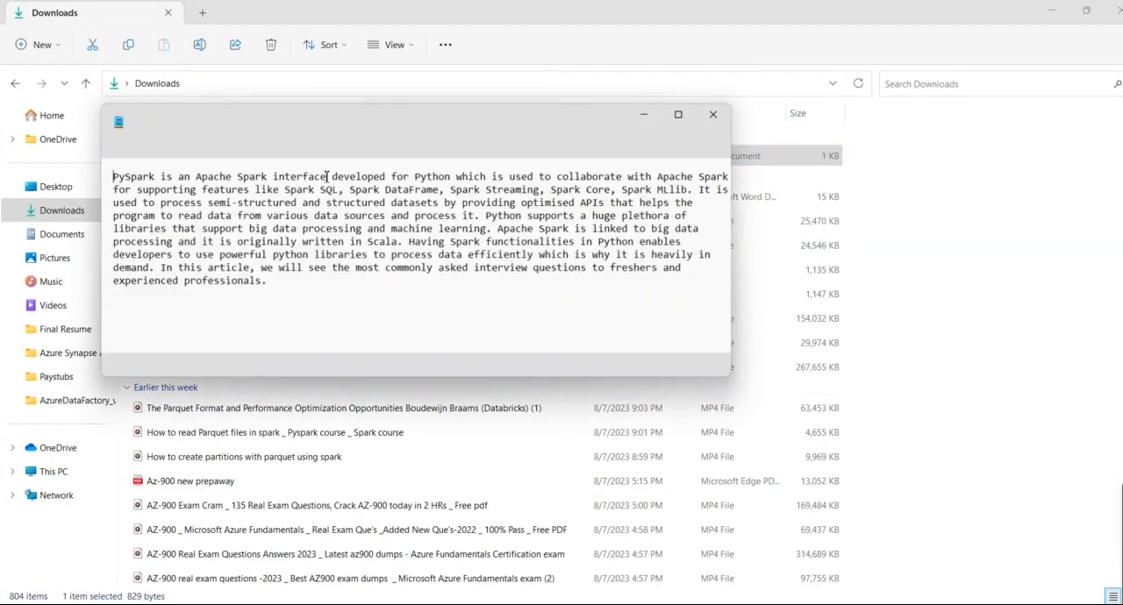
Step: Maximize sample3 in Notepad, select the word Spark and open Find
click(678, 114)
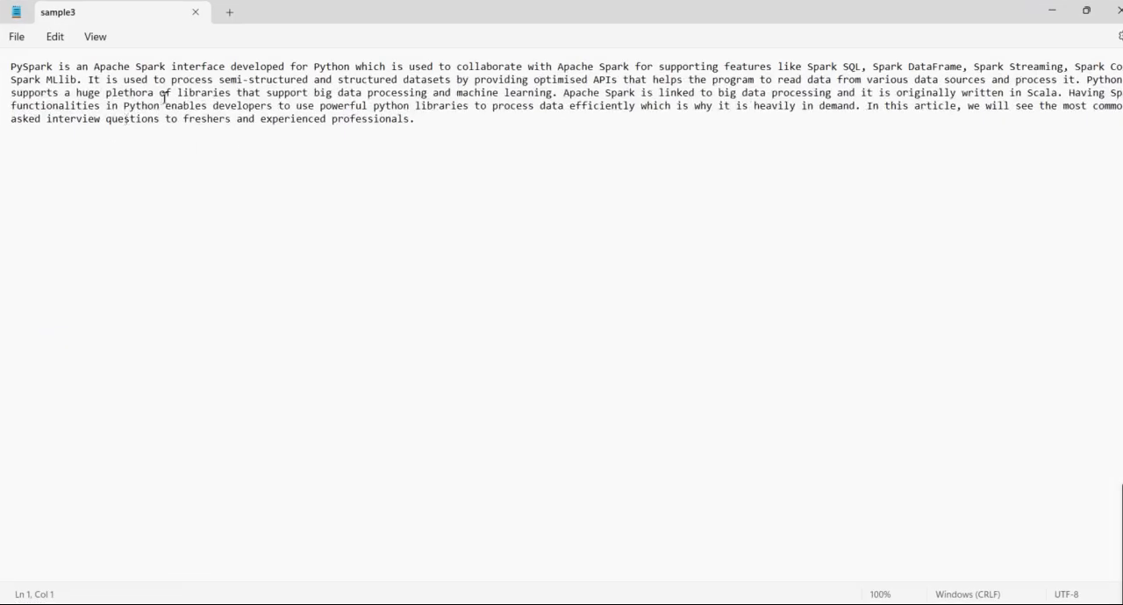
double_click(149, 66)
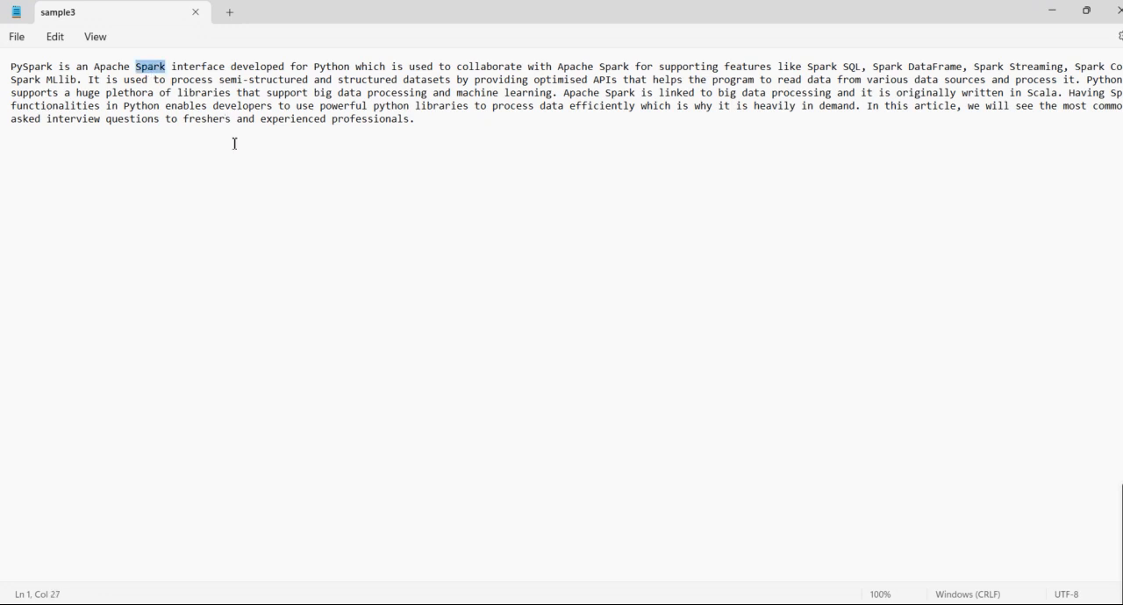
key(Ctrl+f)
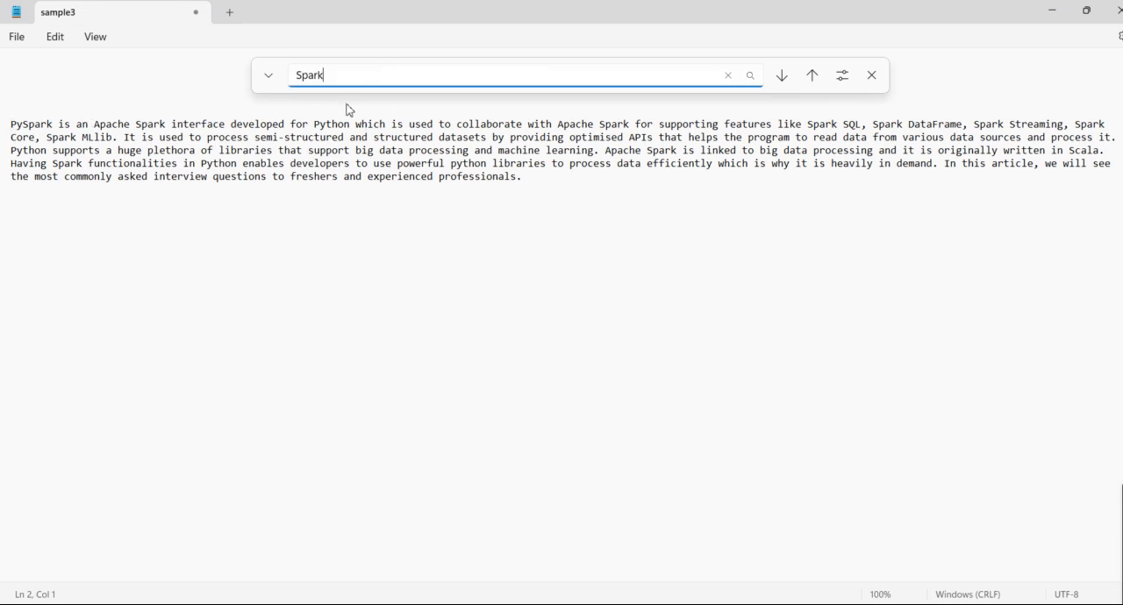
Step: Step through every Spark match until the search wraps back to PySpark
click(780, 74)
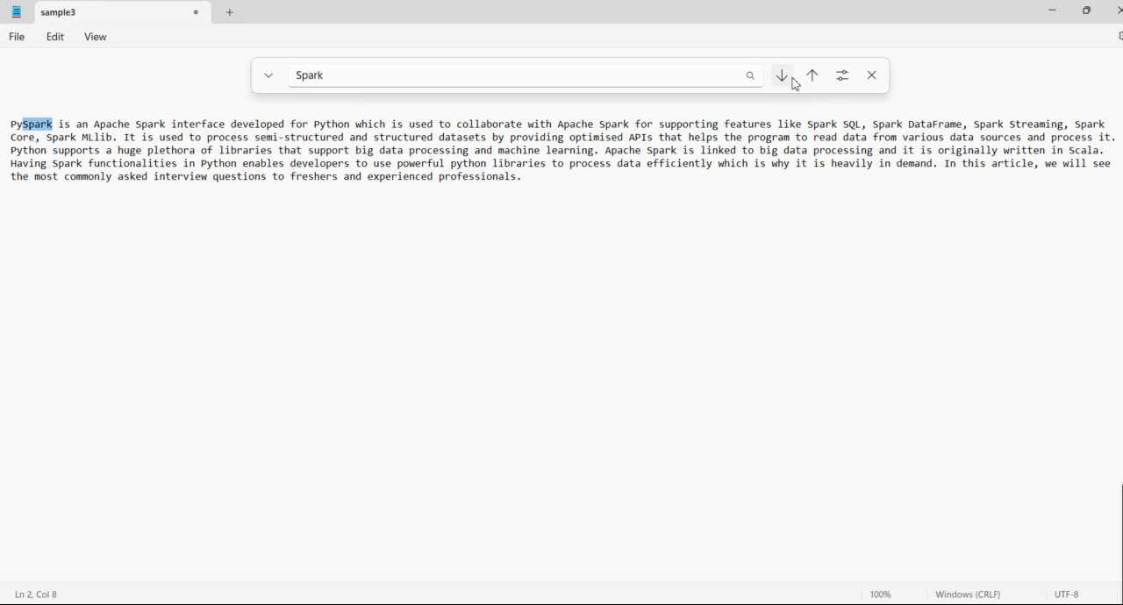
click(780, 74)
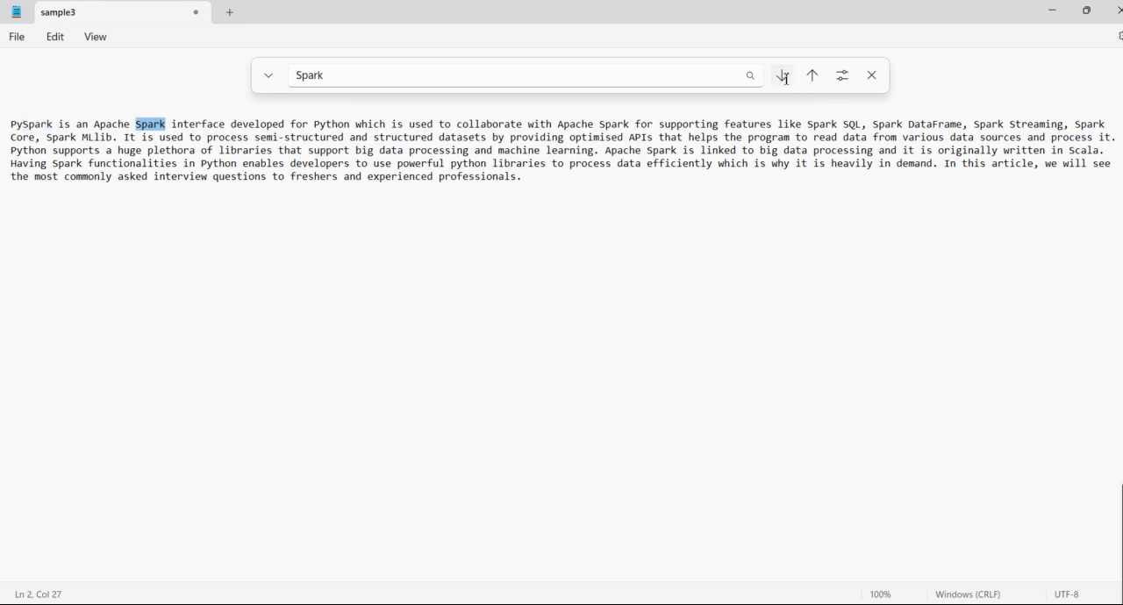
click(780, 74)
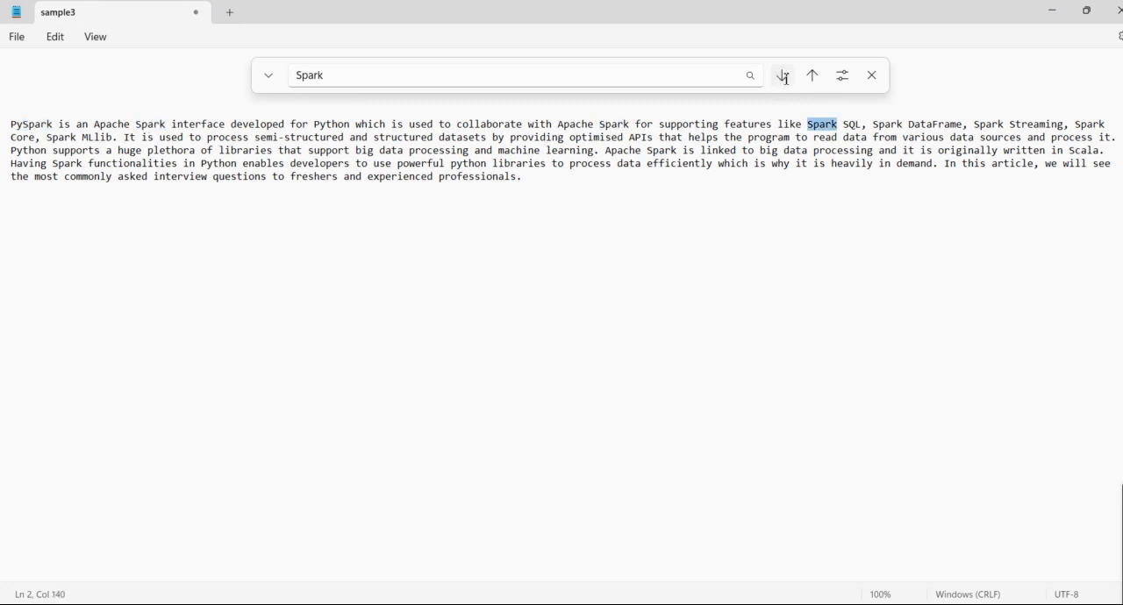
click(780, 76)
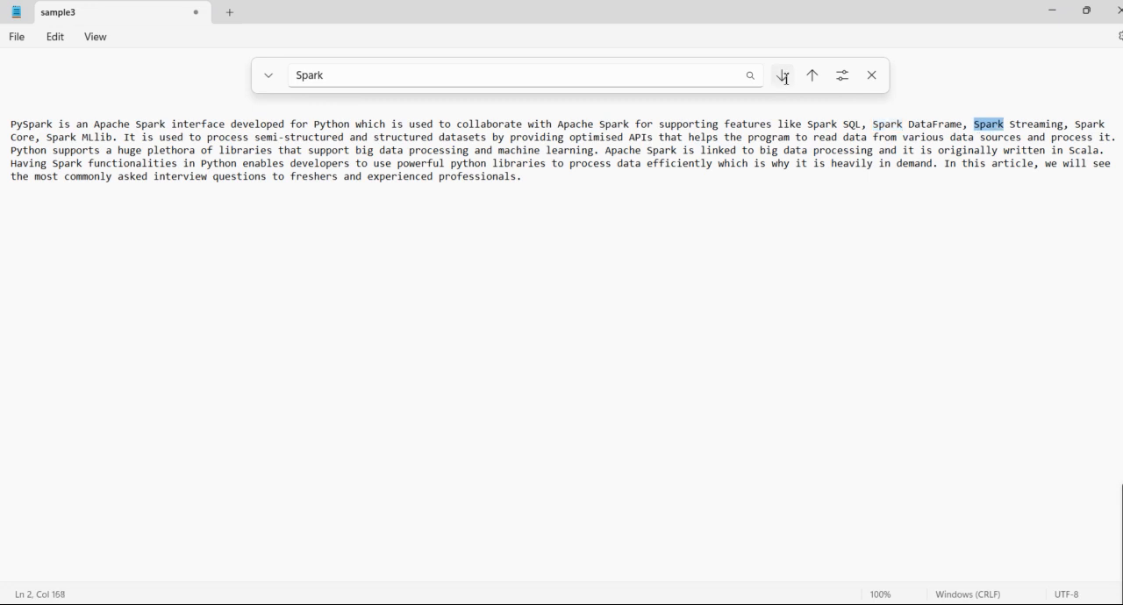
click(782, 76)
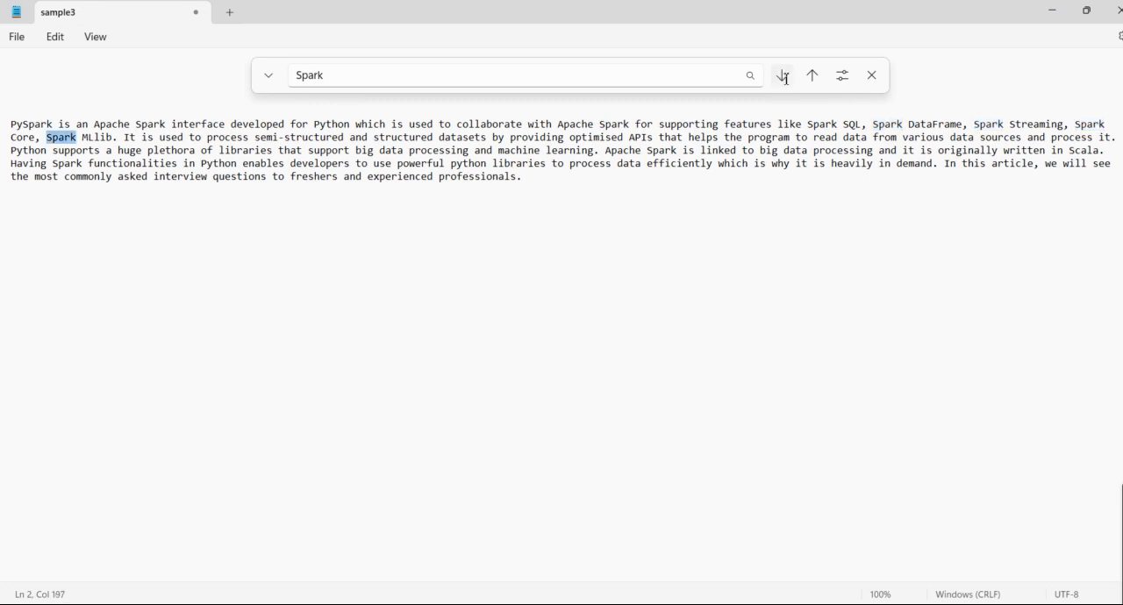
click(781, 75)
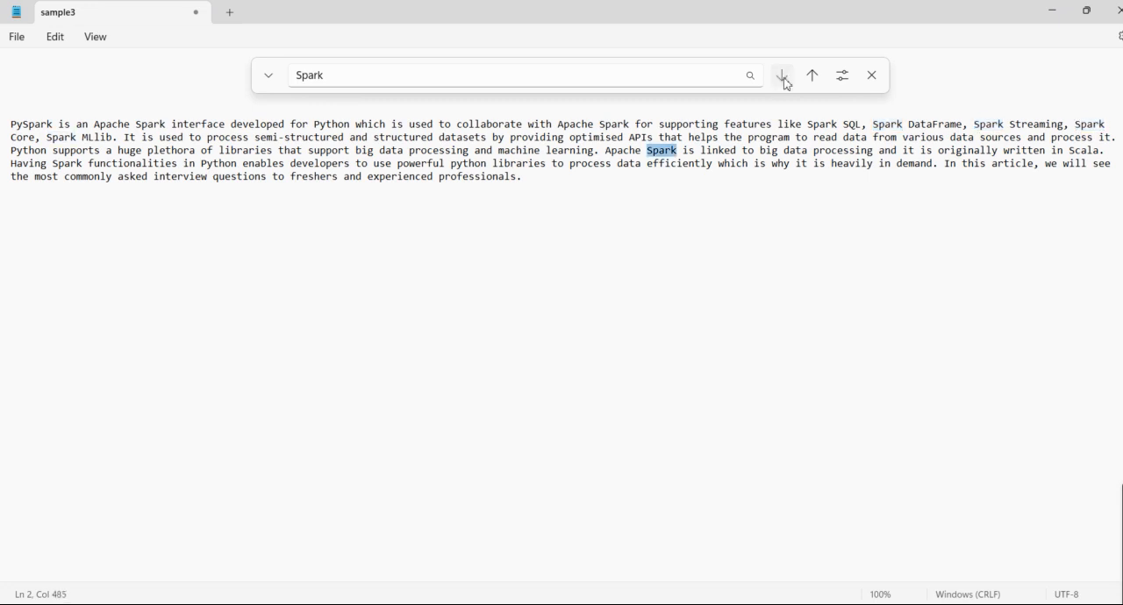
click(780, 74)
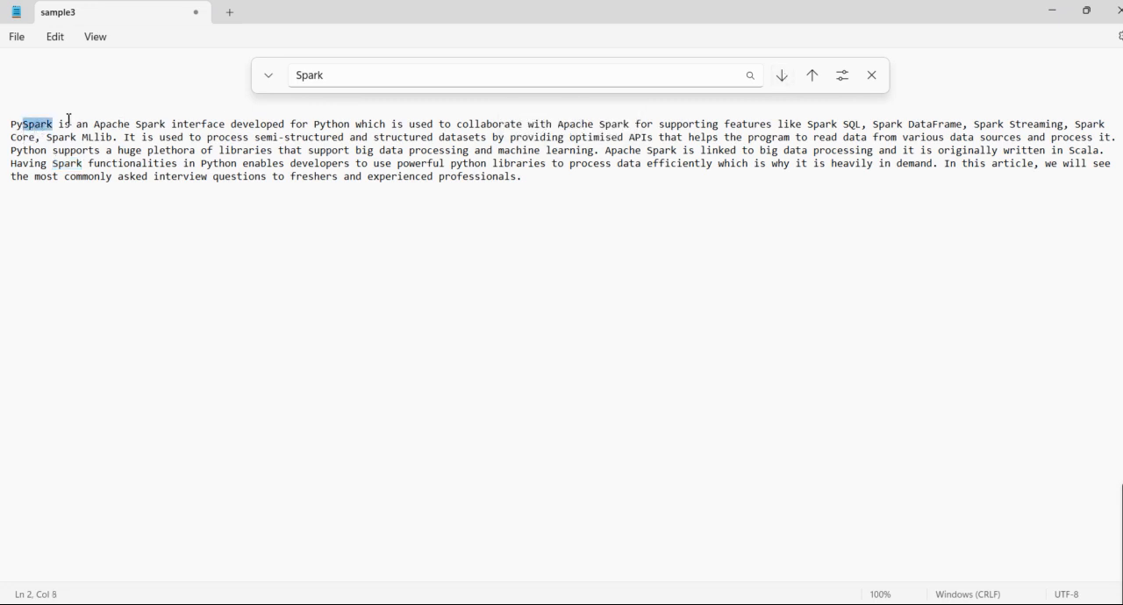
click(518, 75)
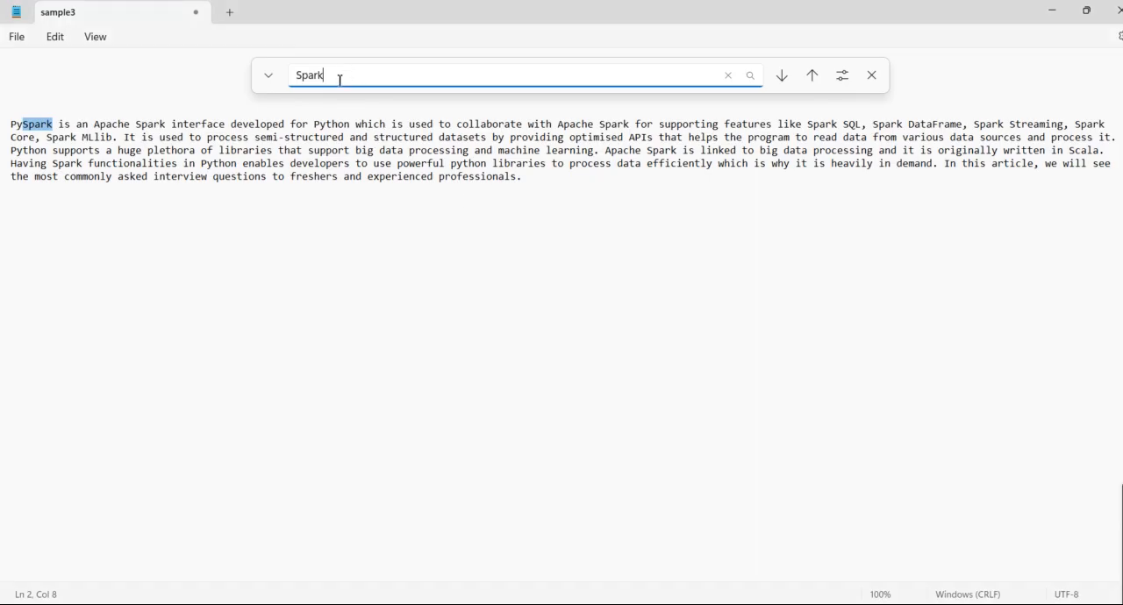
Step: Search the text for 'Apache' and jump through its matches
text(Apache)
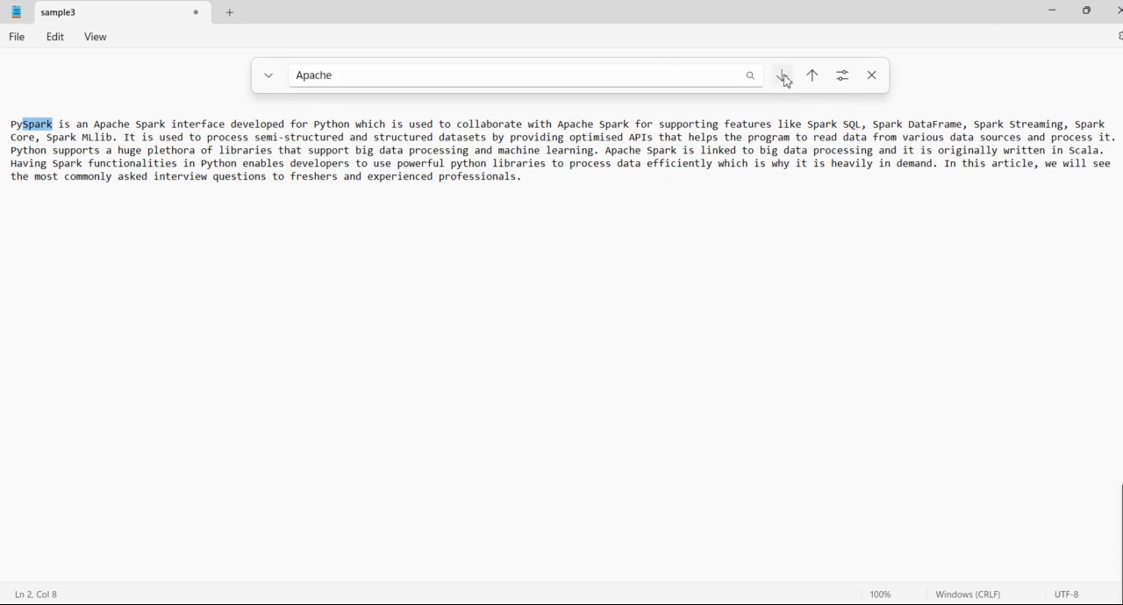
click(780, 74)
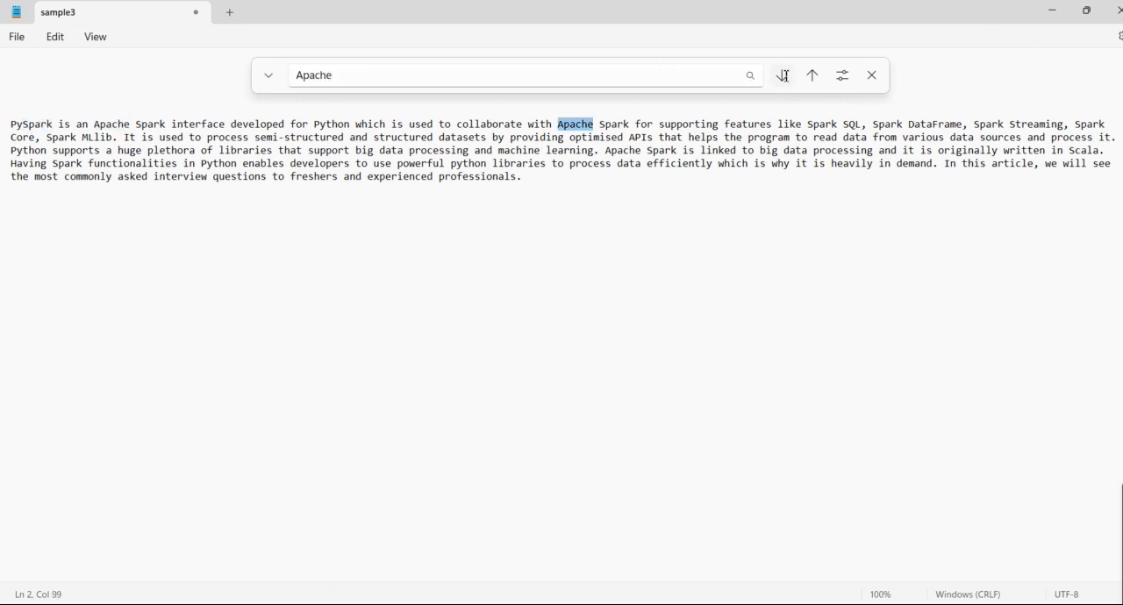
click(781, 74)
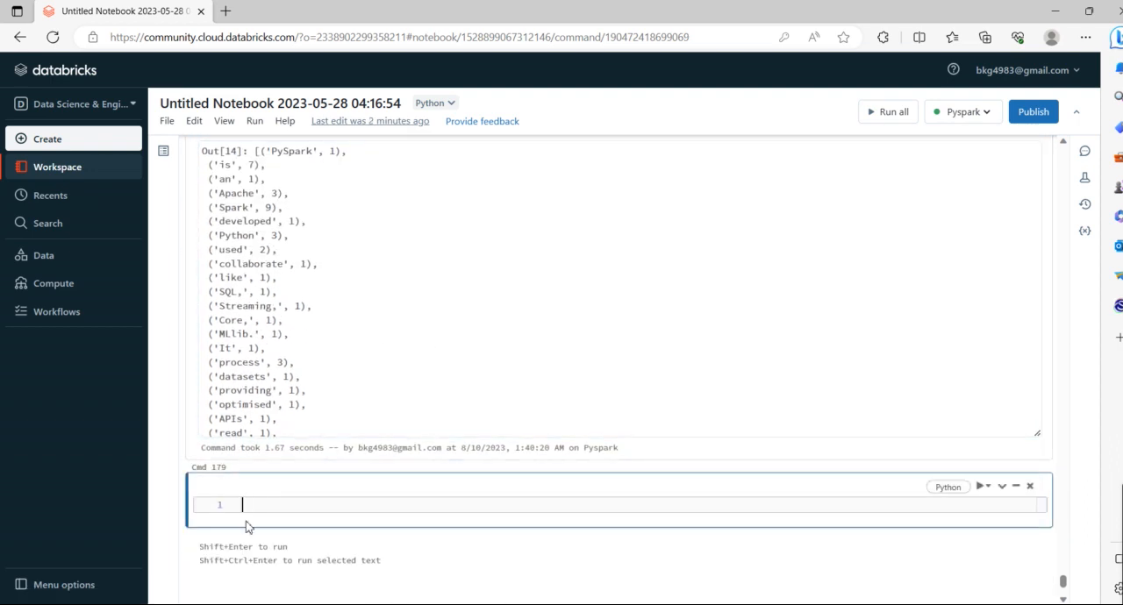
Step: Start a %scala cell with val read = sc.textFile("dbfs:/FileStore/tables/sample3.txt")
text(%scl)
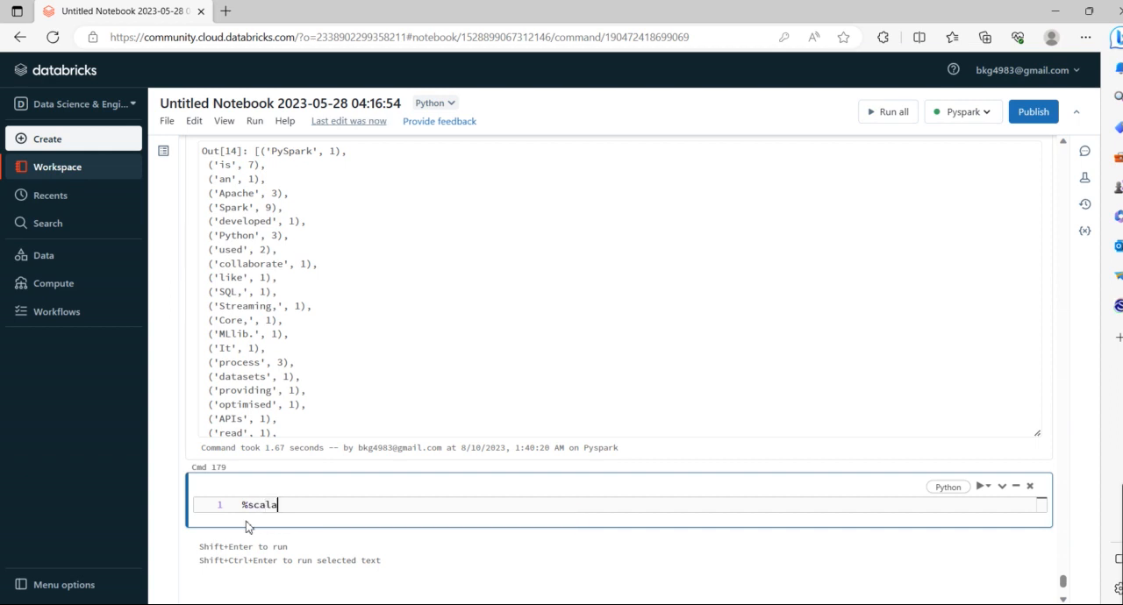
key(enter)
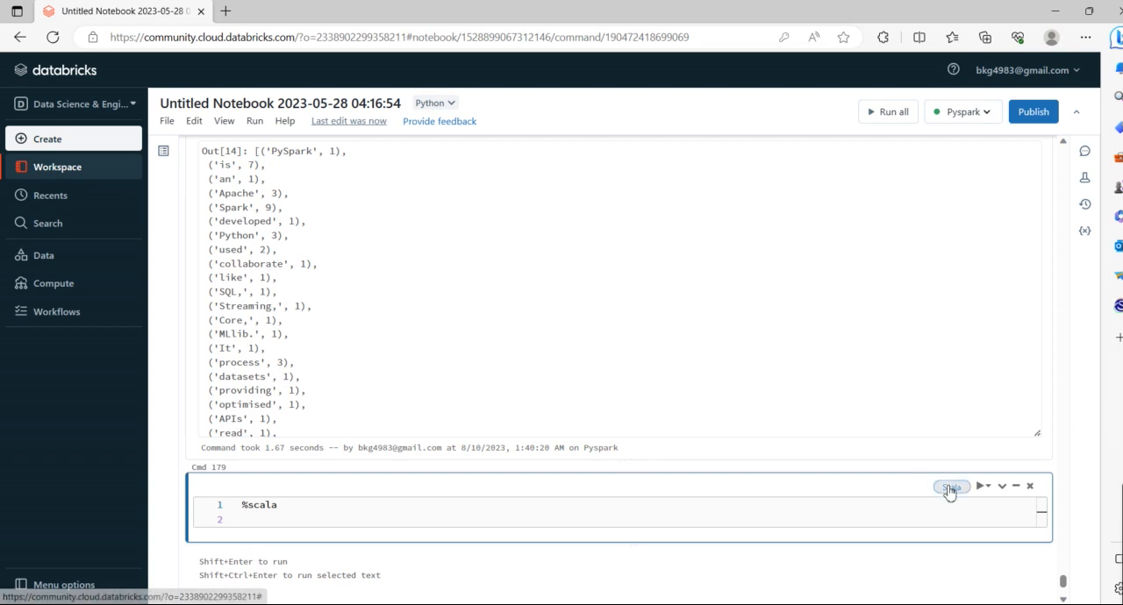
scroll(down, 3)
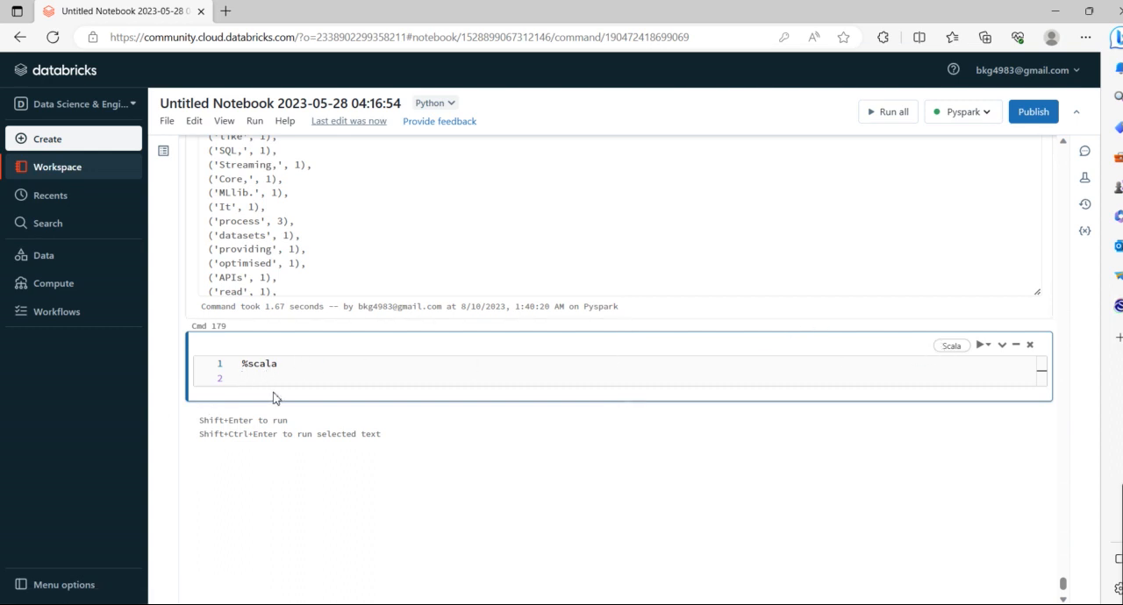
text(val r)
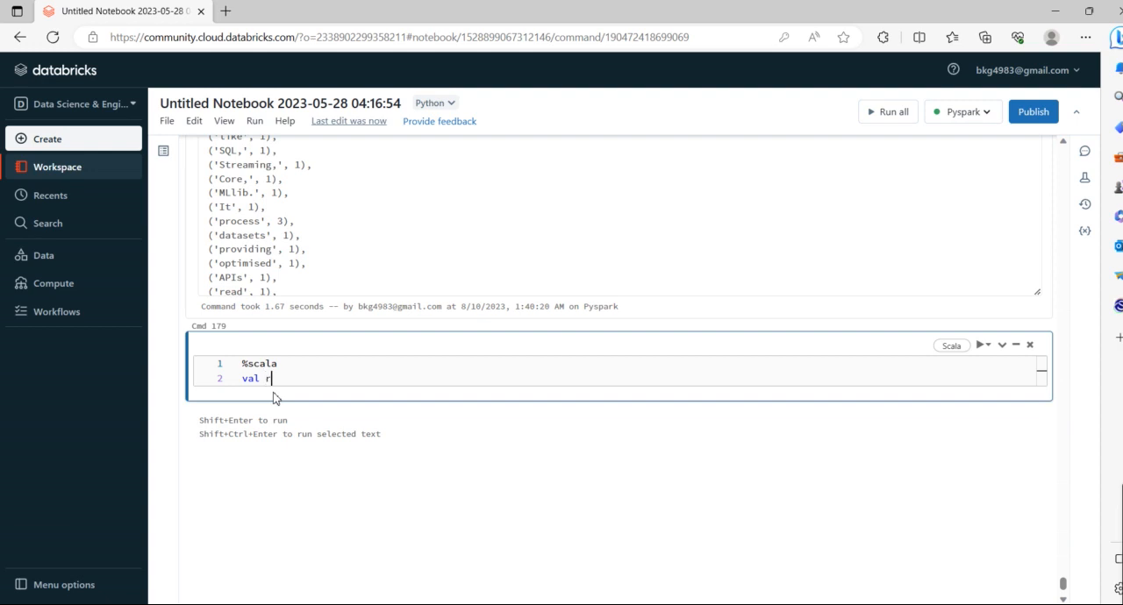
text(ead =)
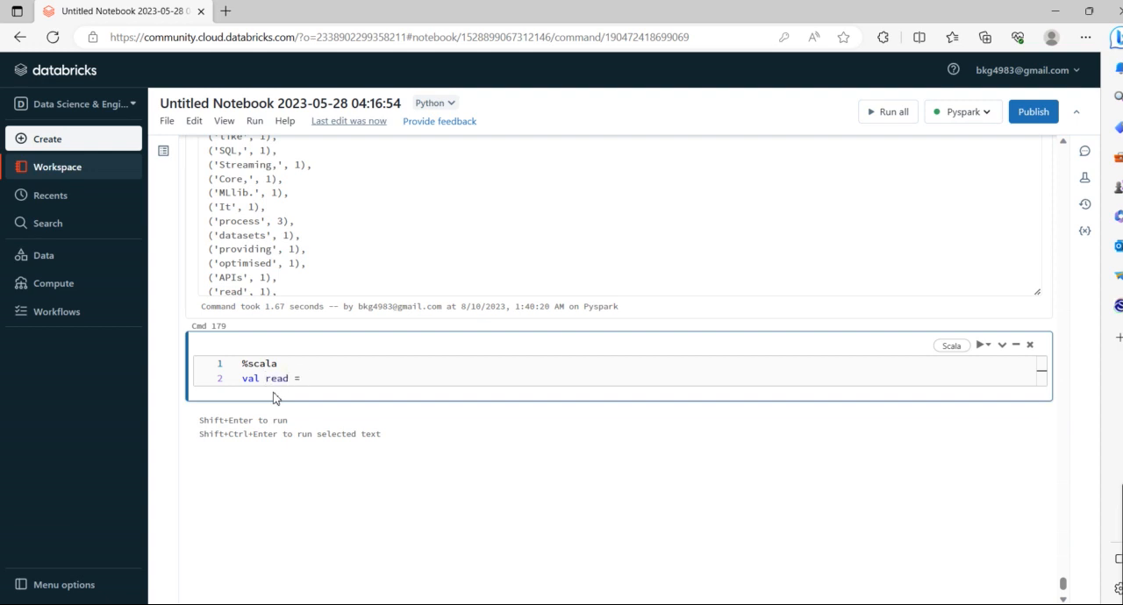
text(sc.te)
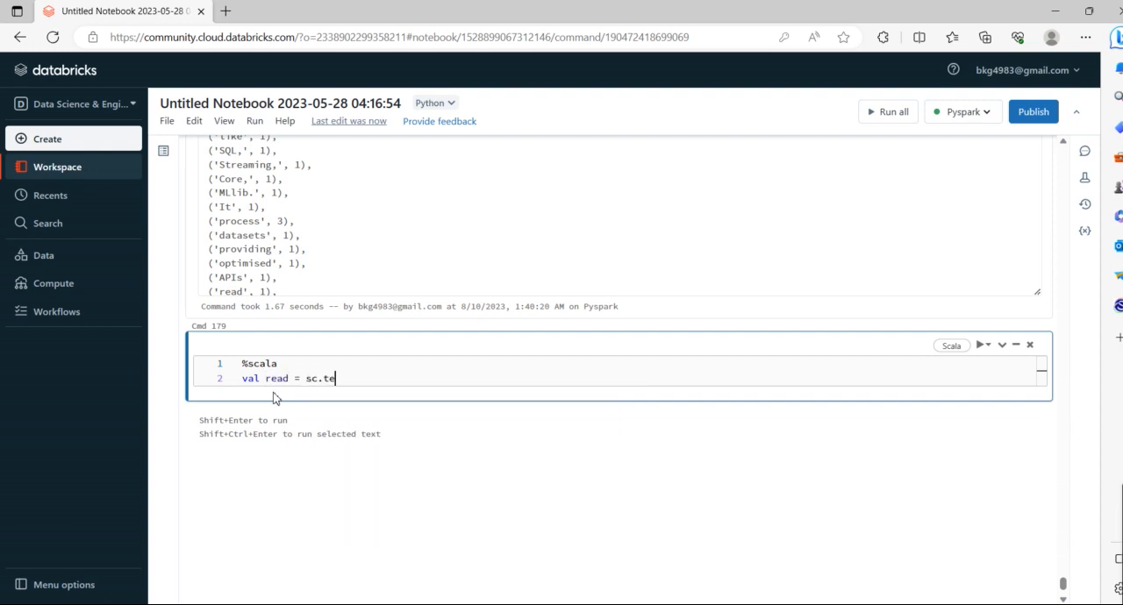
text(xtFile())
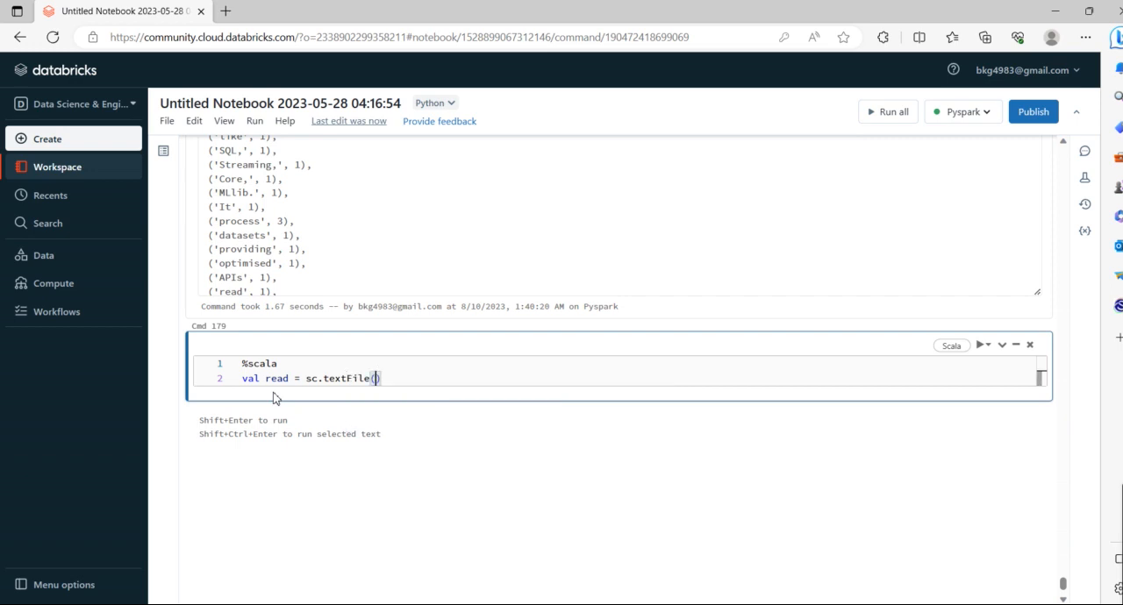
scroll(up, 3)
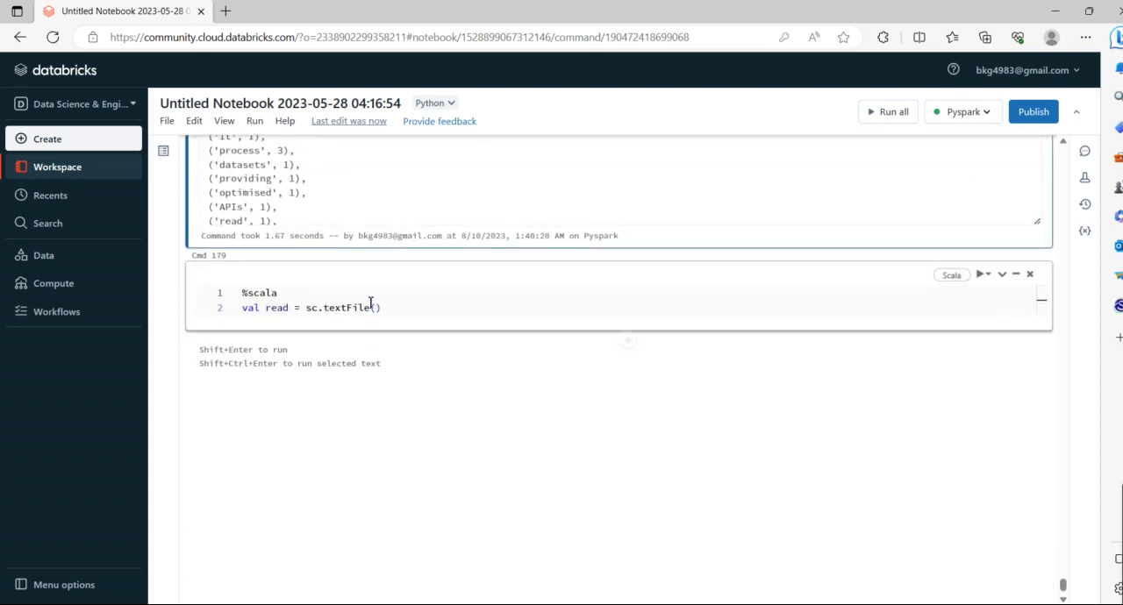
text("dbfs:/FileStore/tables/sample3.txt")
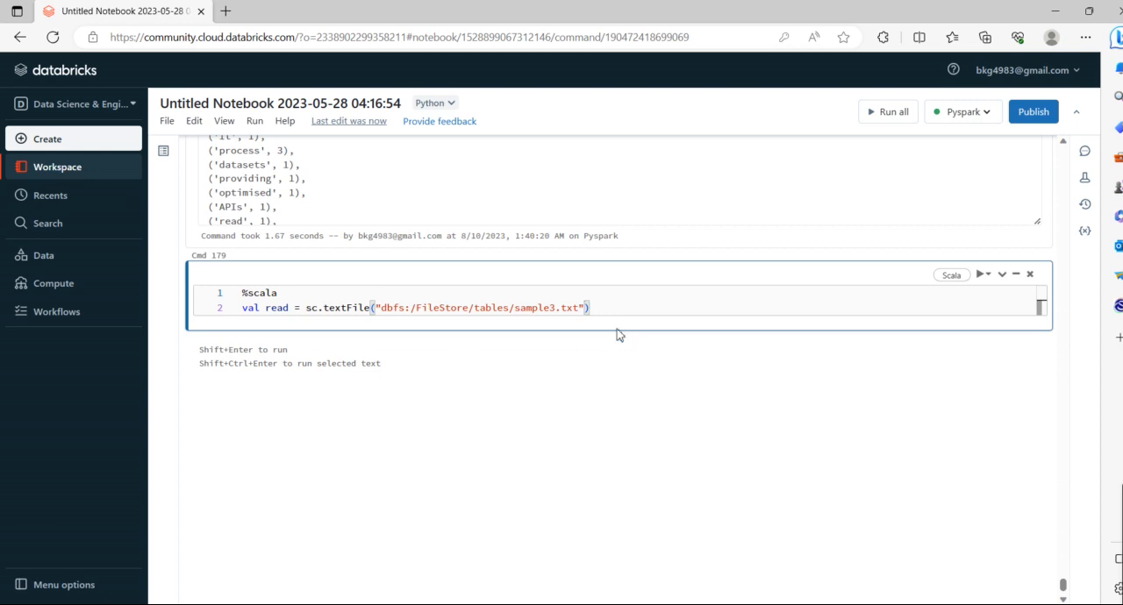
Step: Add a line splitting read into words with flatMap(line => line.split on spaces)
text(val count)
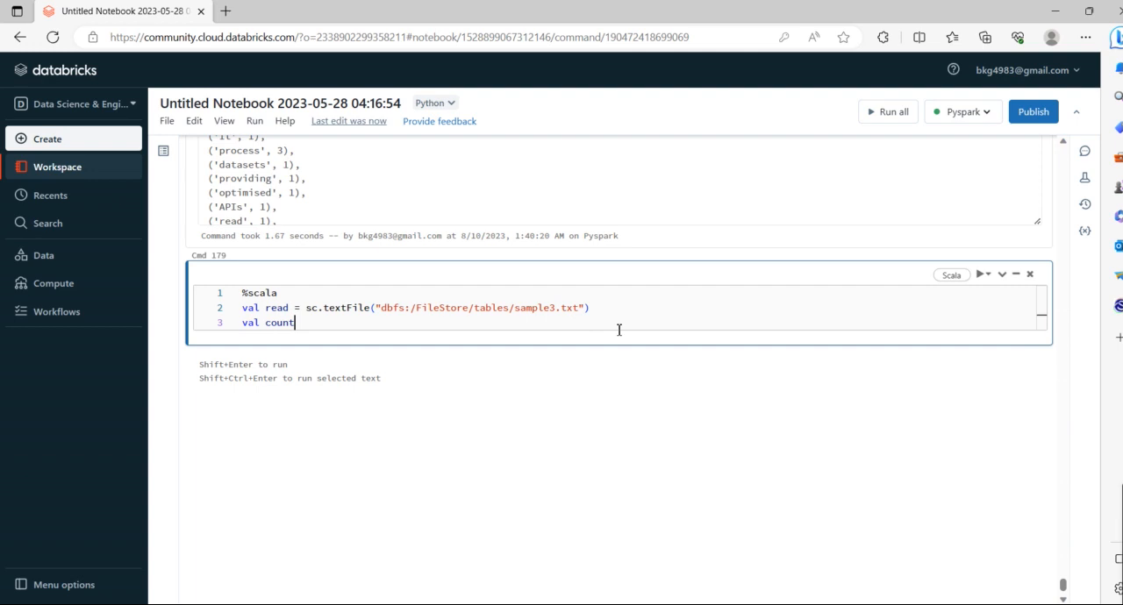
text(s)
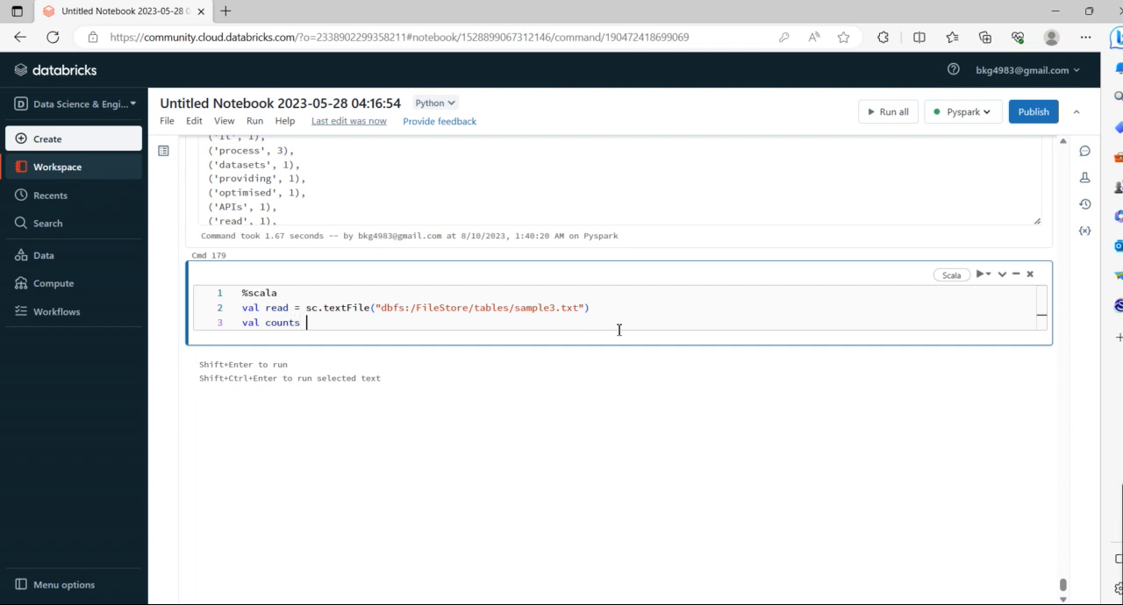
text(r)
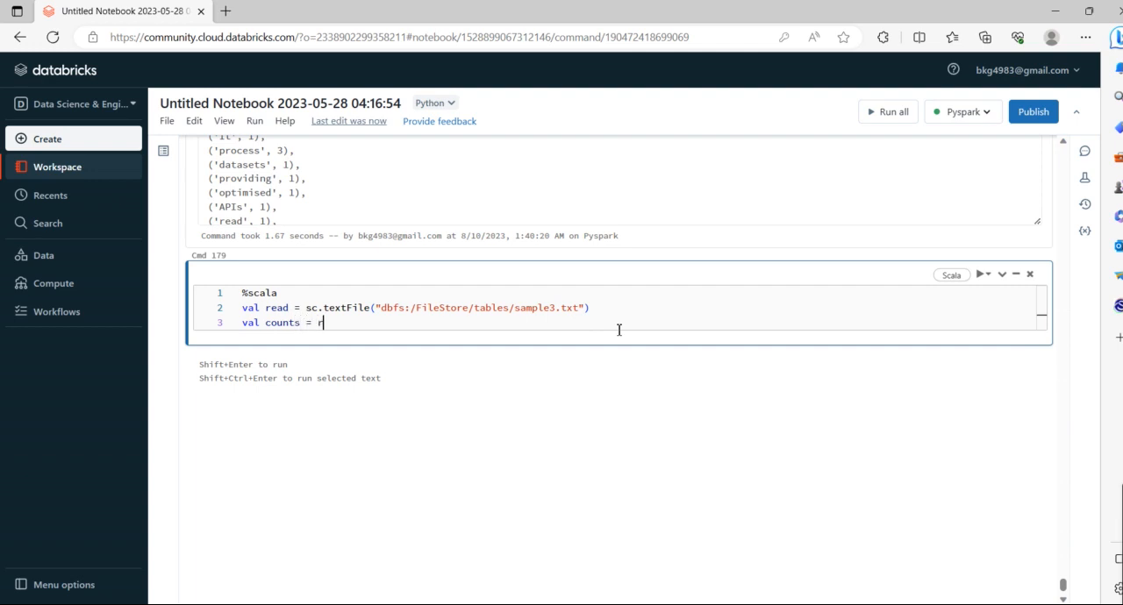
text(ead.)
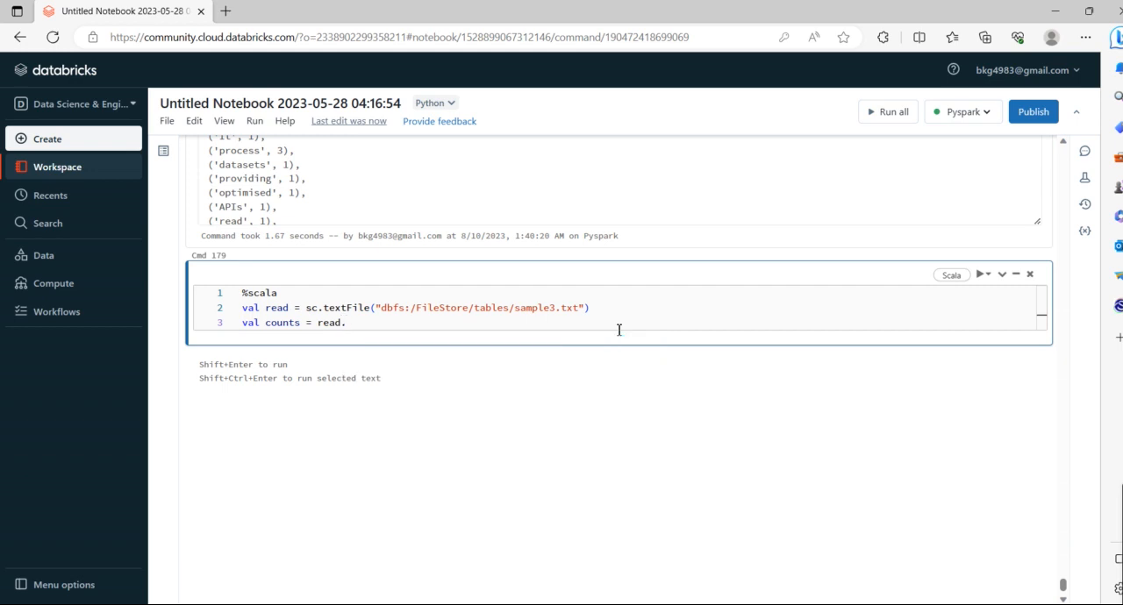
text(flatMap)
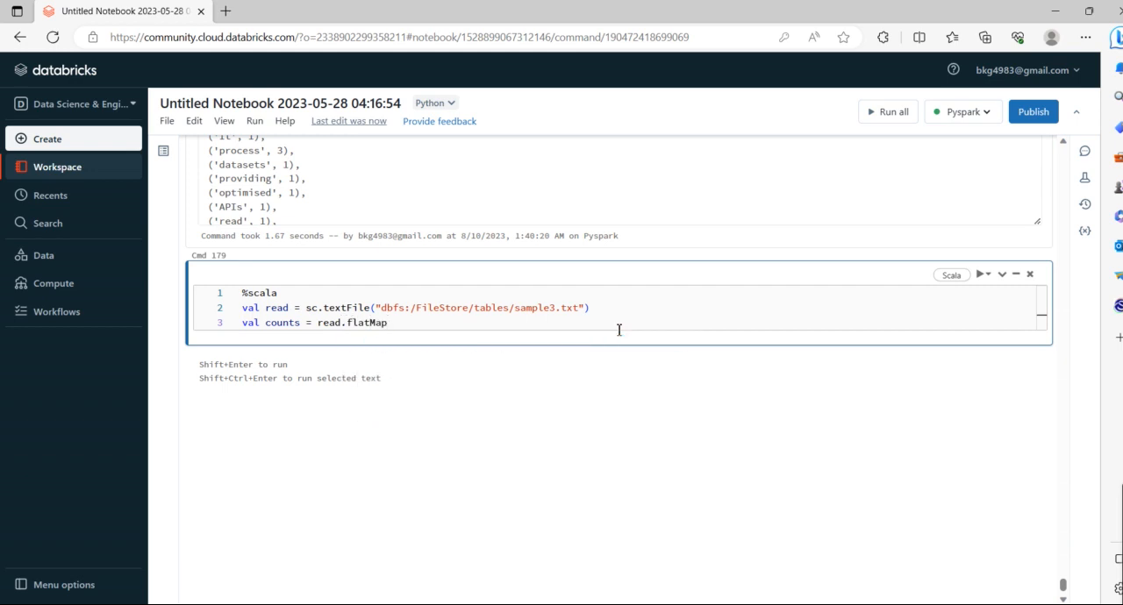
text(())
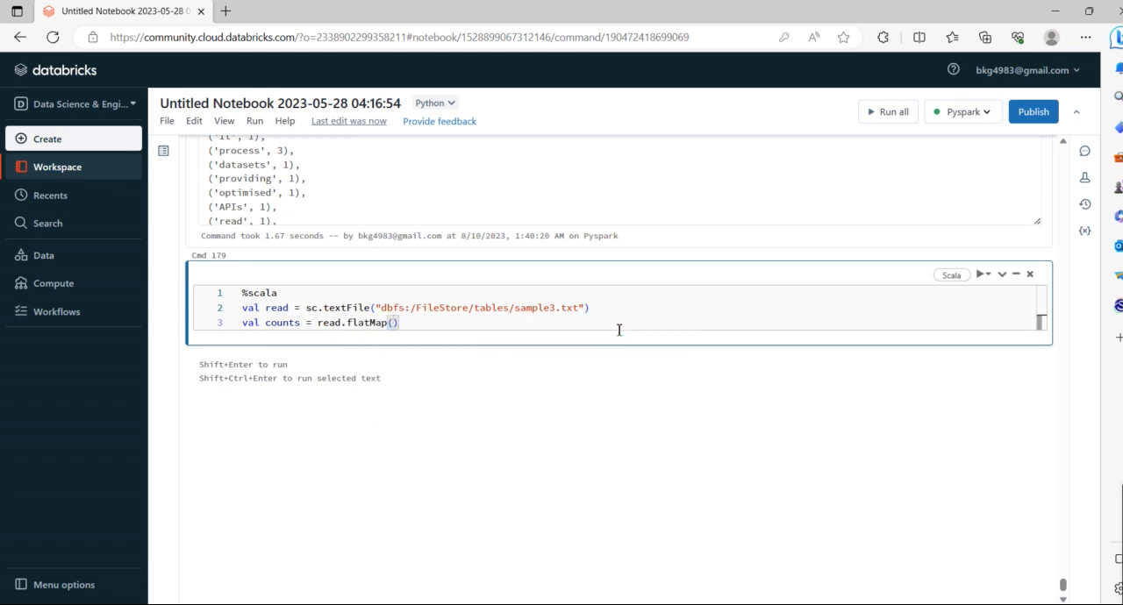
text(line =>)
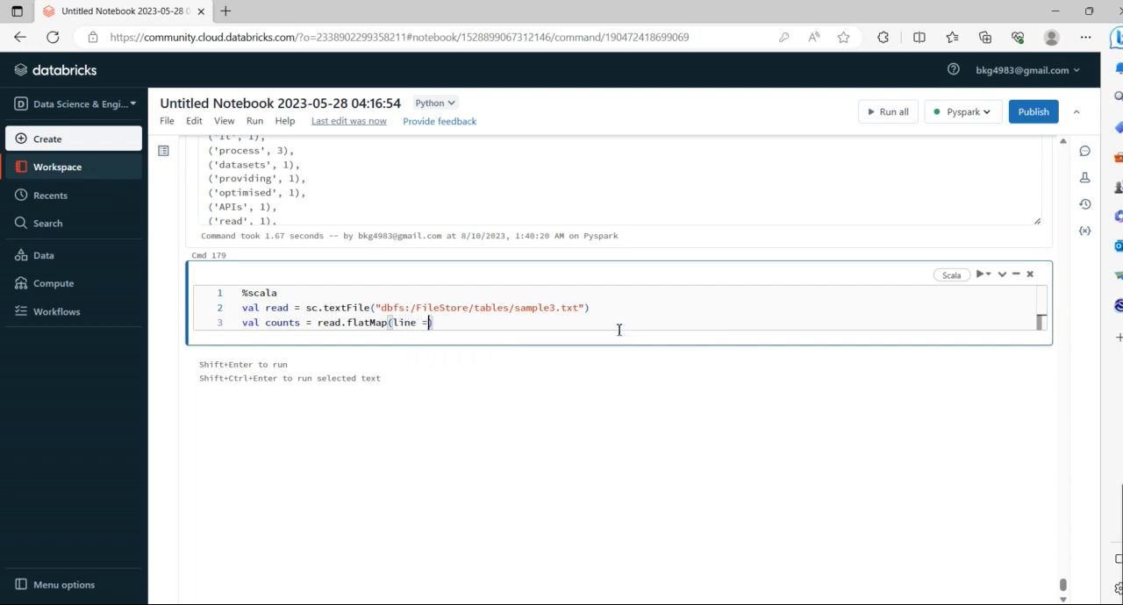
text(>)
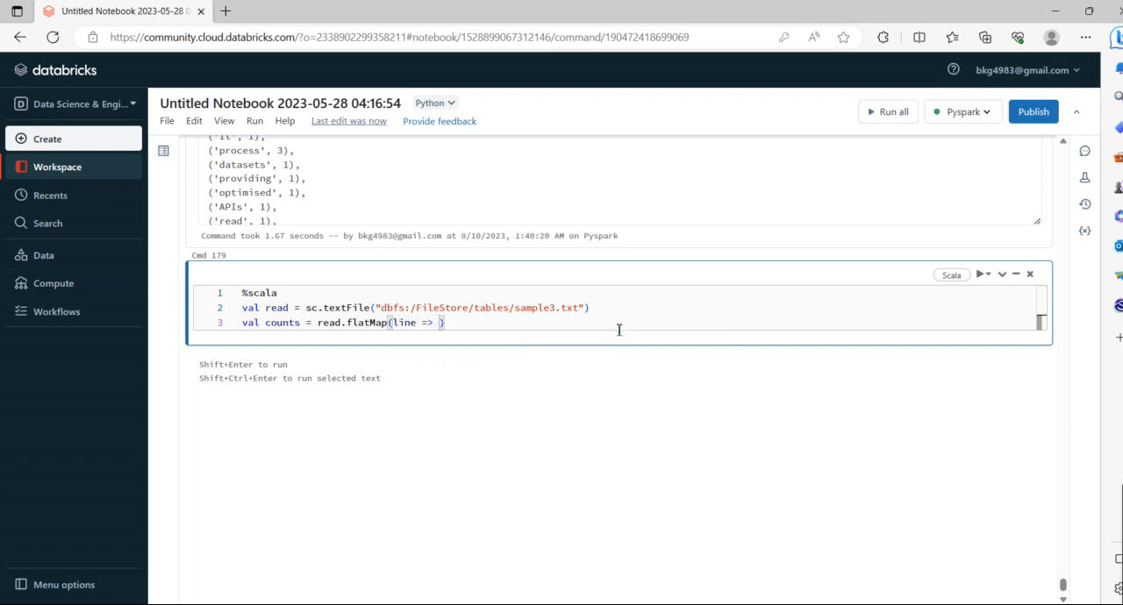
text(lin)
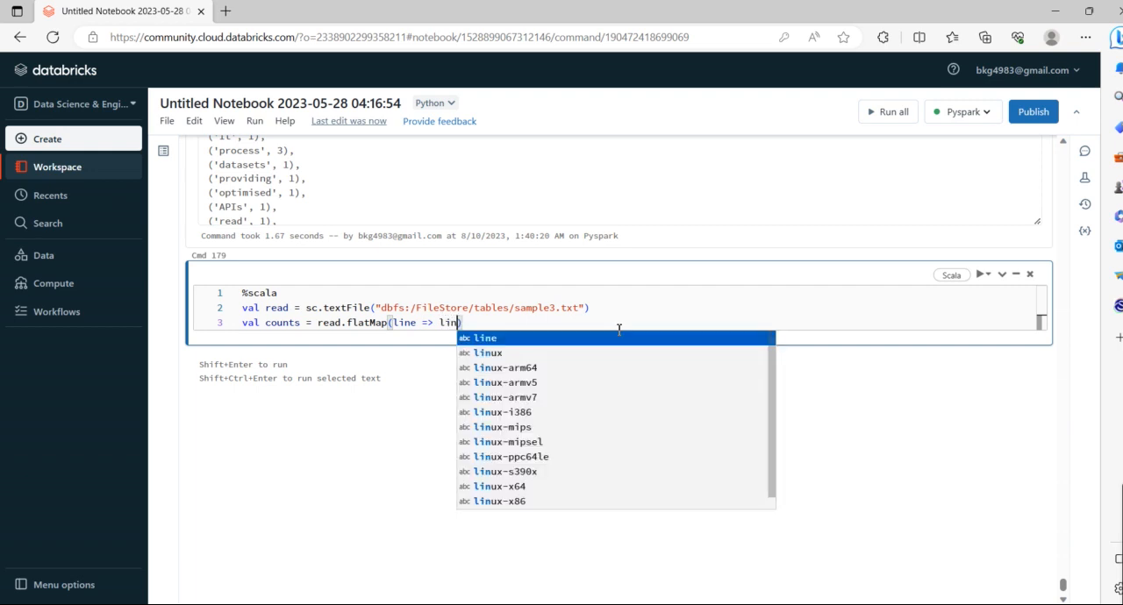
text(.split(")
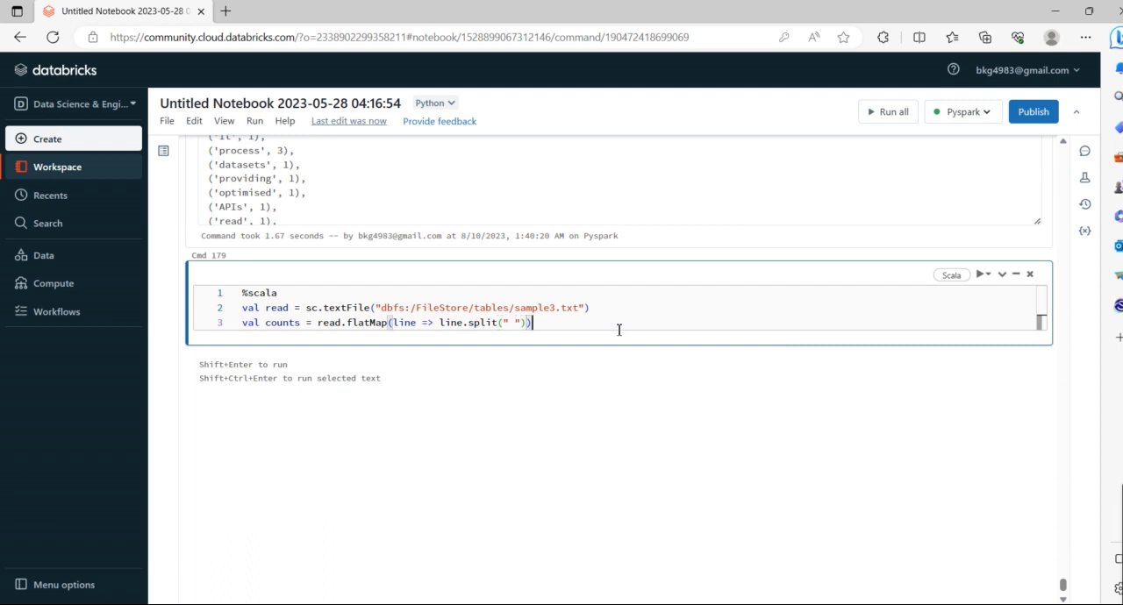
Step: Map each word to (word, 1), sum with reduceByKey(_+_), and call counts.collect()
text(.map())
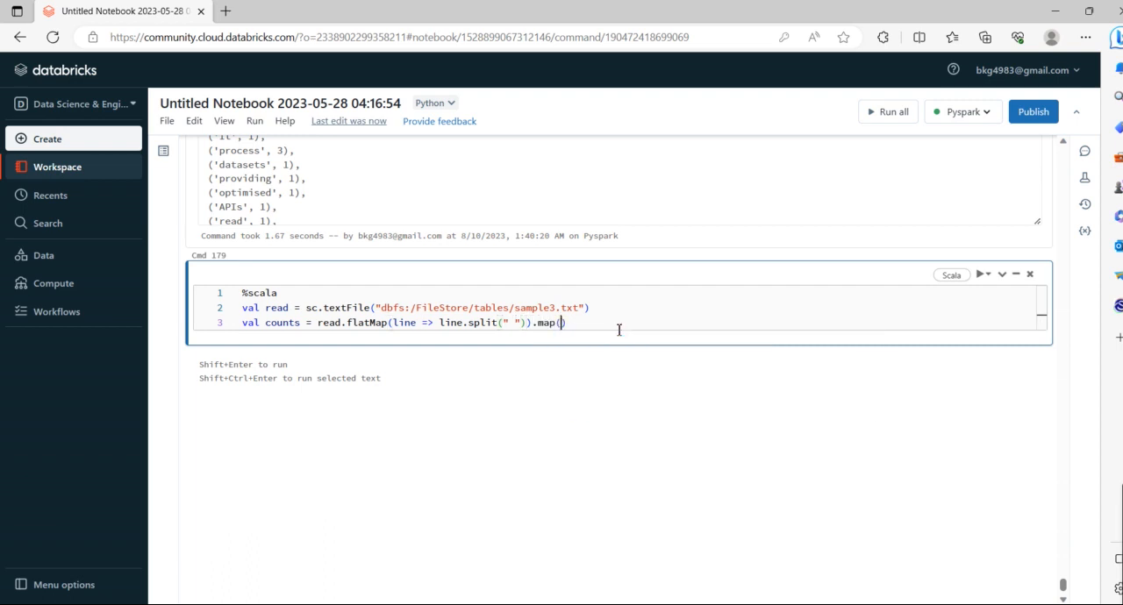
text(word => (word, 1)
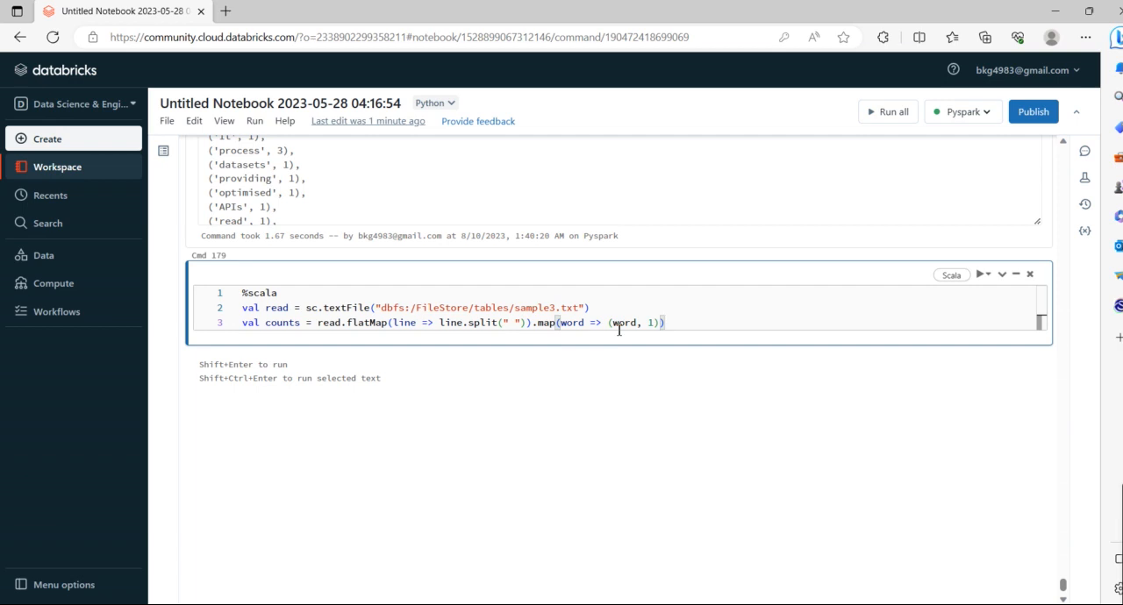
text(.reduceByKey)
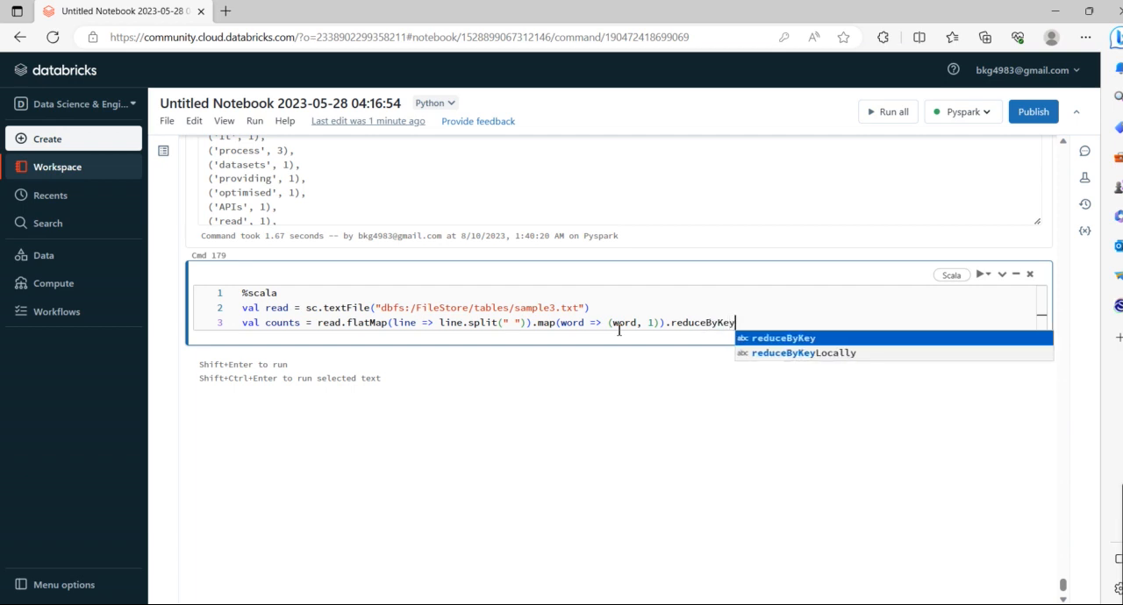
text(())
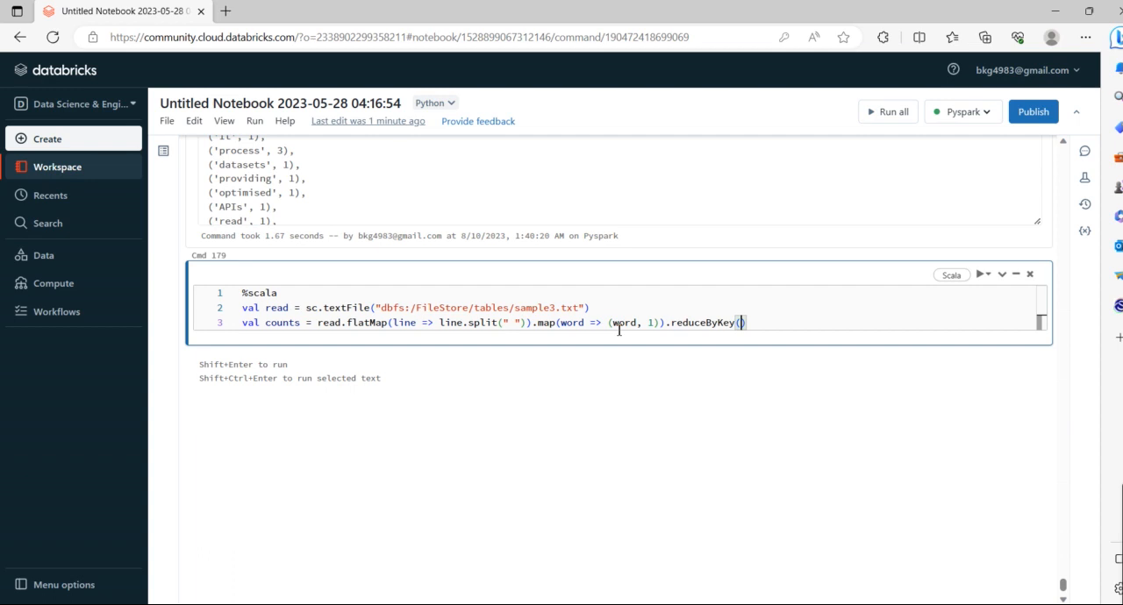
text(_)
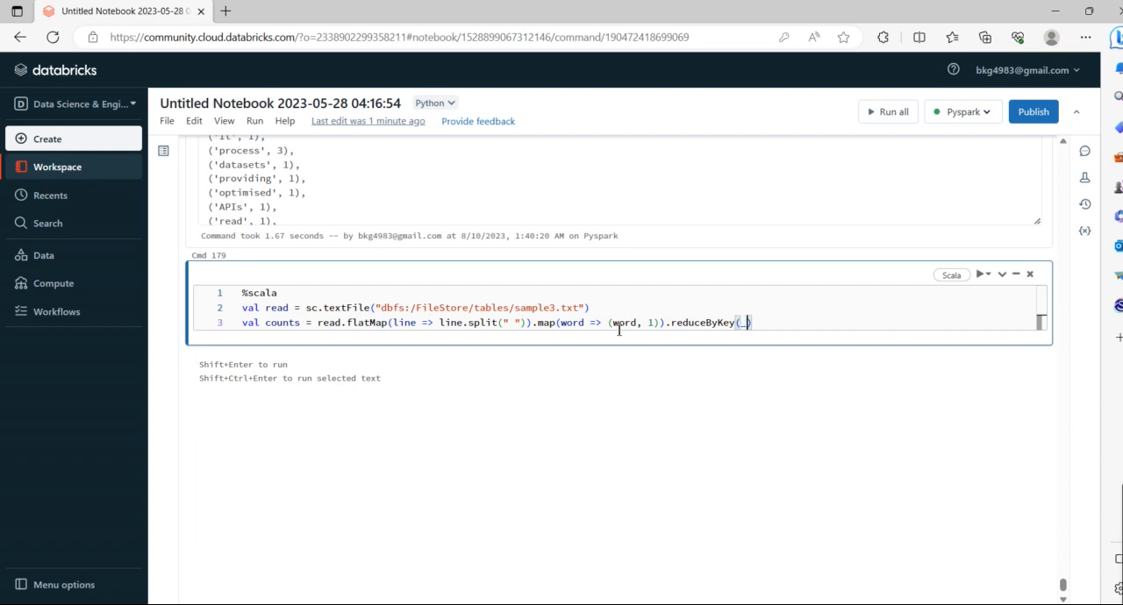
text(+))
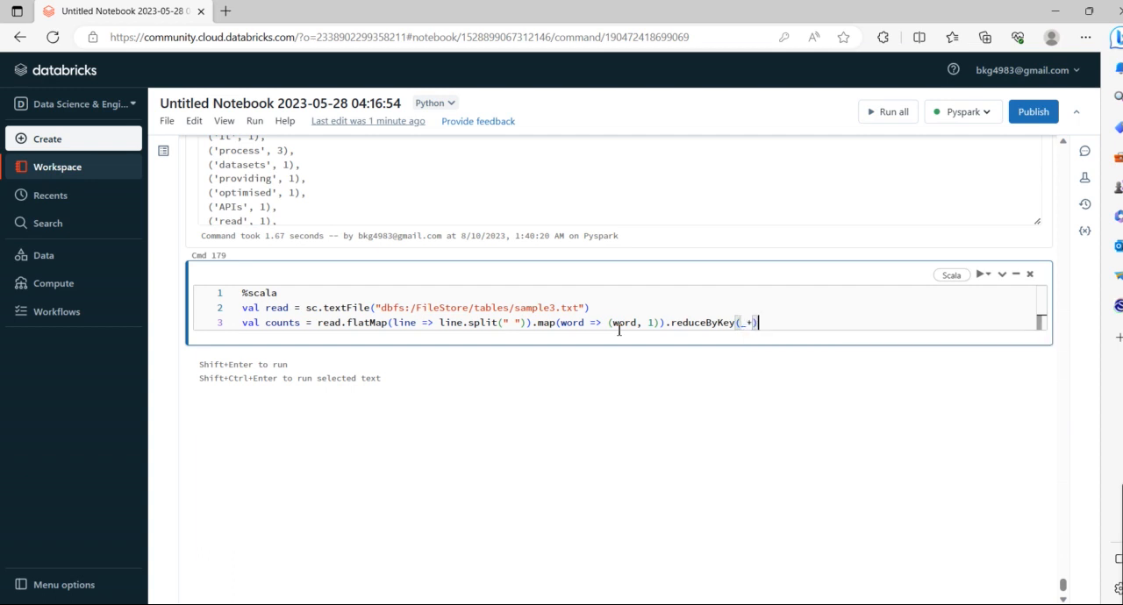
text(_))
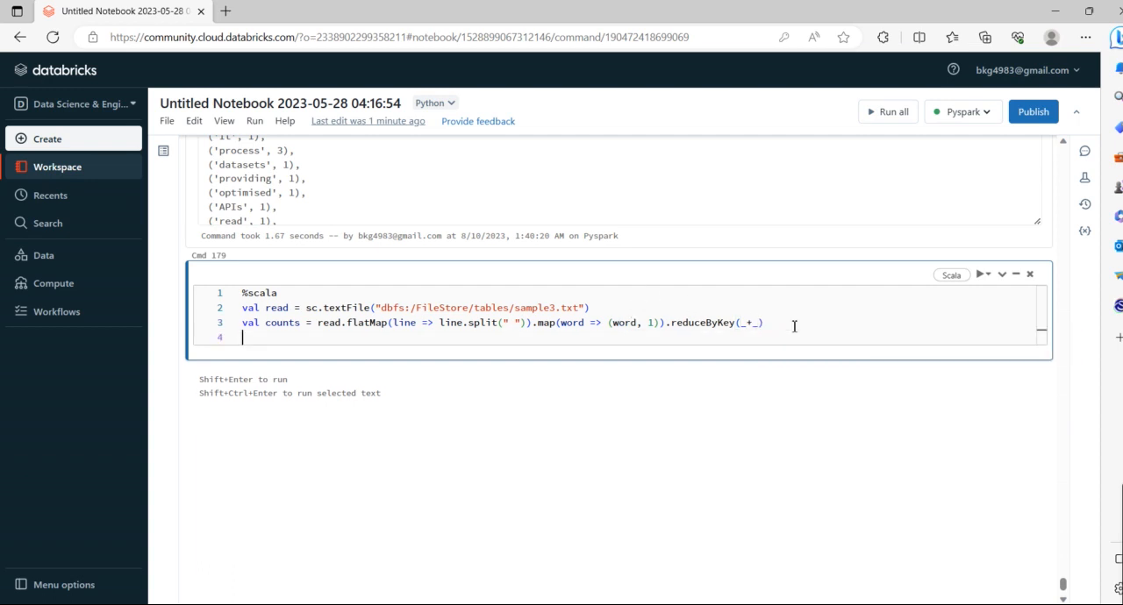
text(counts)
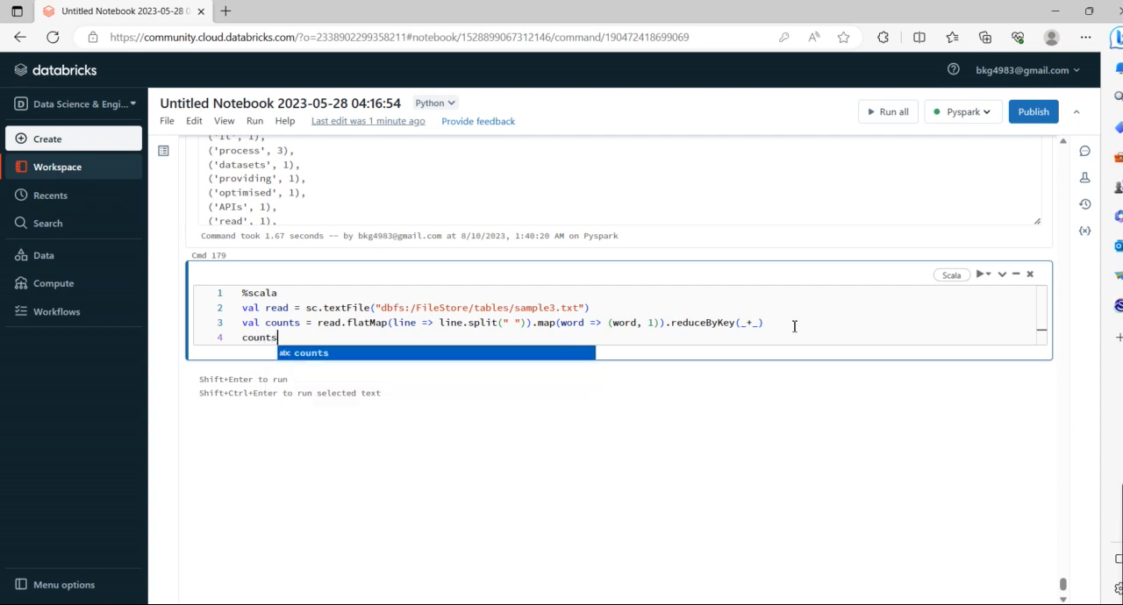
text(.collect())
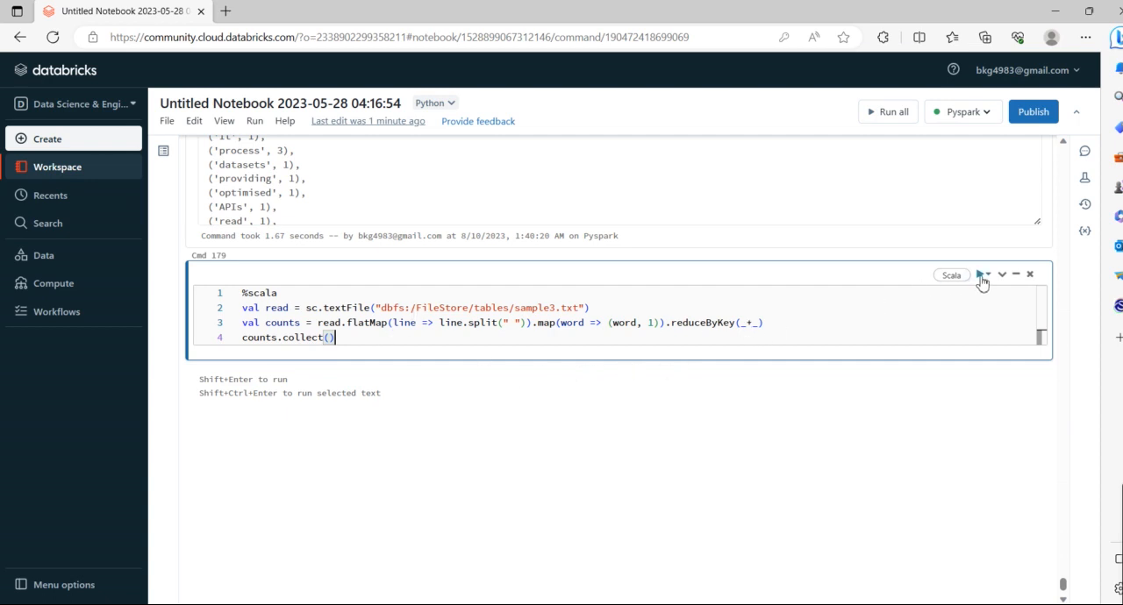
Step: Run the Scala cell and inspect counts such as (Spark,9) and (Apache,3)
click(979, 275)
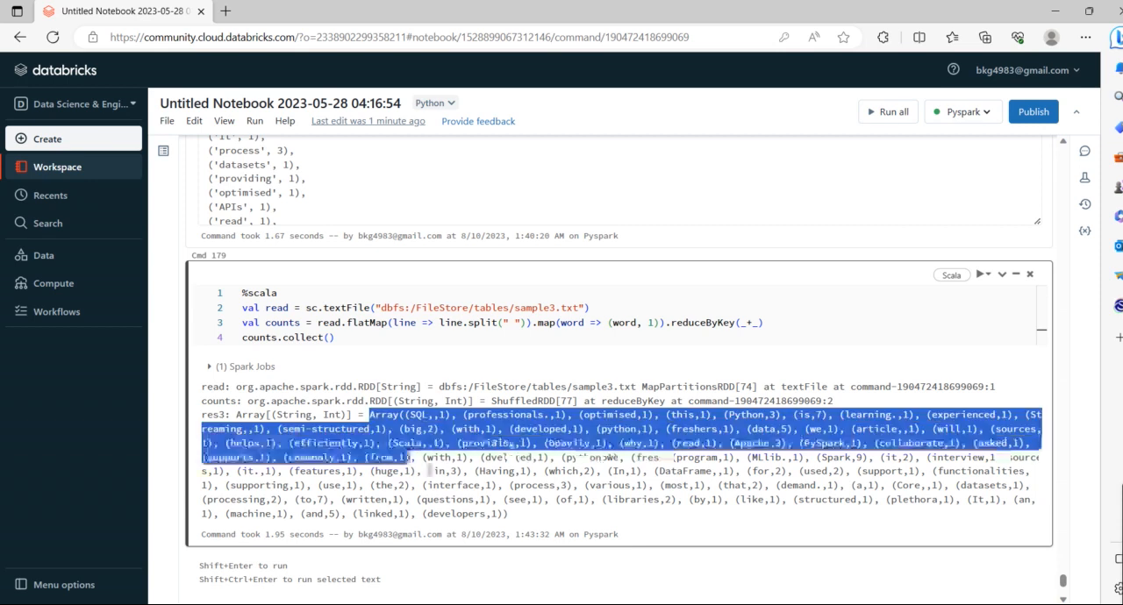
scroll(down, 3)
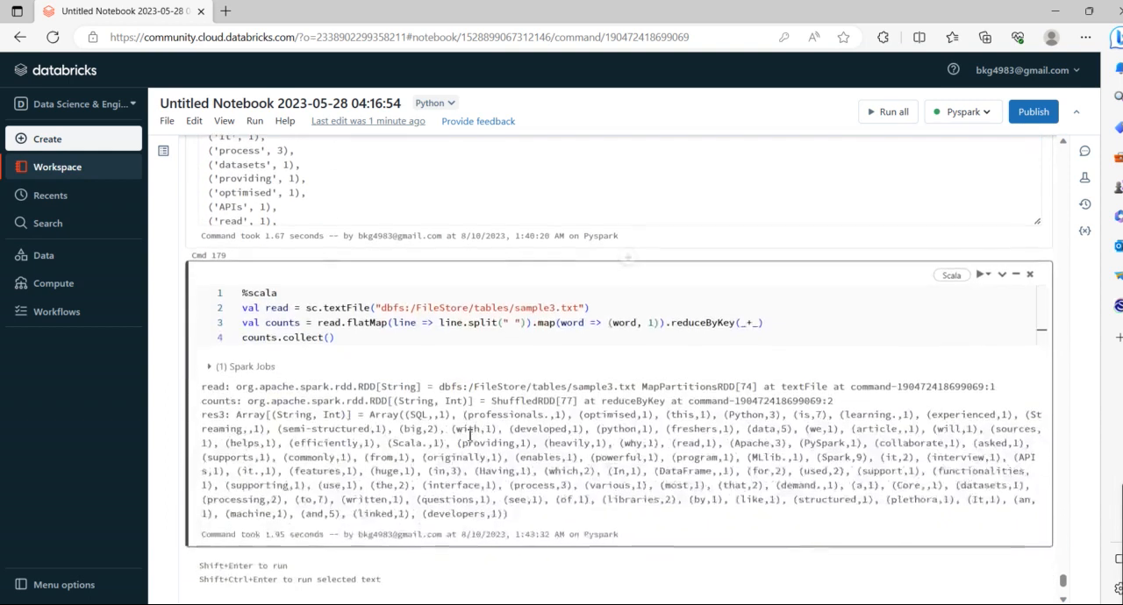
scroll(down, 3)
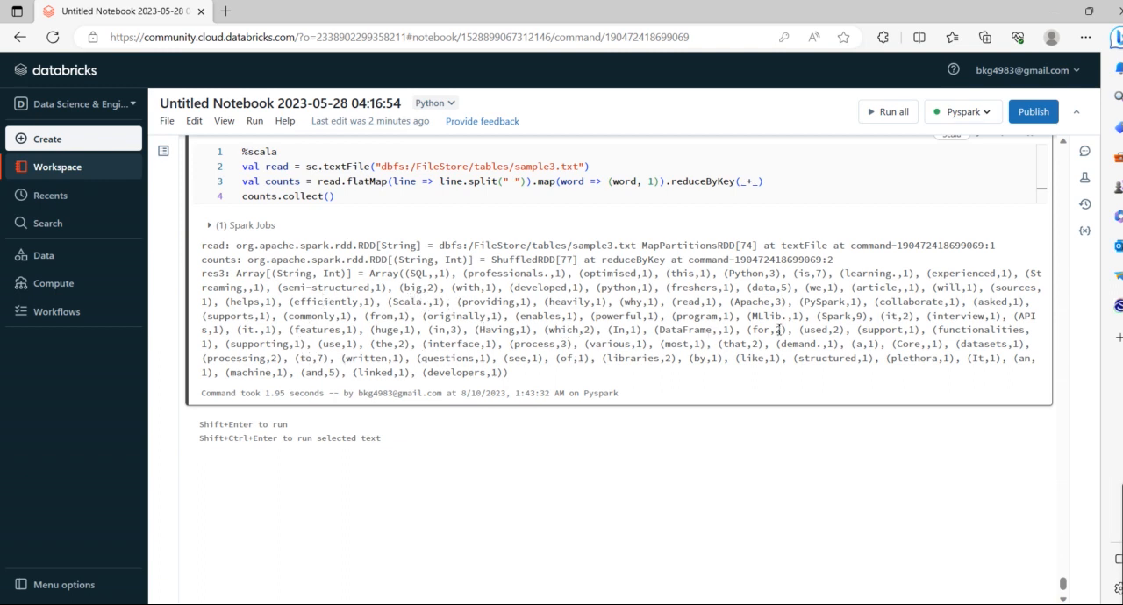
mouse_move(606, 345)
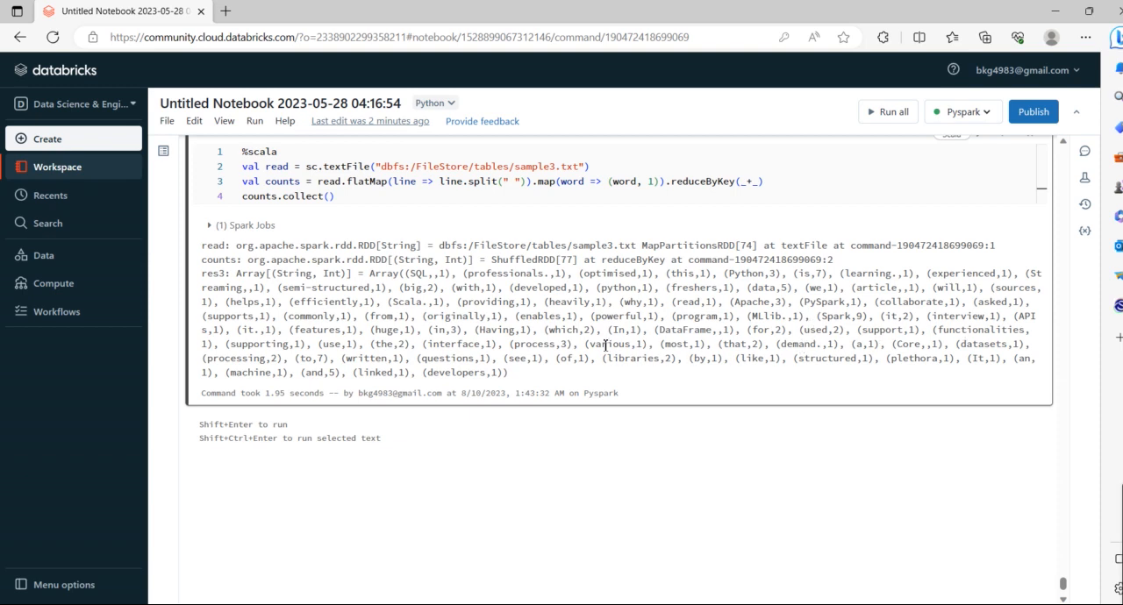
mouse_move(544, 314)
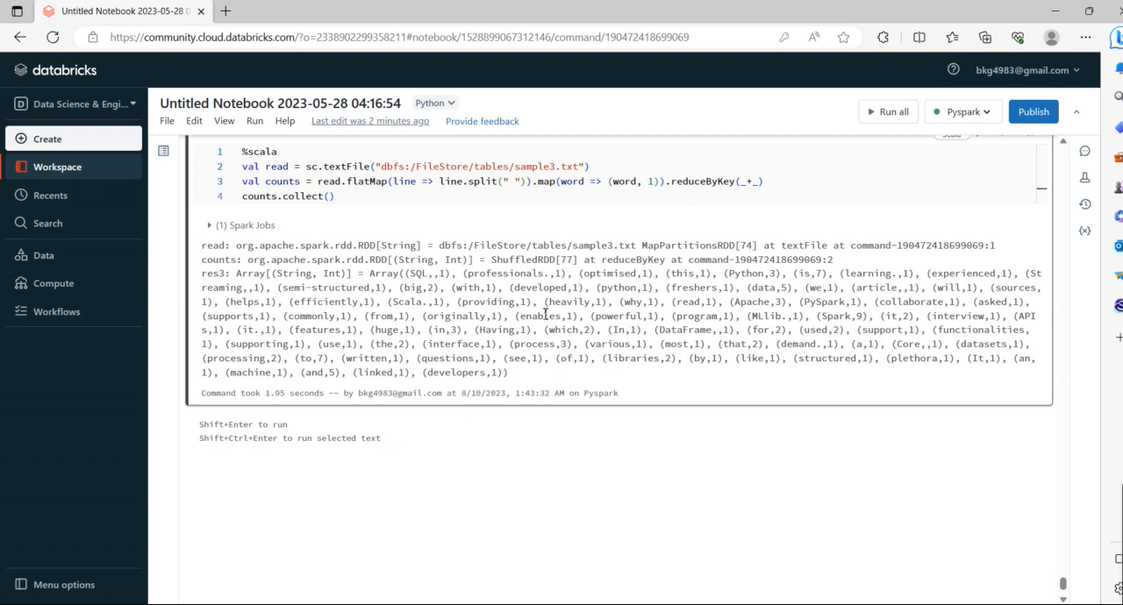
double_click(752, 302)
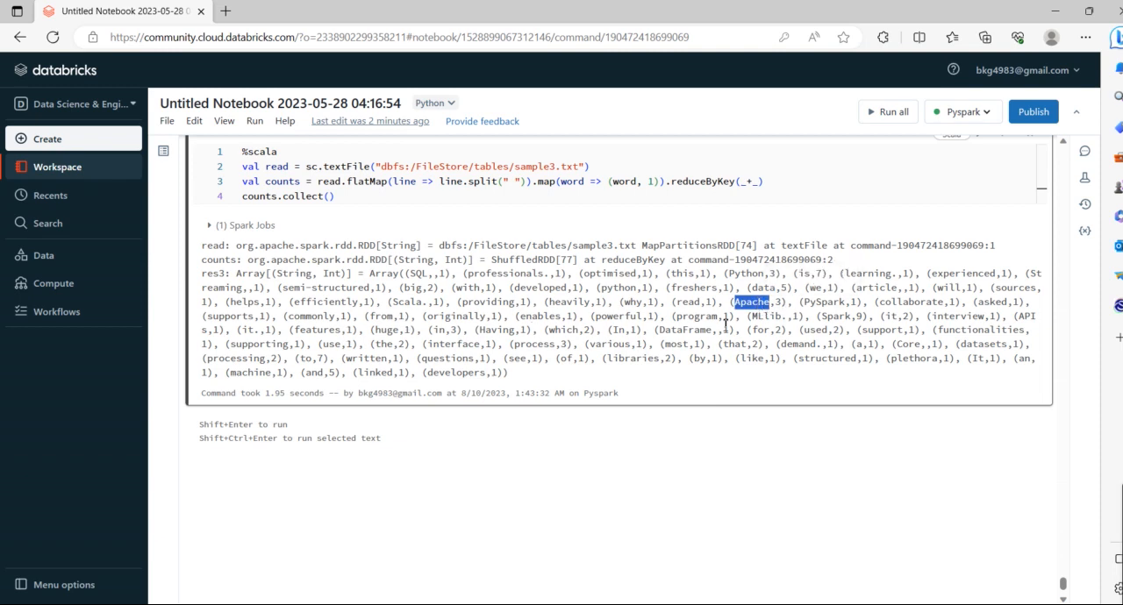
mouse_move(412, 336)
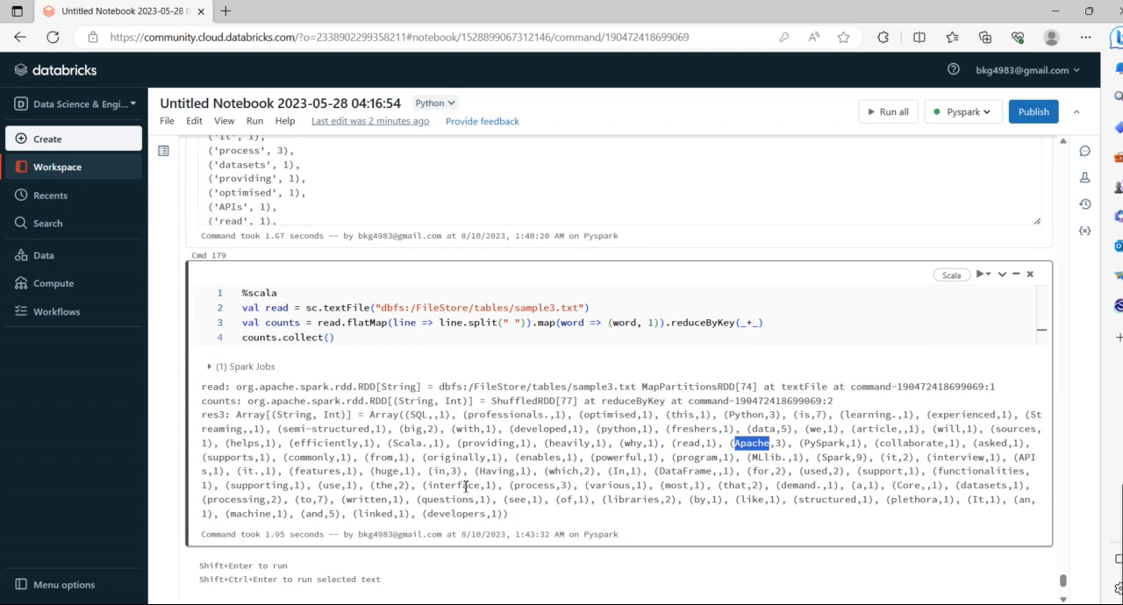
mouse_move(568, 435)
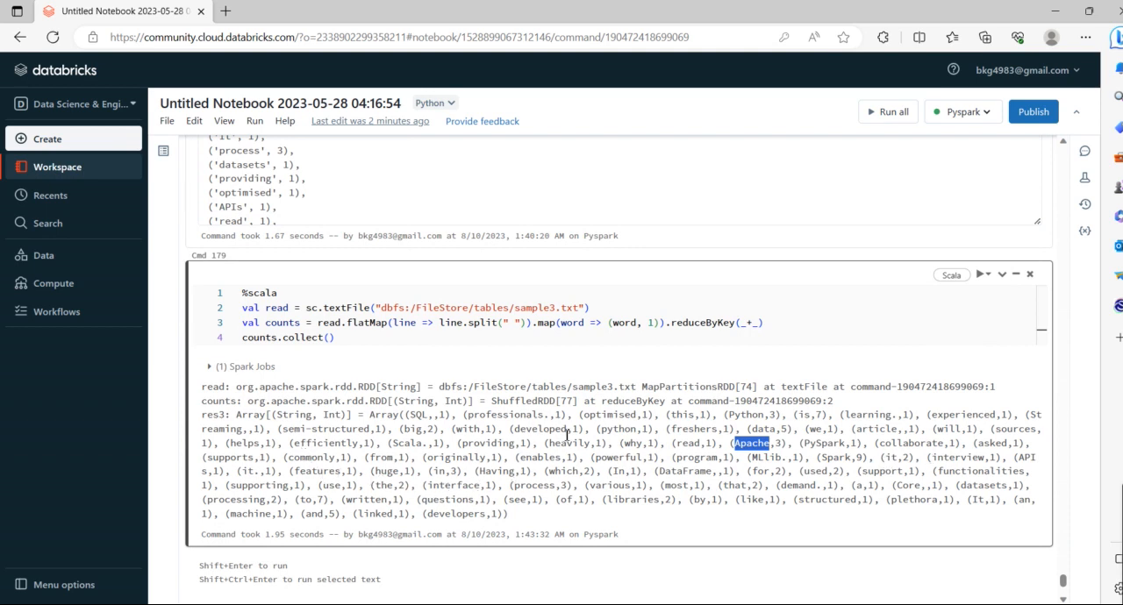
mouse_move(711, 457)
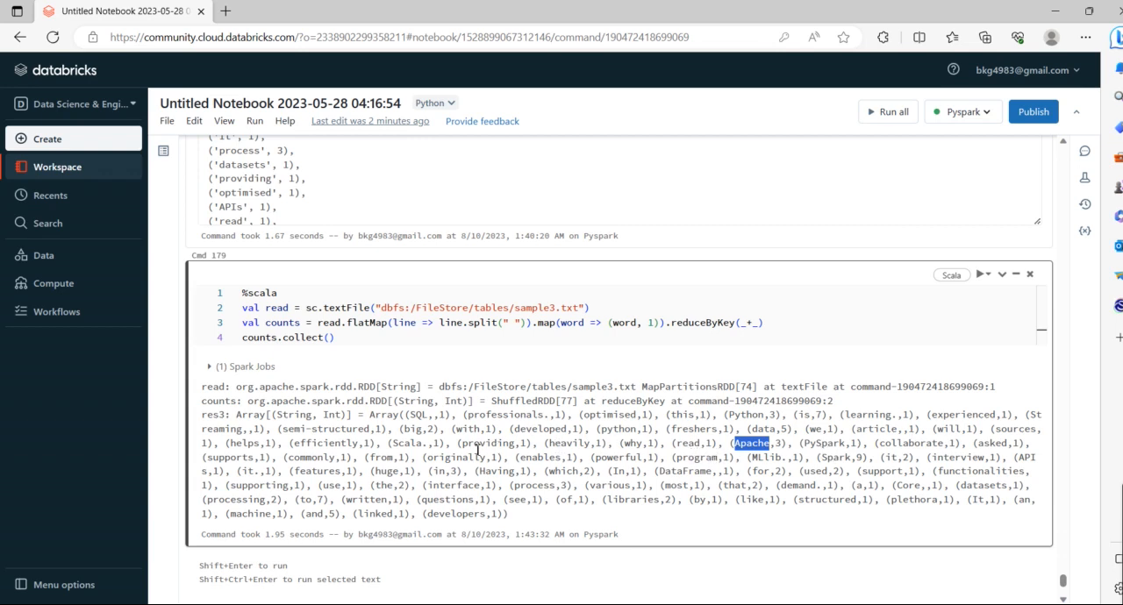
mouse_move(675, 459)
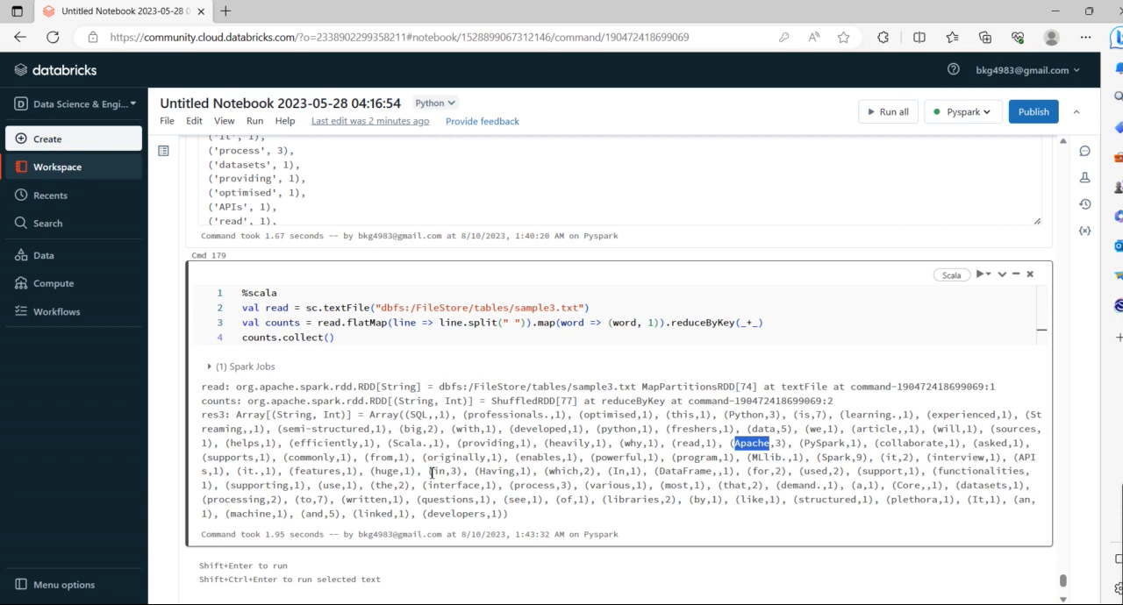
mouse_move(623, 492)
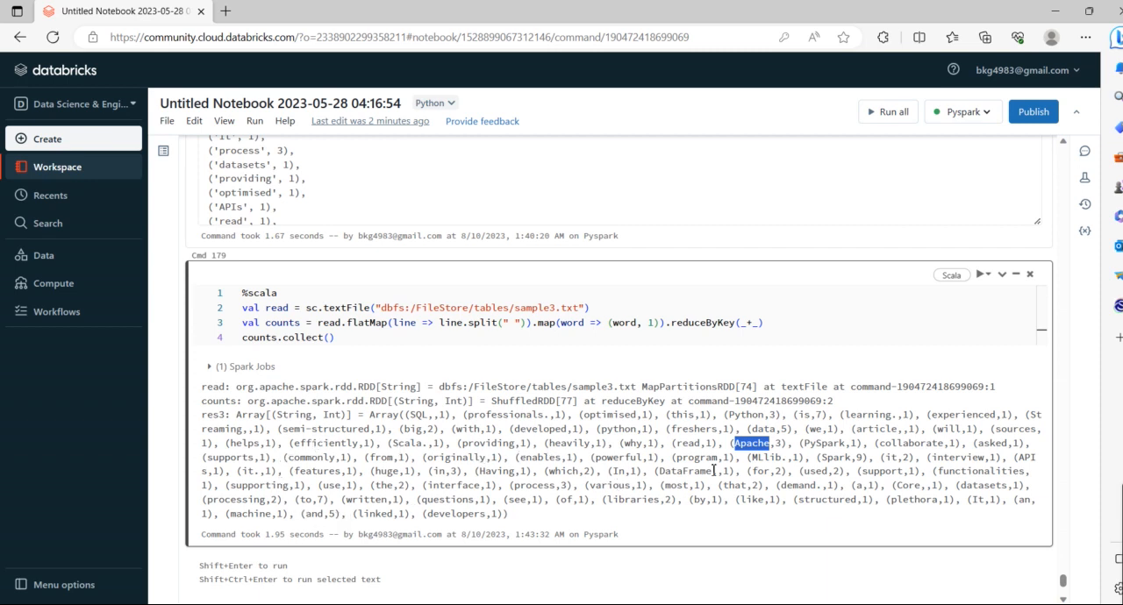
mouse_move(559, 428)
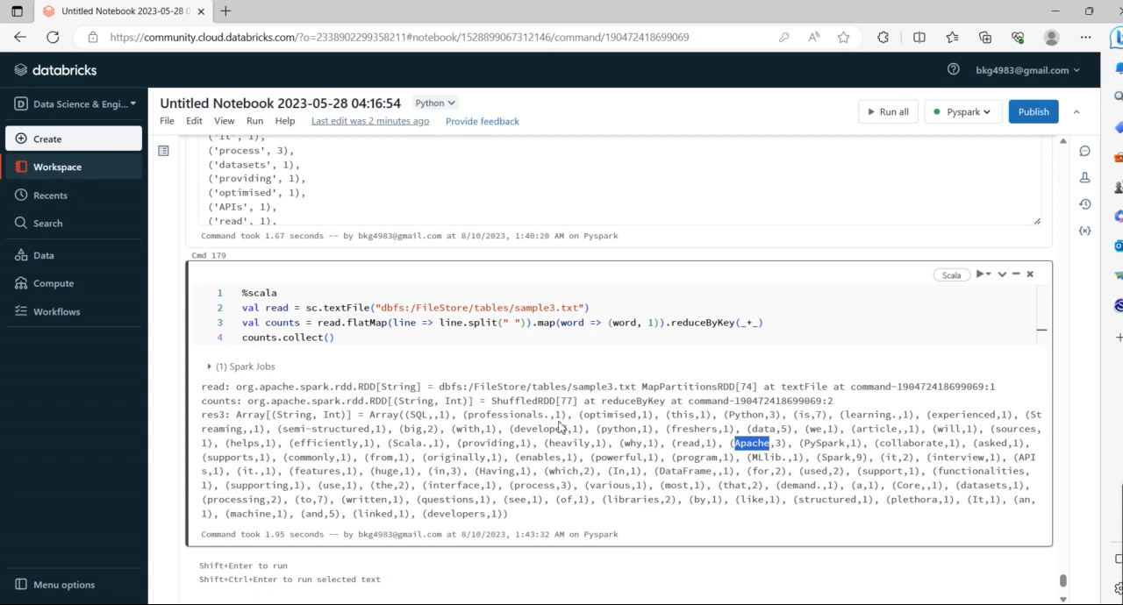
mouse_move(533, 418)
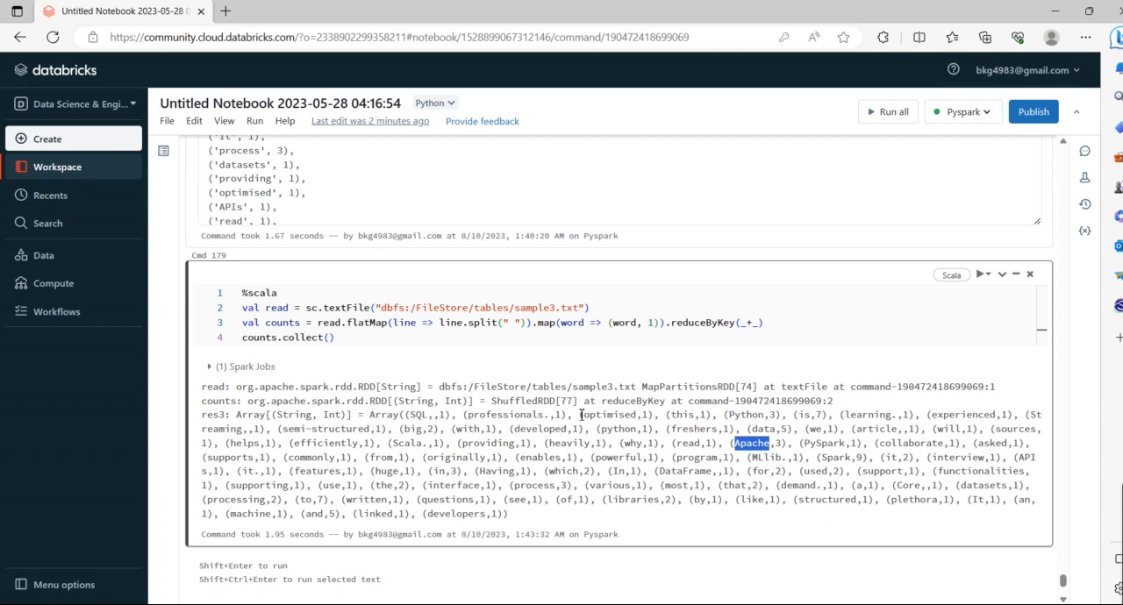
drag(579, 414, 507, 514)
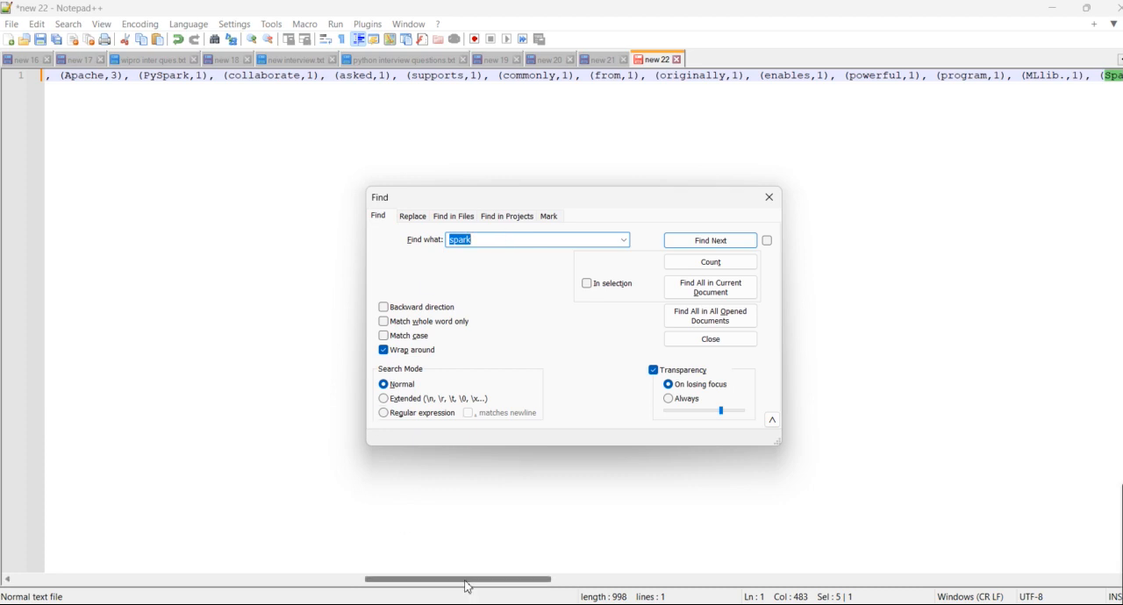
Step: Find 'spark' in the pasted Notepad++ output to reveal (Spark,9), then return to Databricks
click(708, 240)
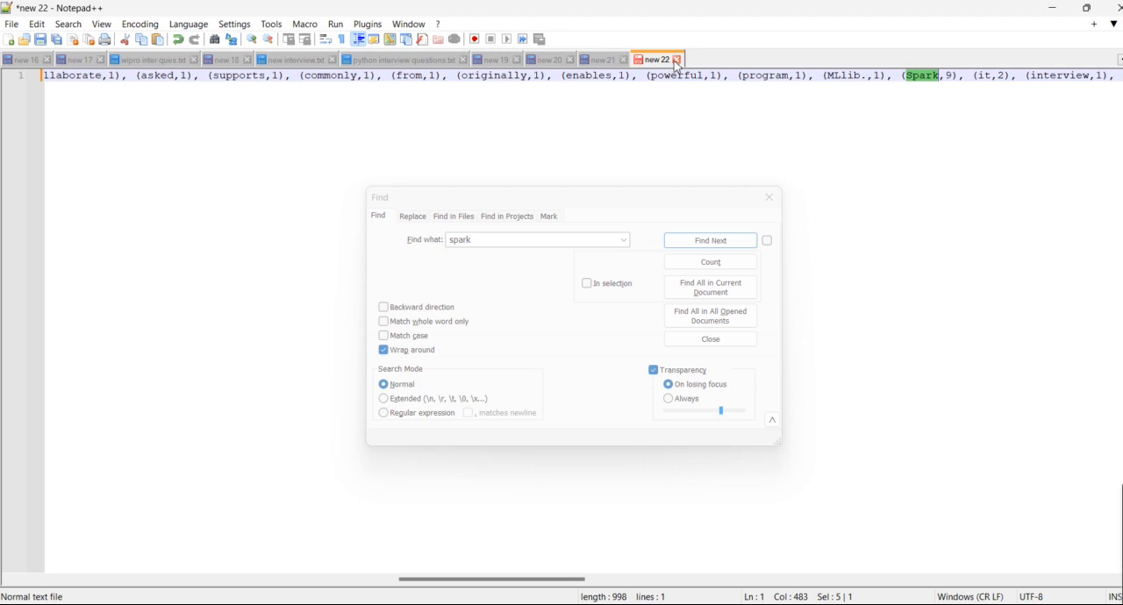
click(402, 59)
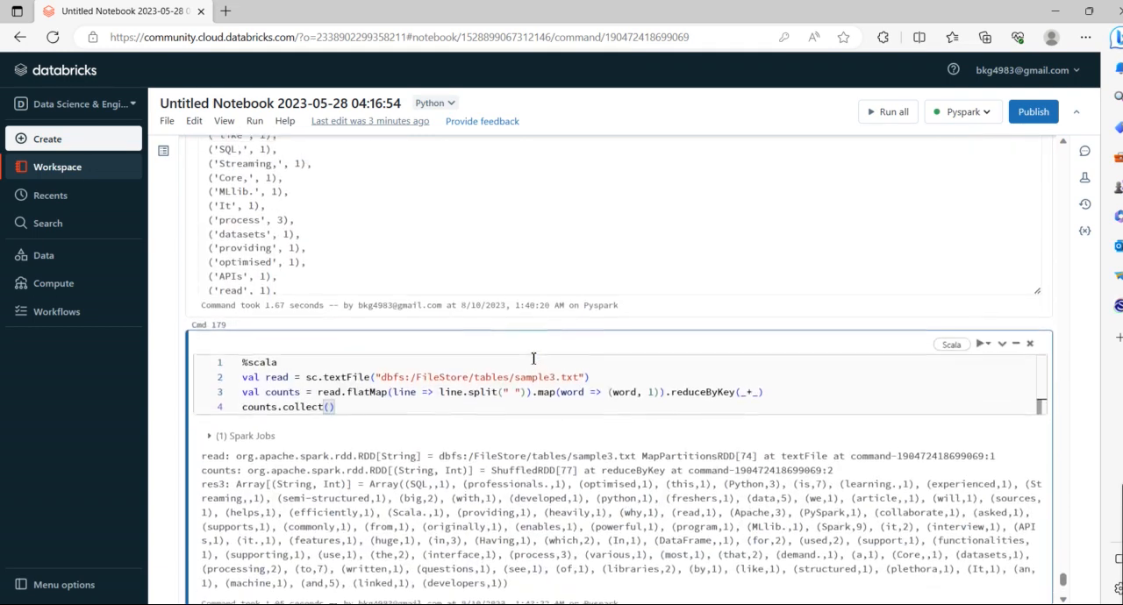
scroll(down, 3)
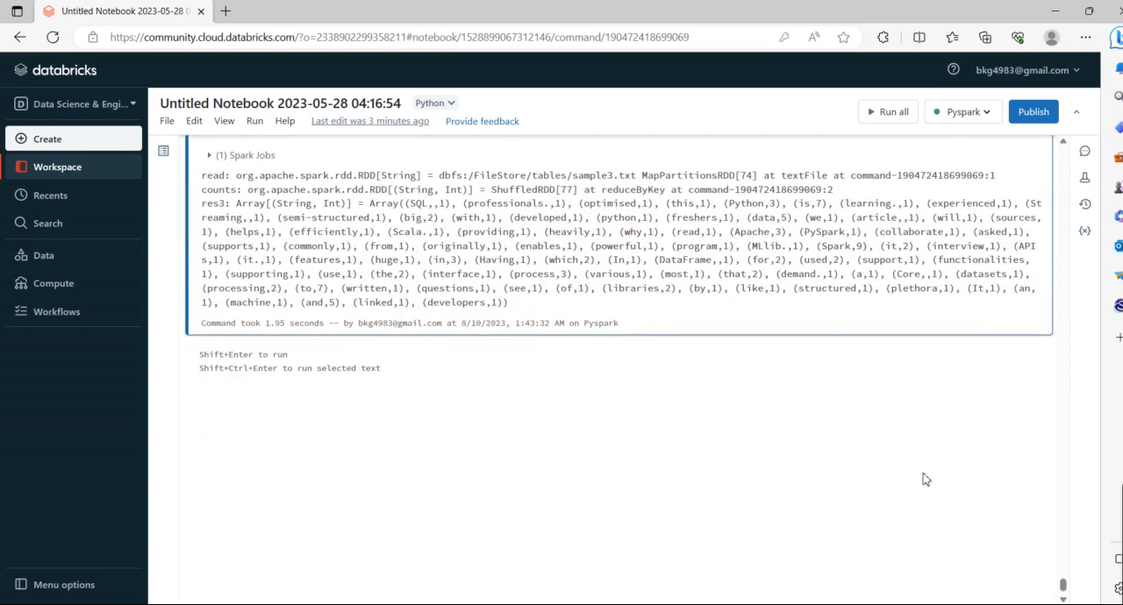
mouse_move(1043, 472)
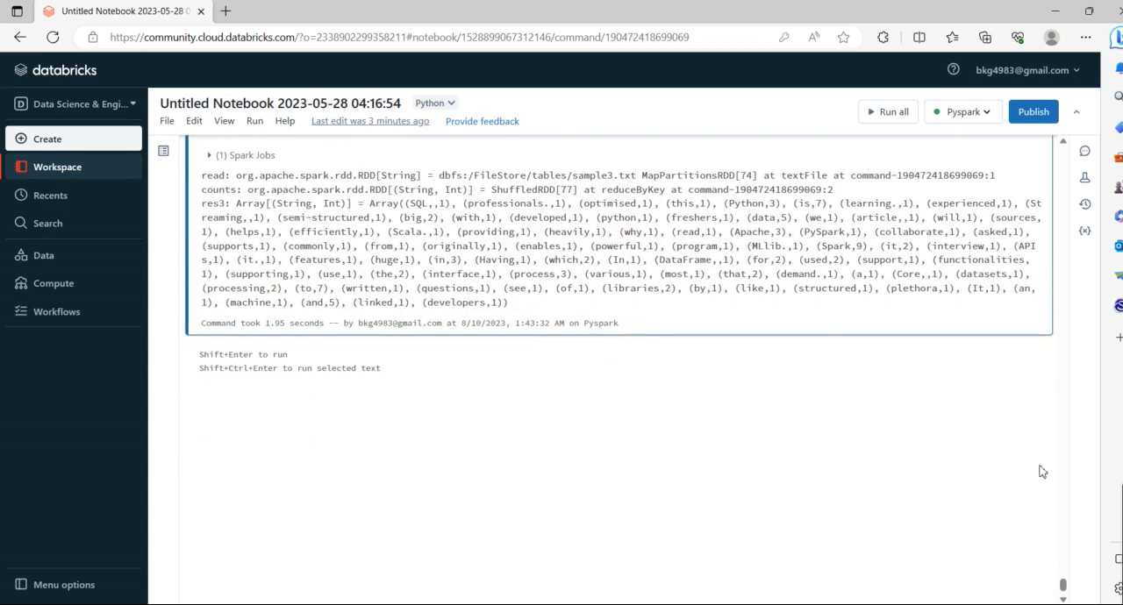